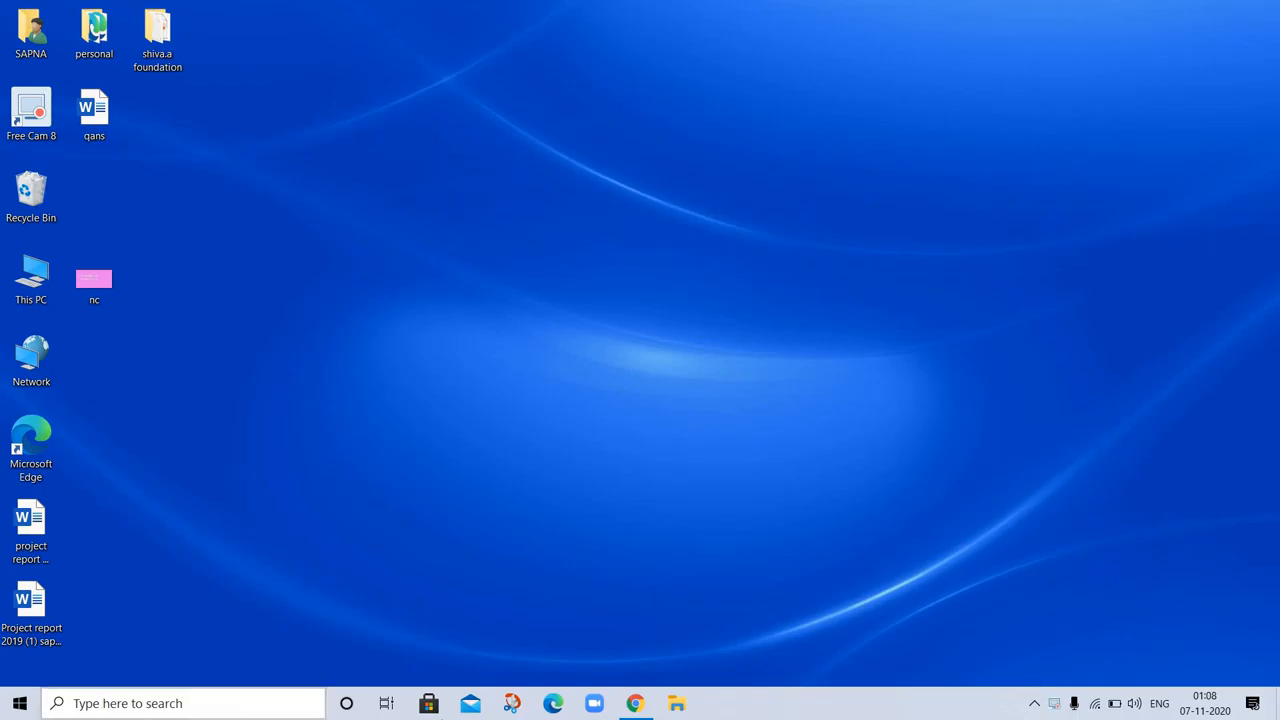
- Launch Google Chrome from Windows search and close the leftover ssconline tab
click(180, 704)
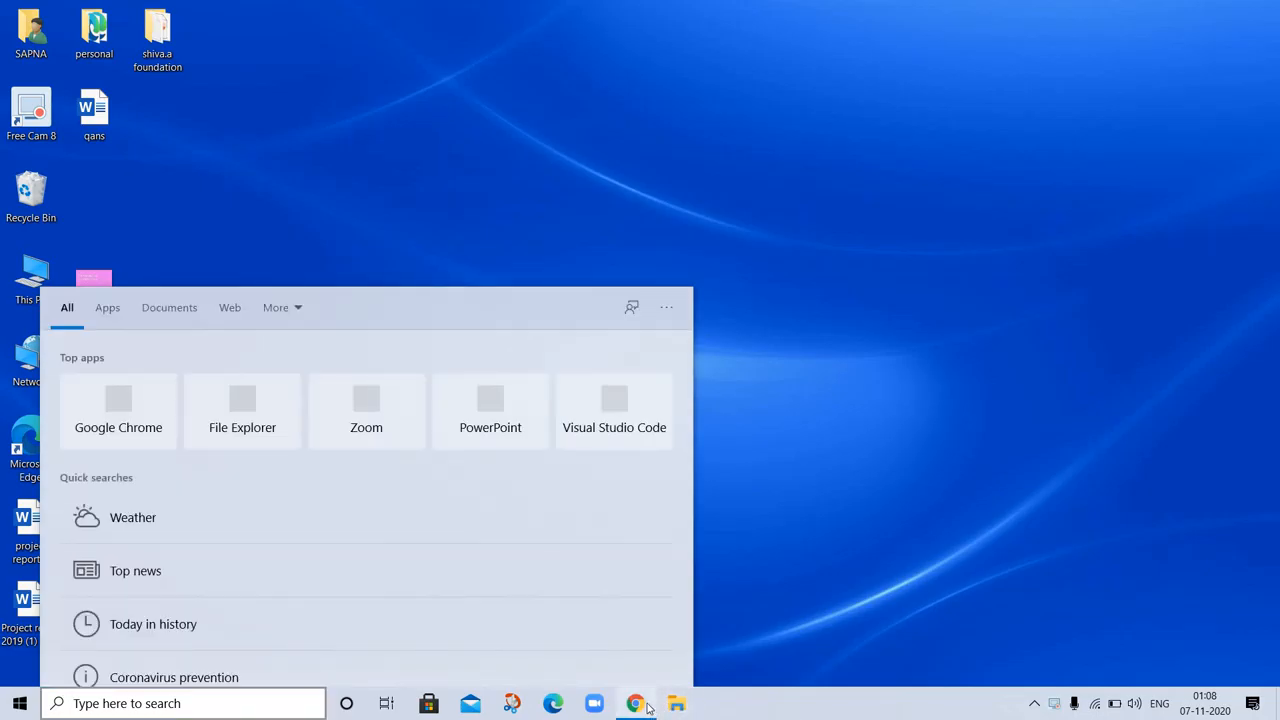
click(636, 704)
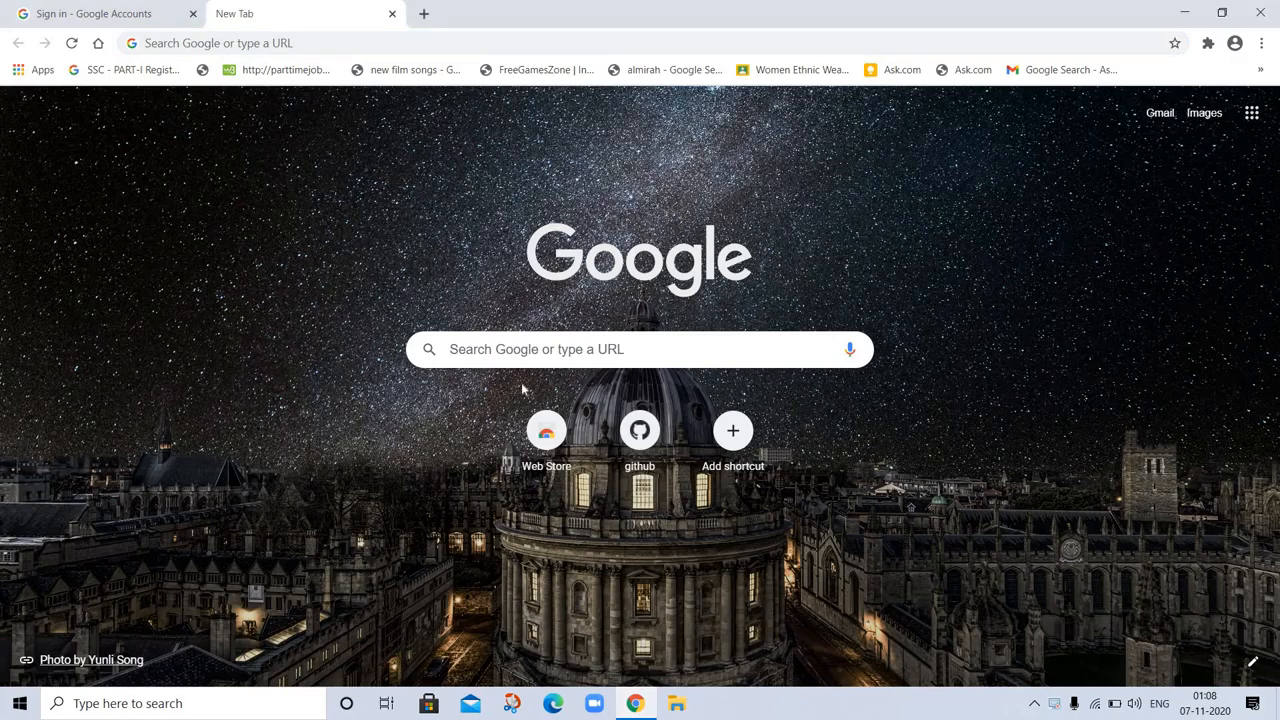
mouse_move(180, 144)
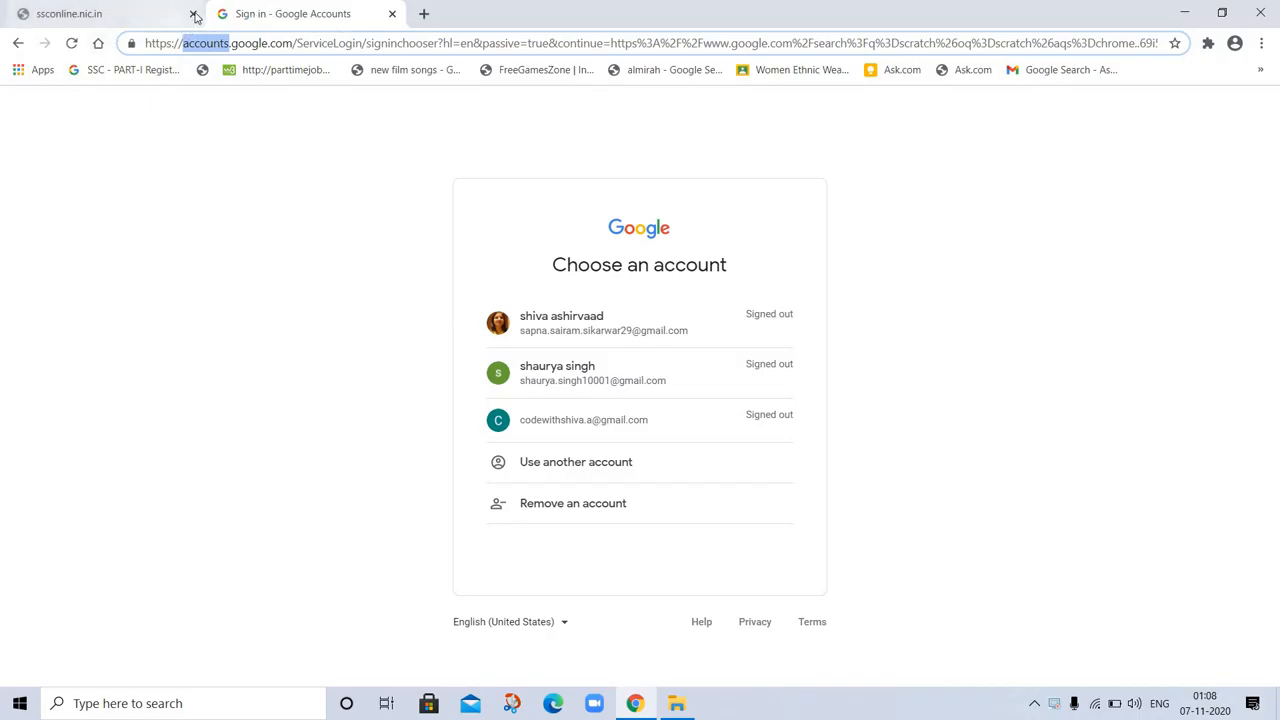
click(196, 14)
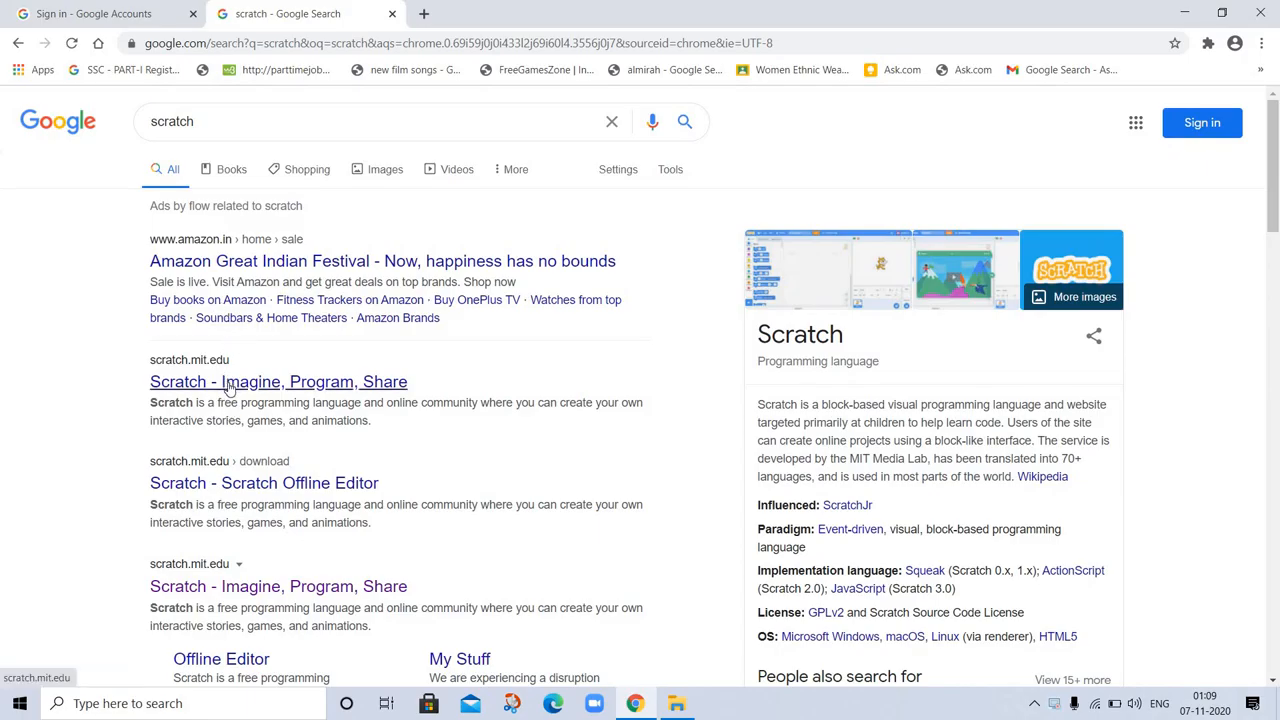
- Open the "Scratch - Imagine, Program, Share" result to reach scratch.mit.edu
click(278, 380)
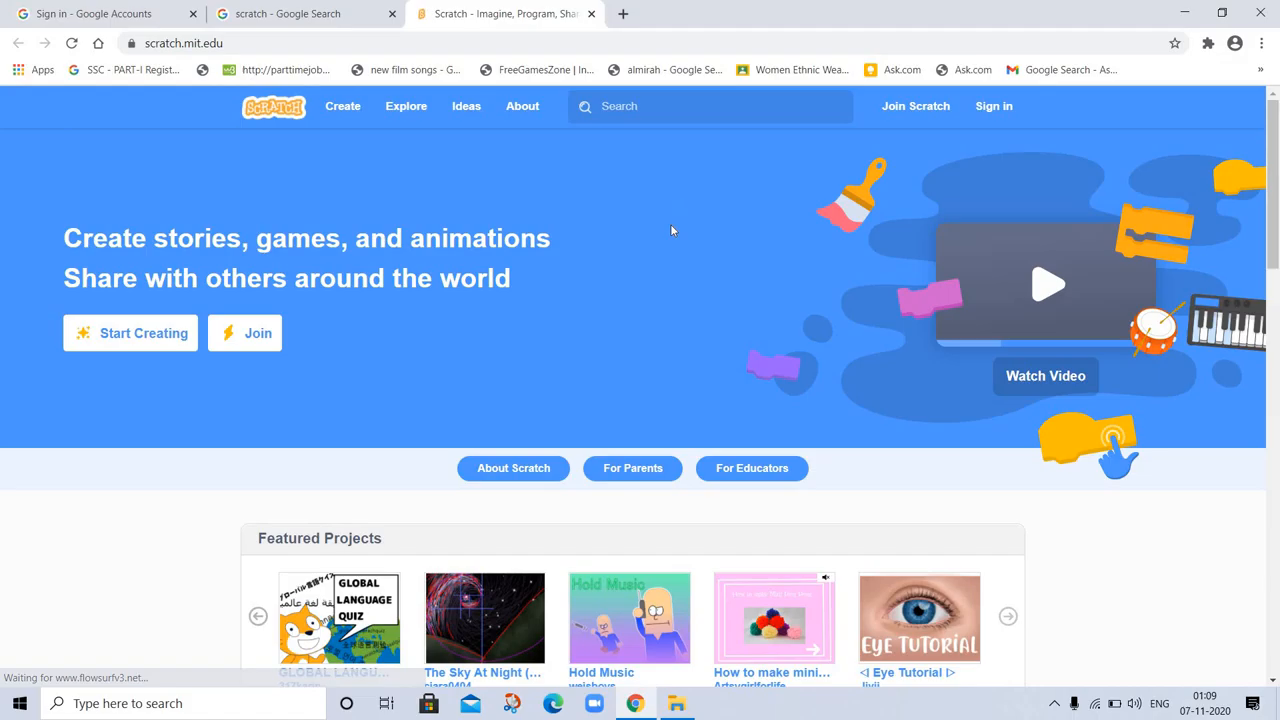
mouse_move(668, 260)
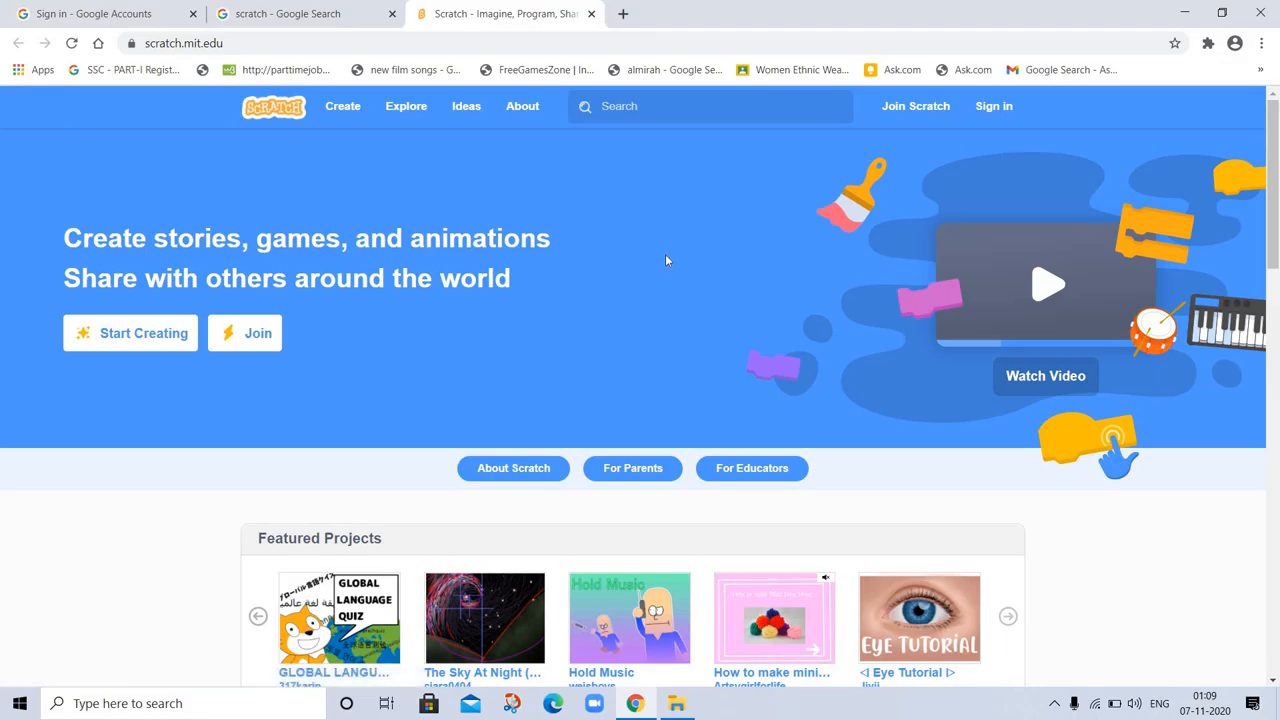
mouse_move(626, 200)
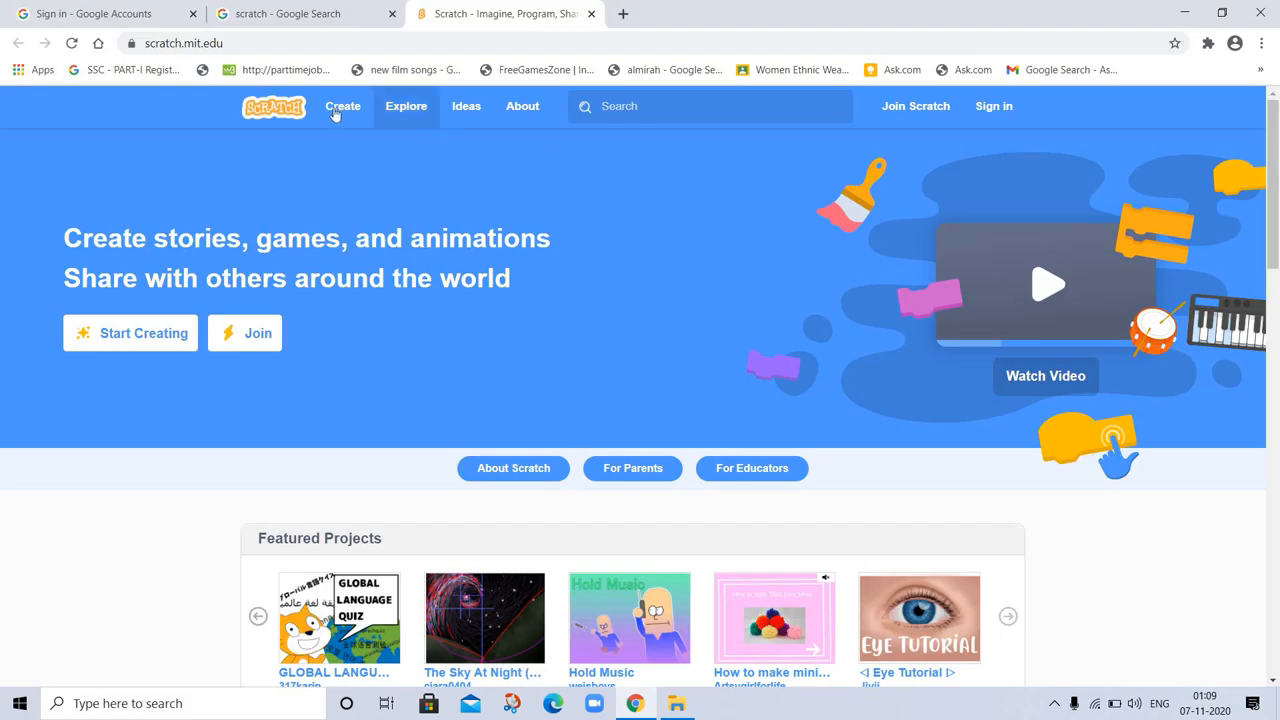
mouse_move(342, 106)
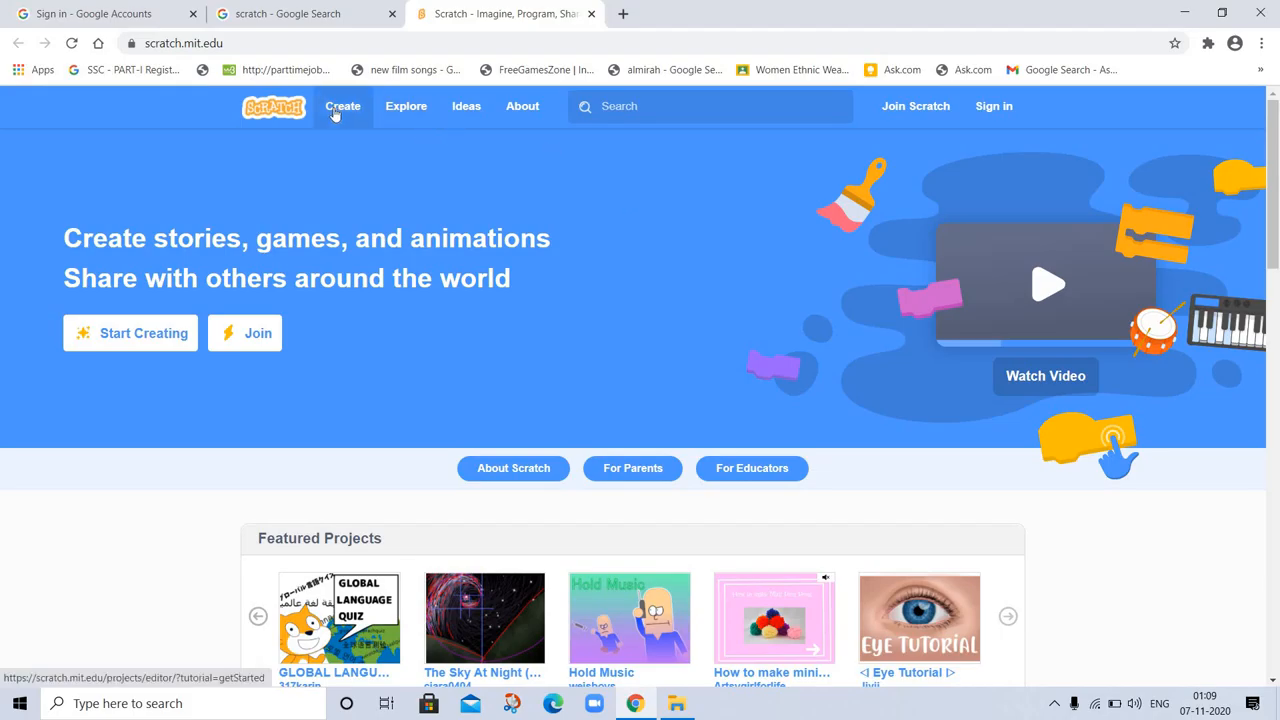
mouse_move(406, 106)
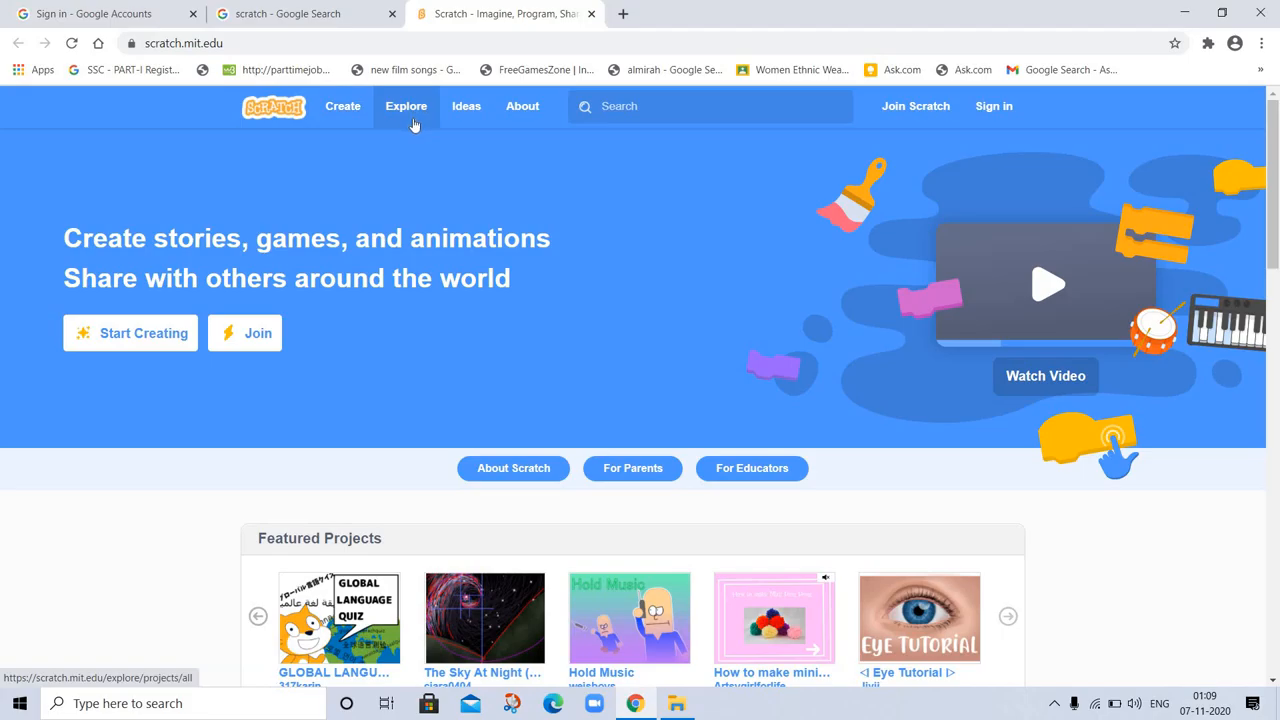
mouse_move(522, 106)
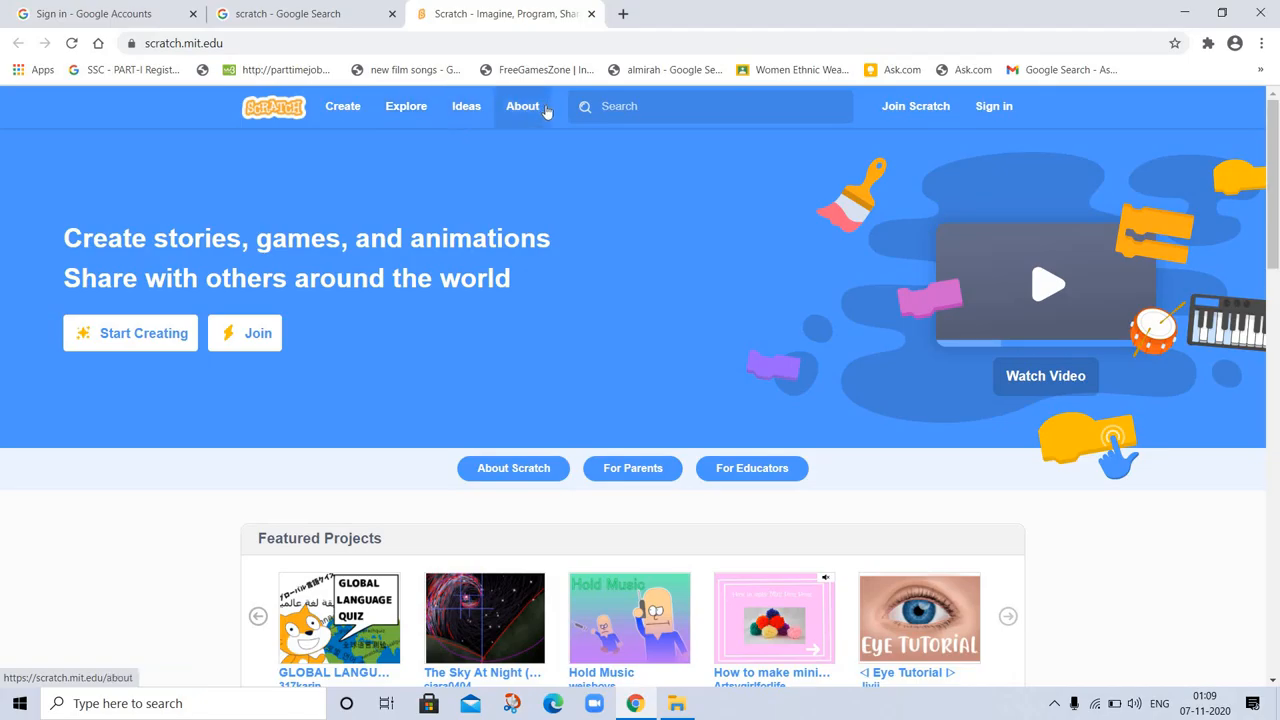
mouse_move(532, 110)
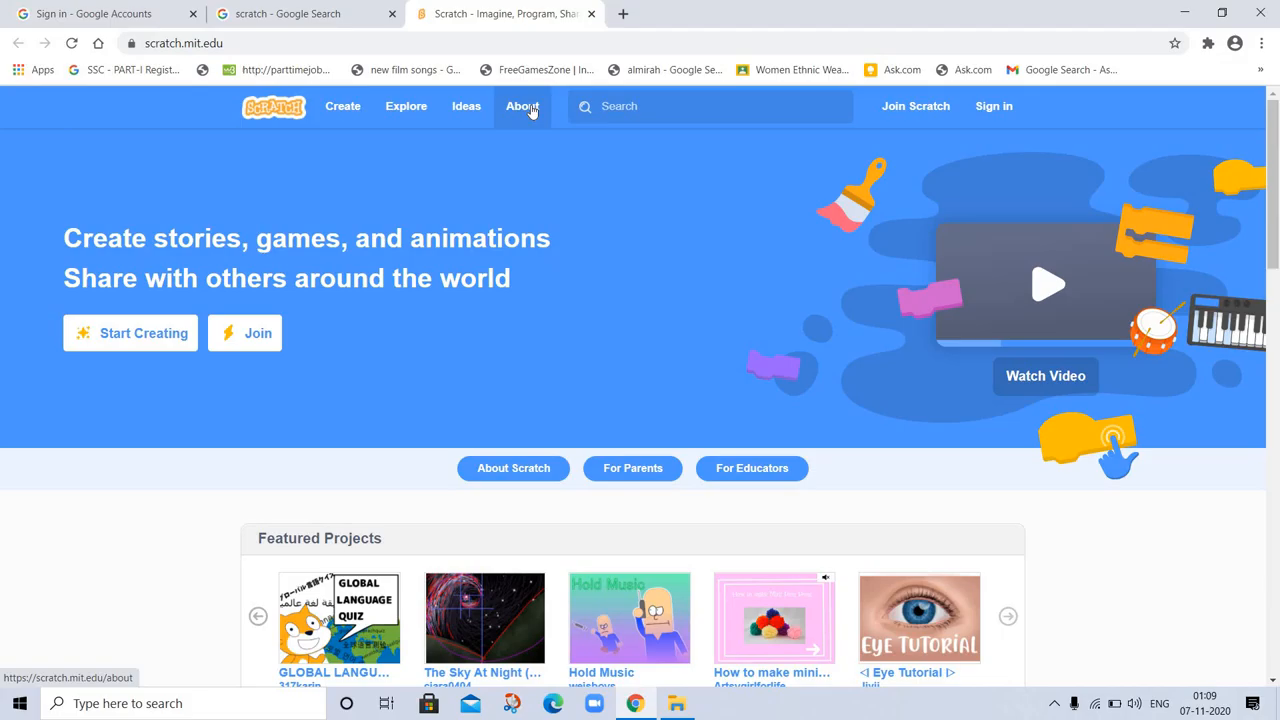
- Open the About Scratch page and read it down to the footer, then return toward the top
click(520, 106)
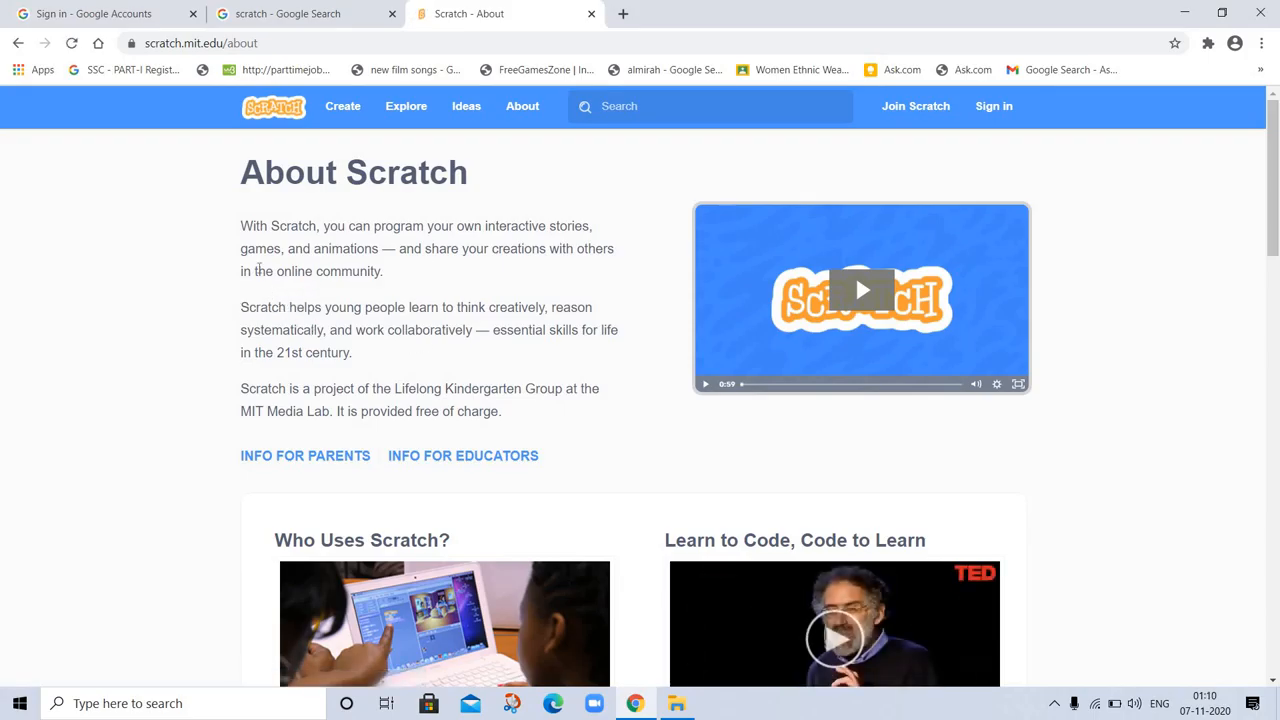
mouse_move(528, 244)
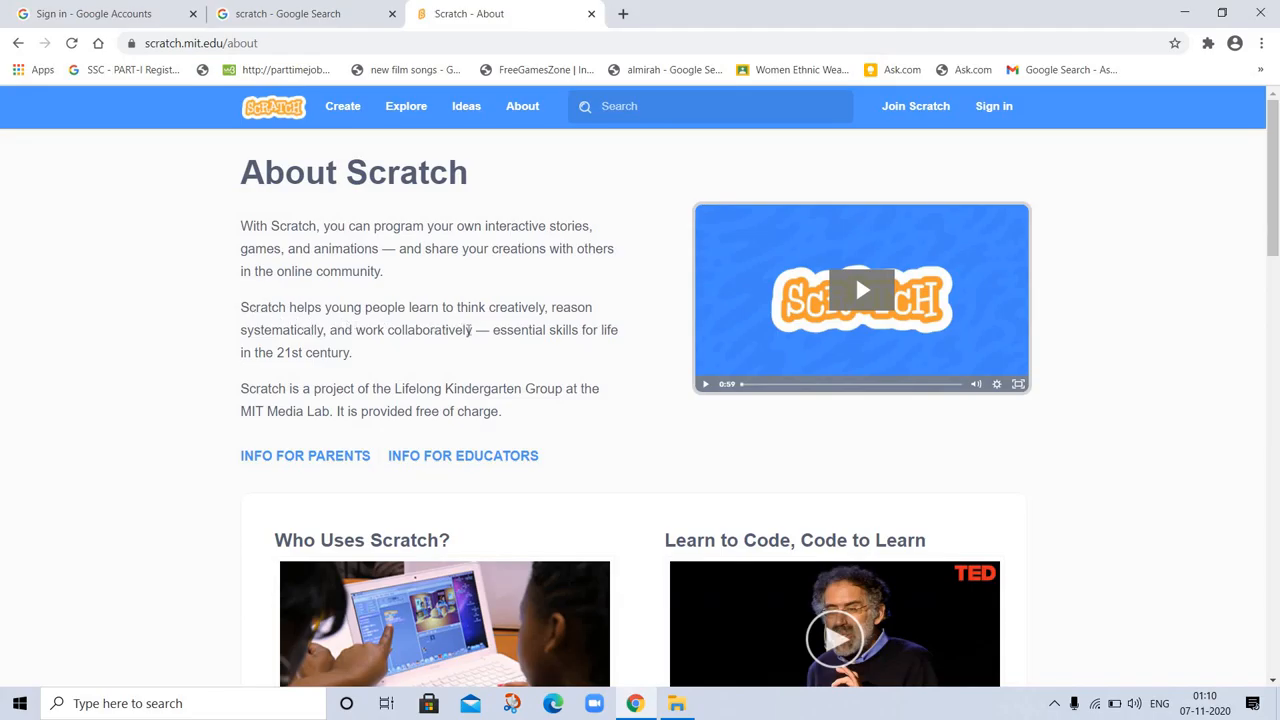
mouse_move(576, 348)
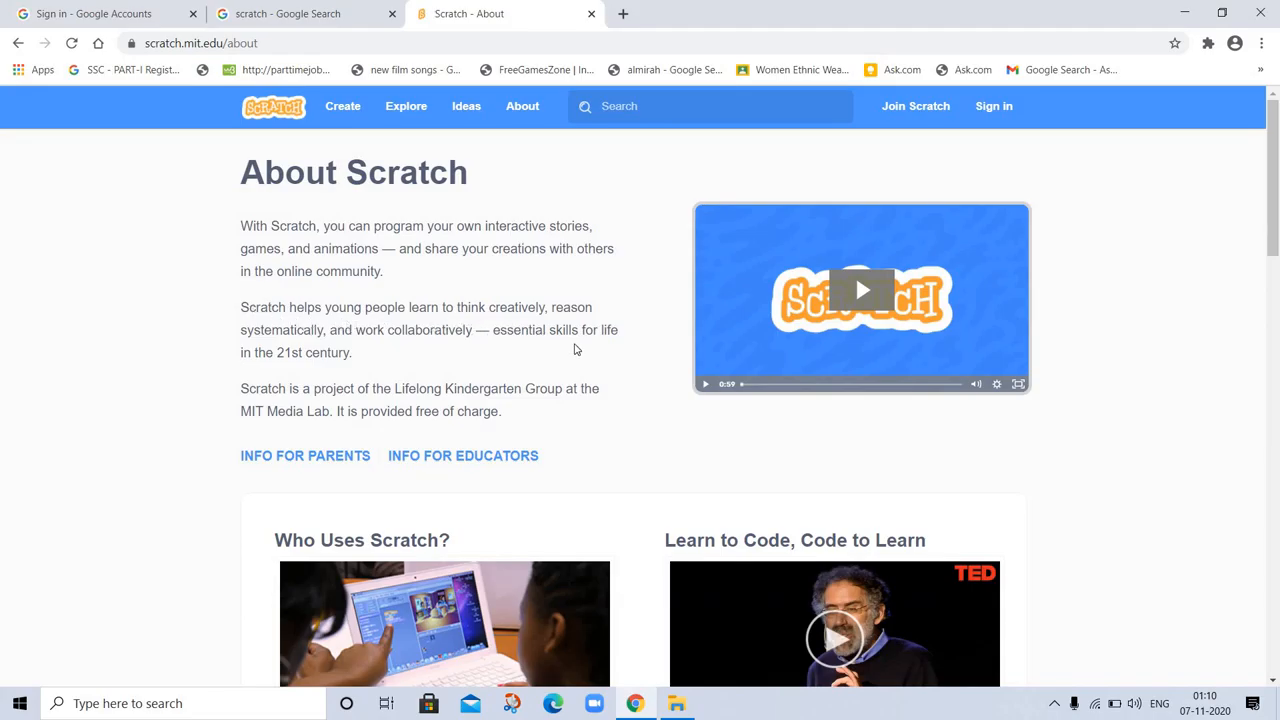
mouse_move(452, 368)
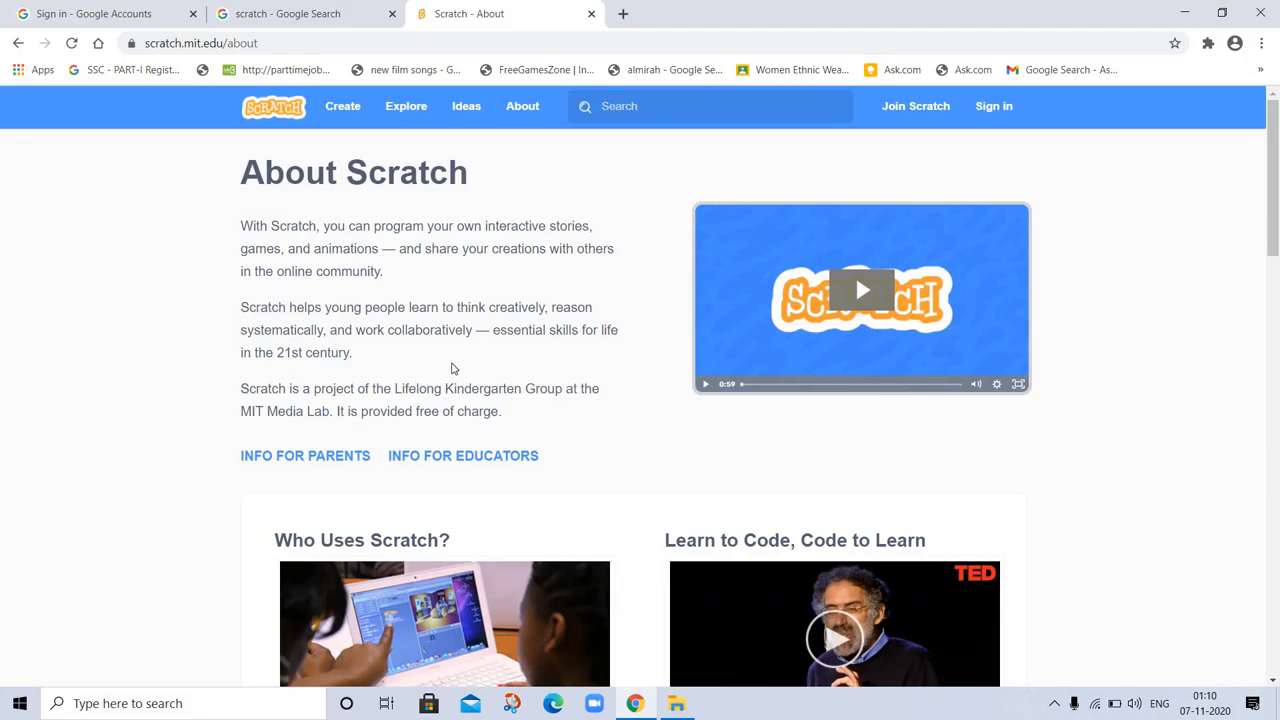
mouse_move(268, 380)
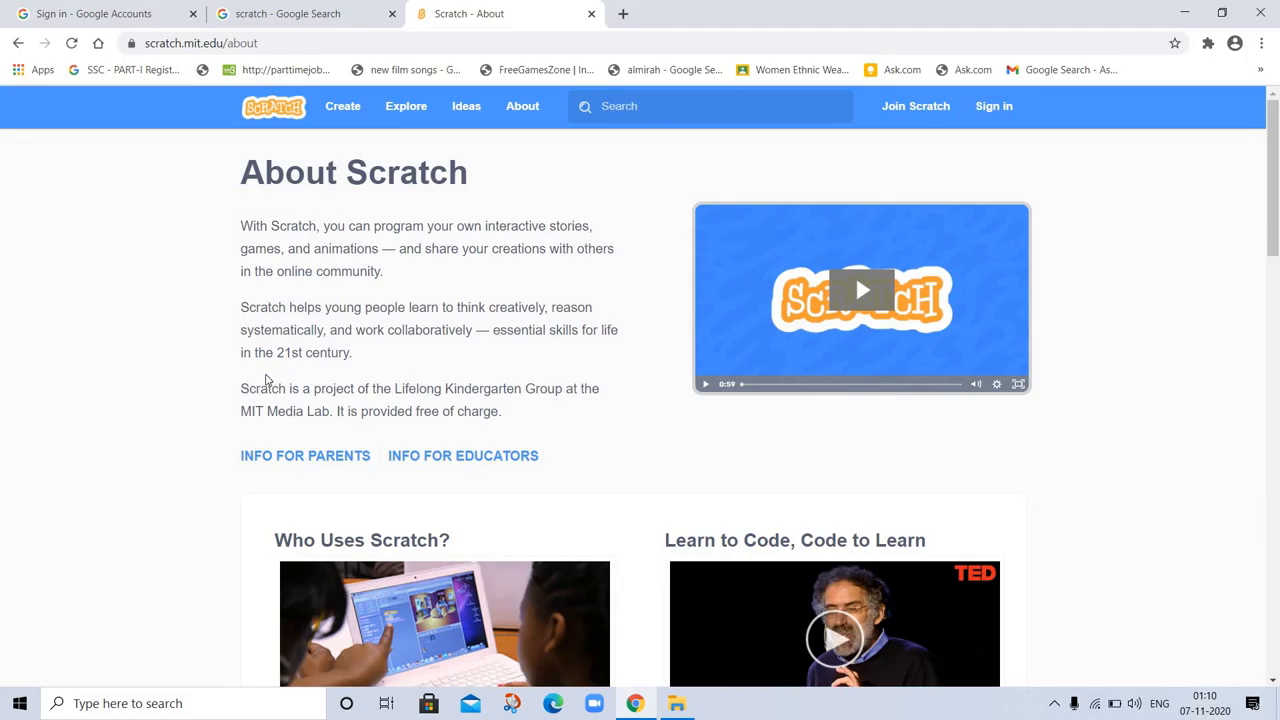
mouse_move(310, 404)
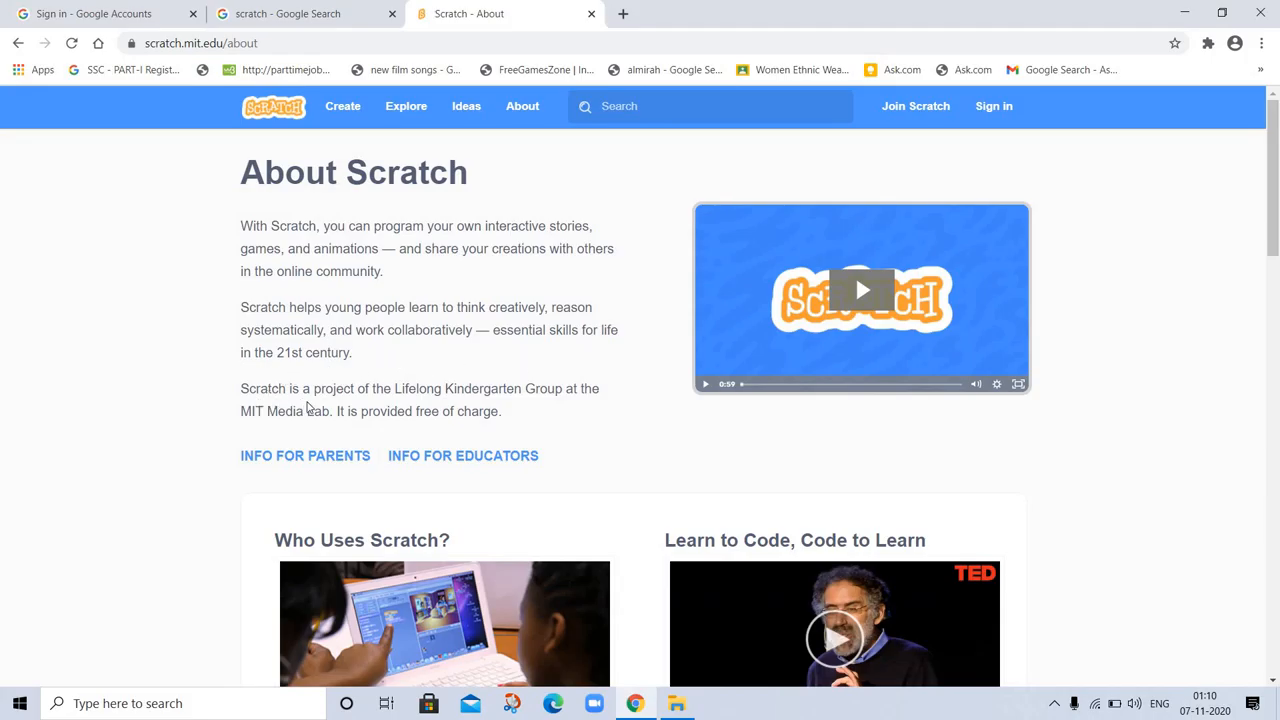
mouse_move(488, 430)
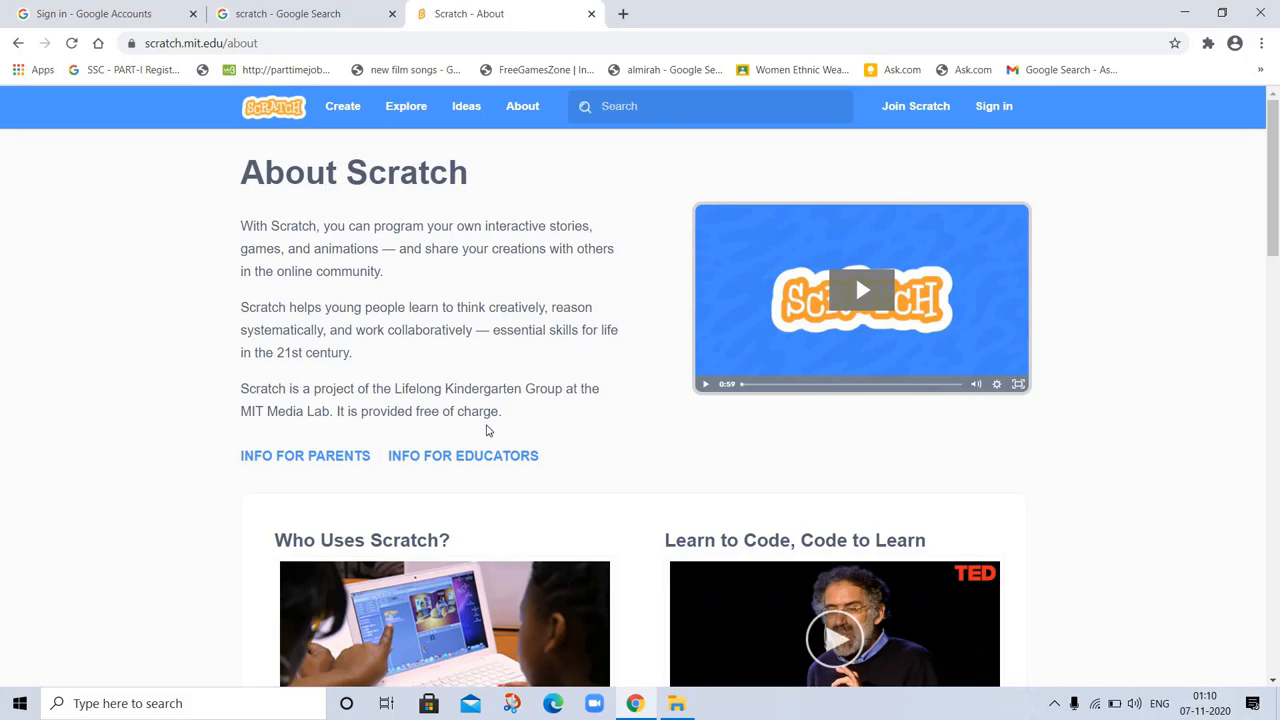
mouse_move(338, 406)
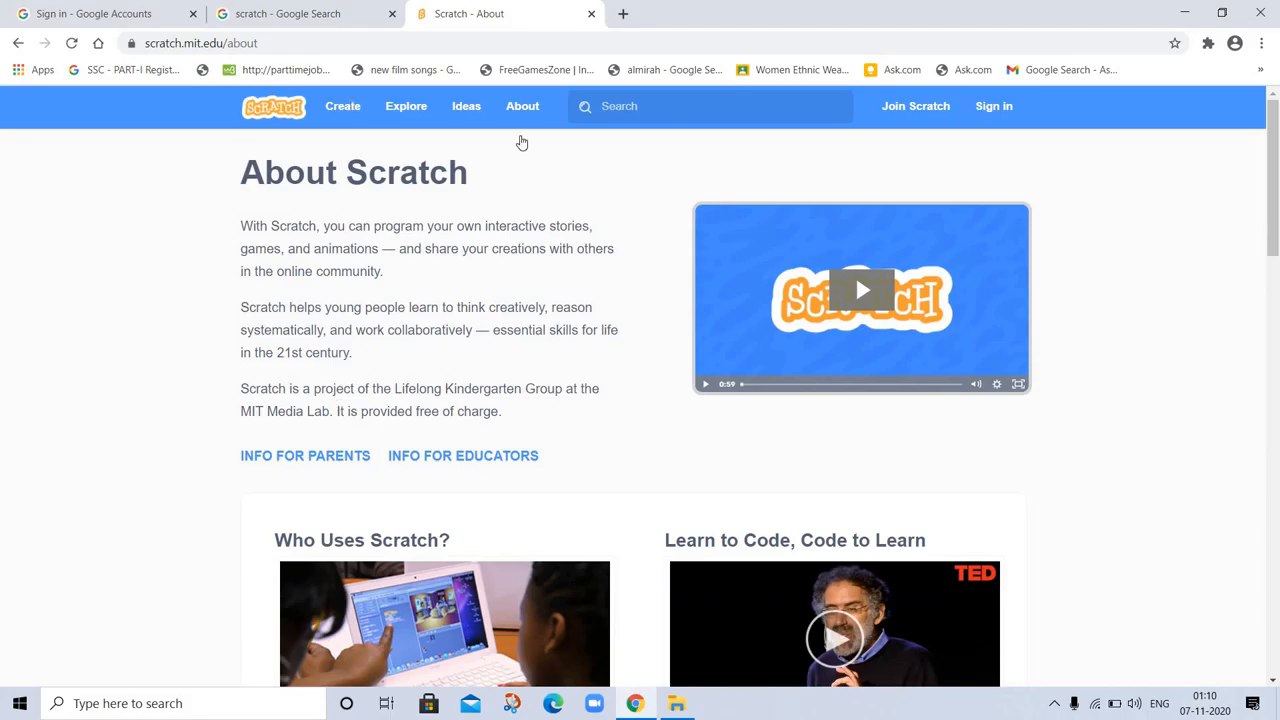
mouse_move(466, 106)
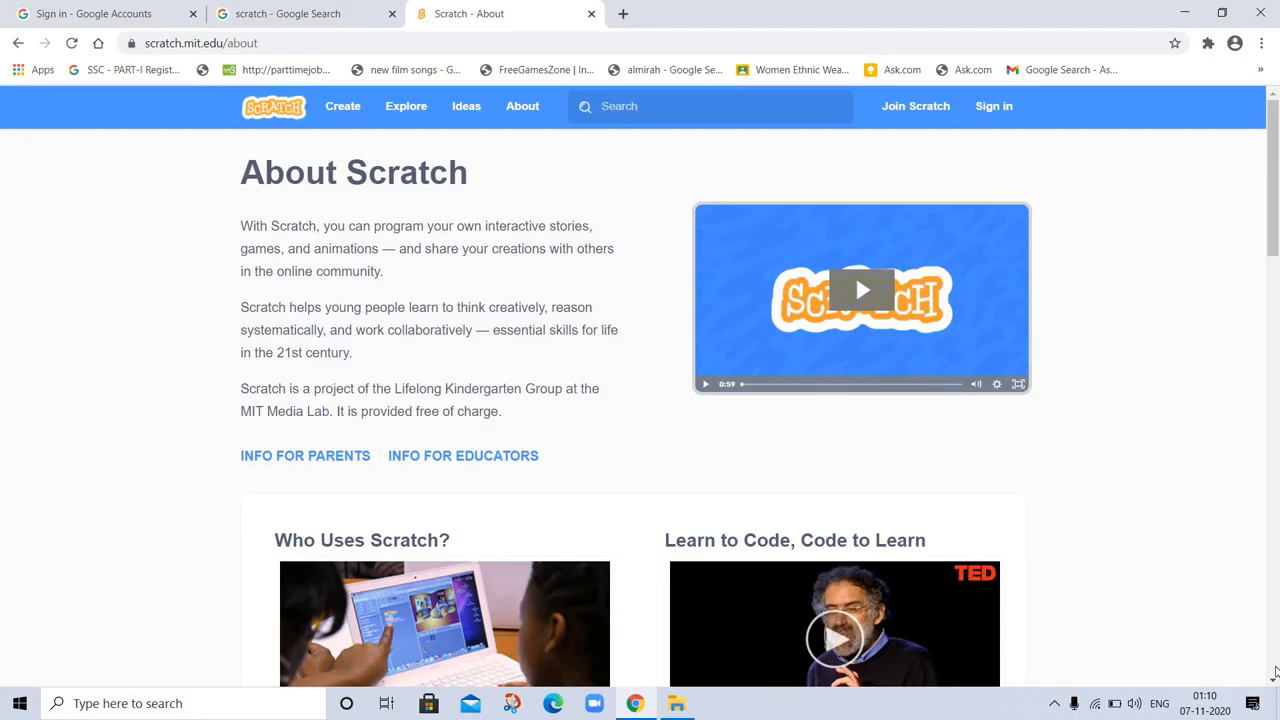
scroll(down, 3)
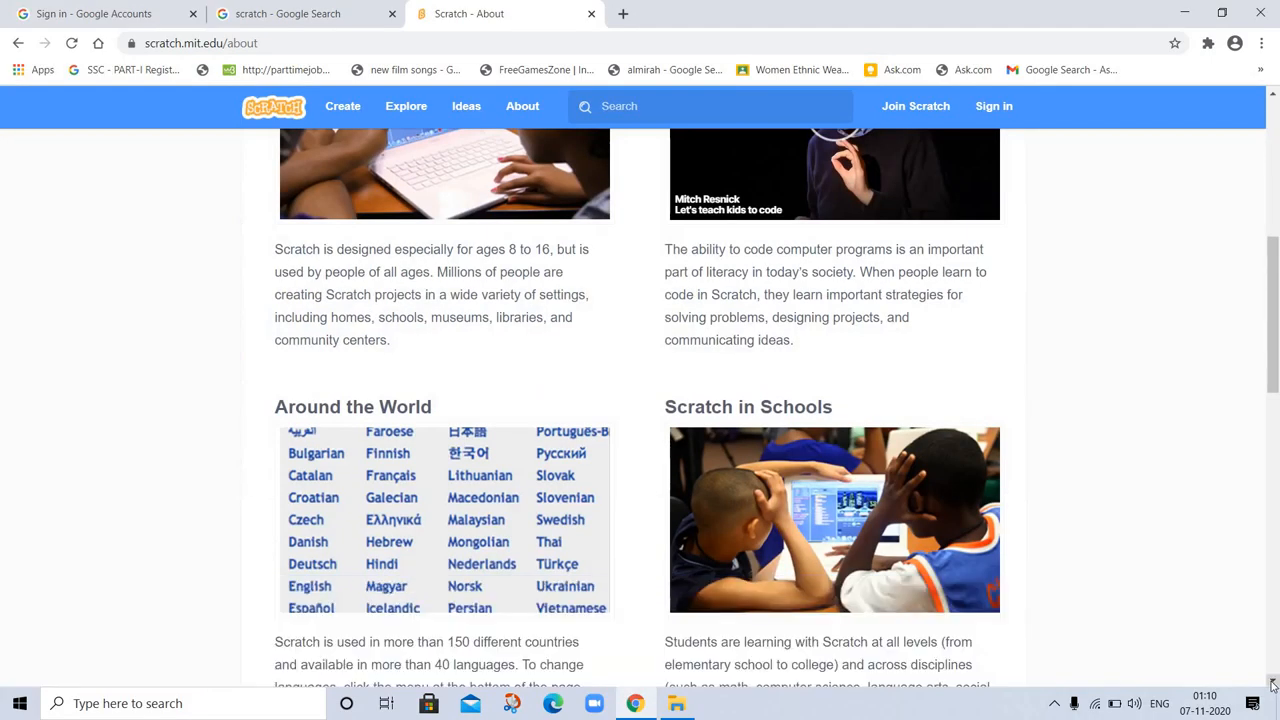
scroll(down, 3)
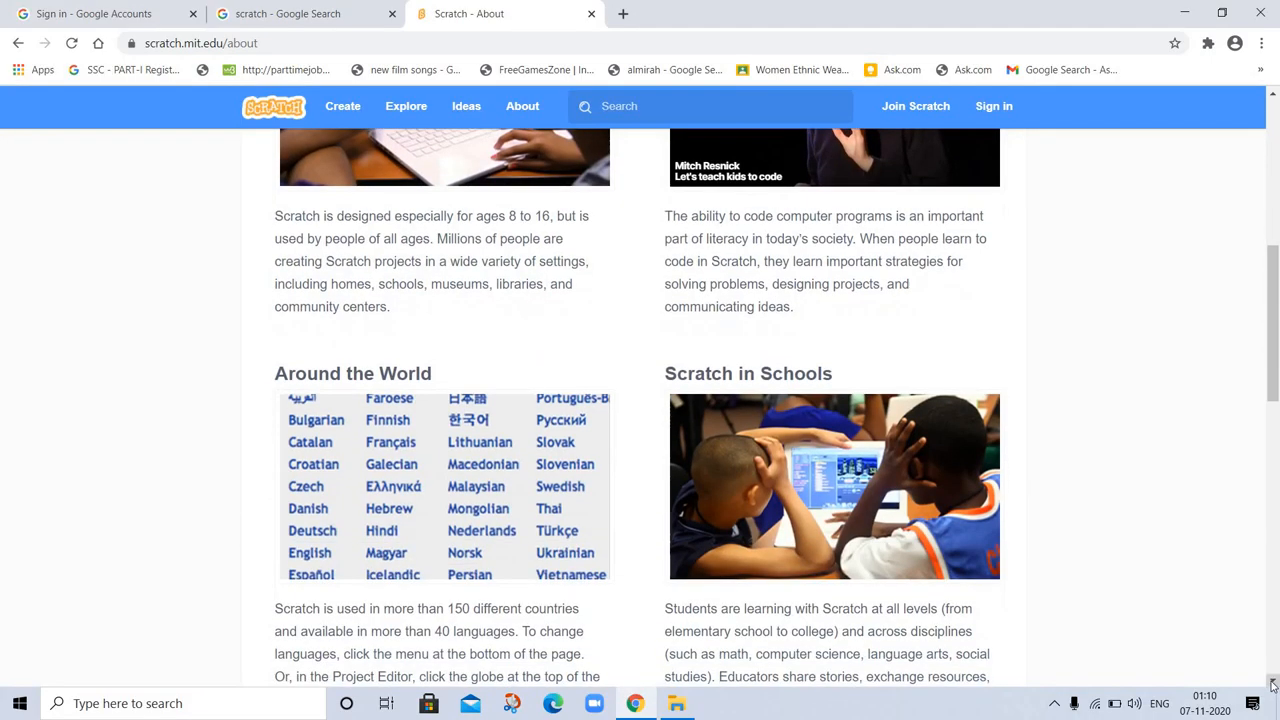
scroll(down, 3)
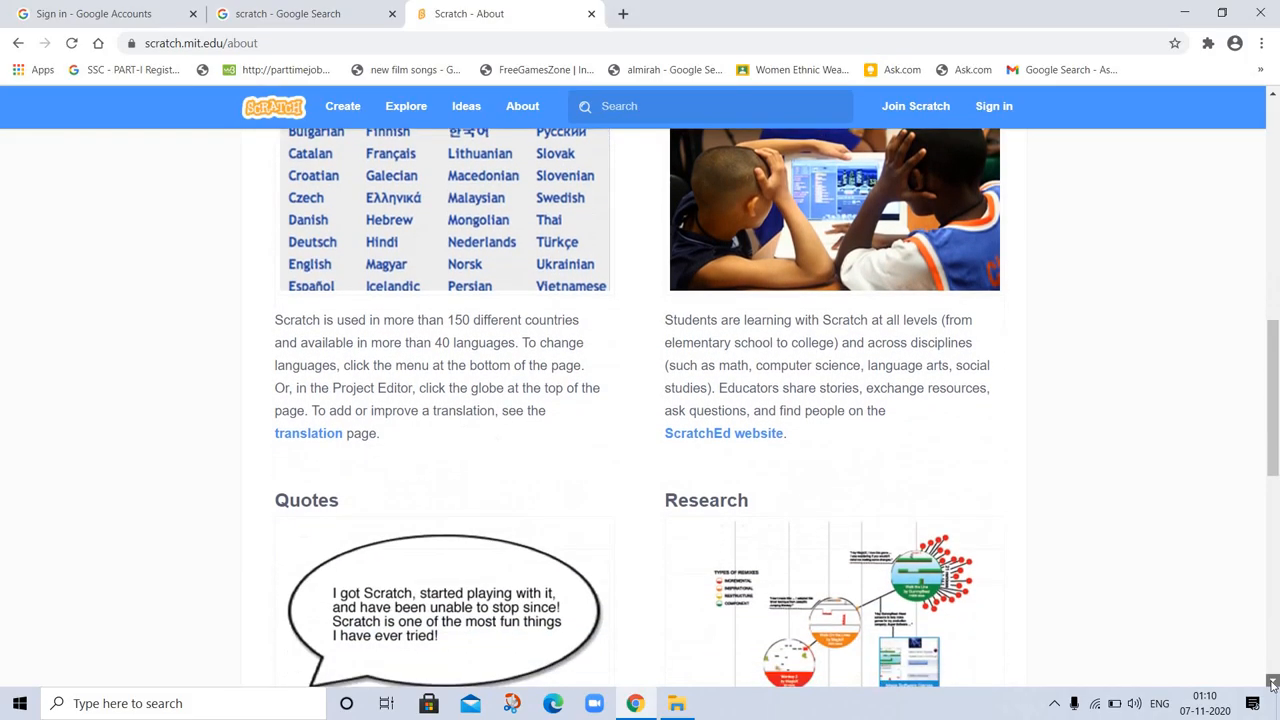
scroll(down, 3)
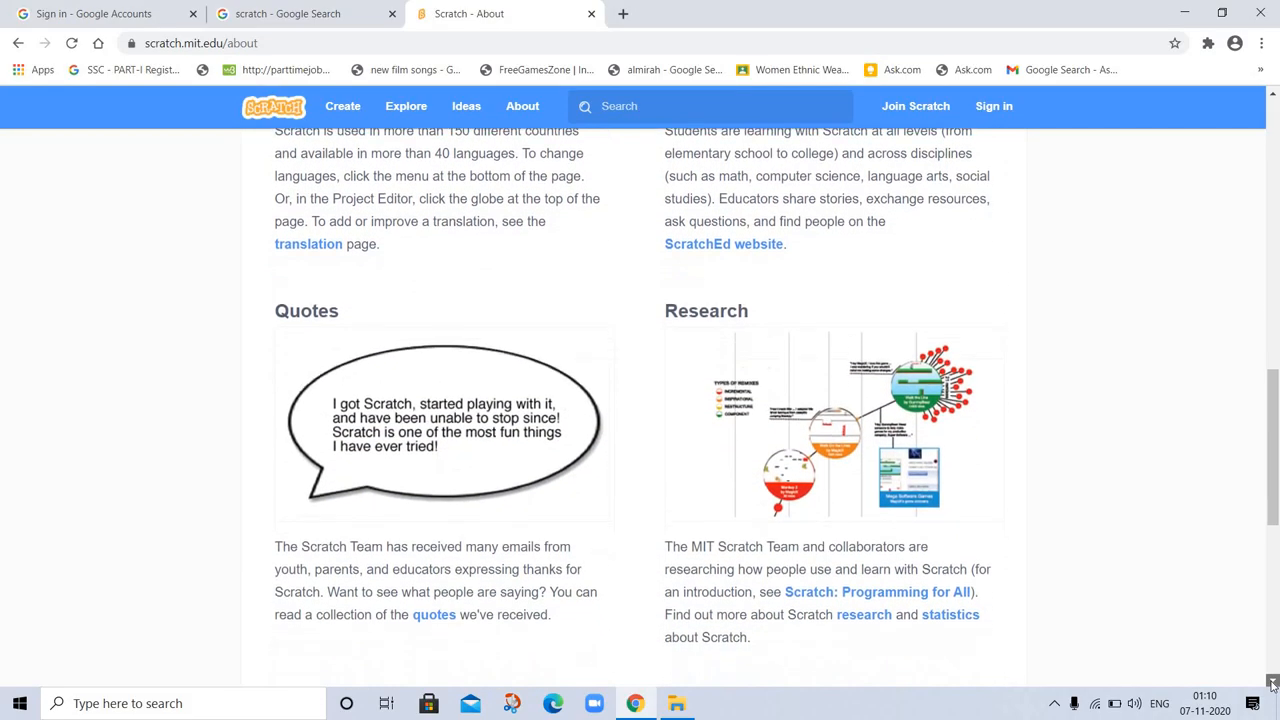
scroll(down, 3)
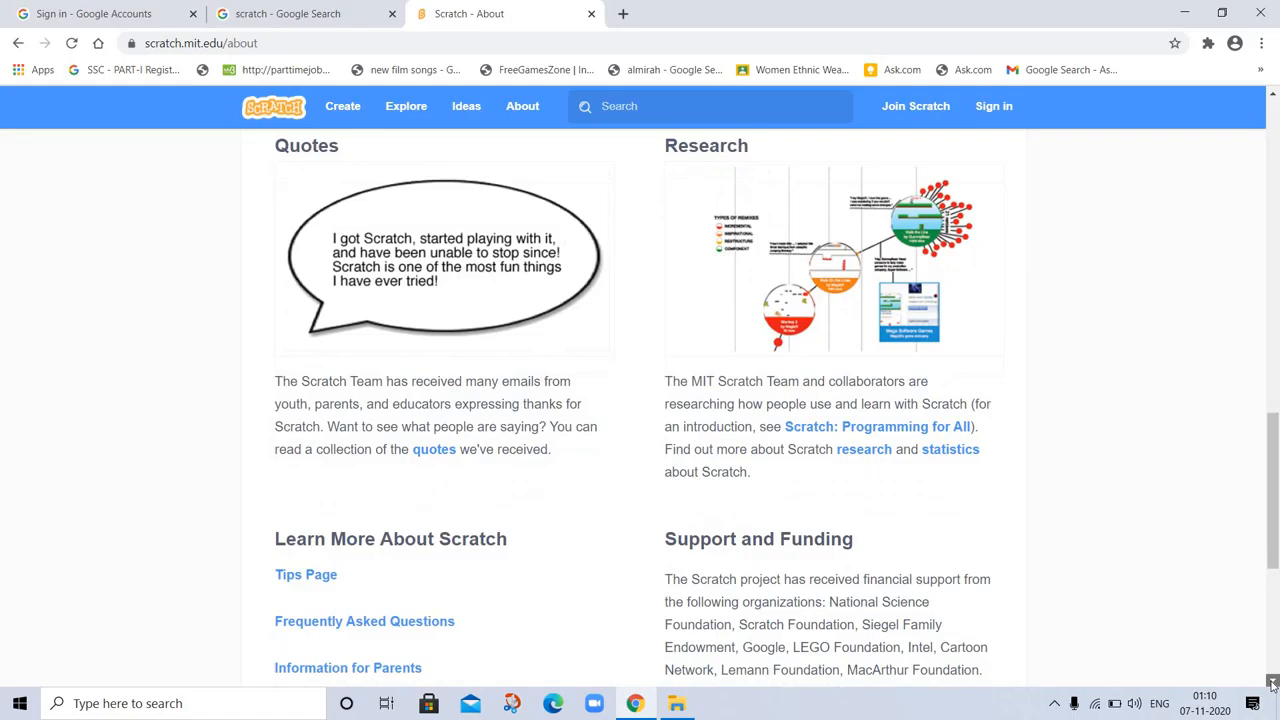
scroll(down, 3)
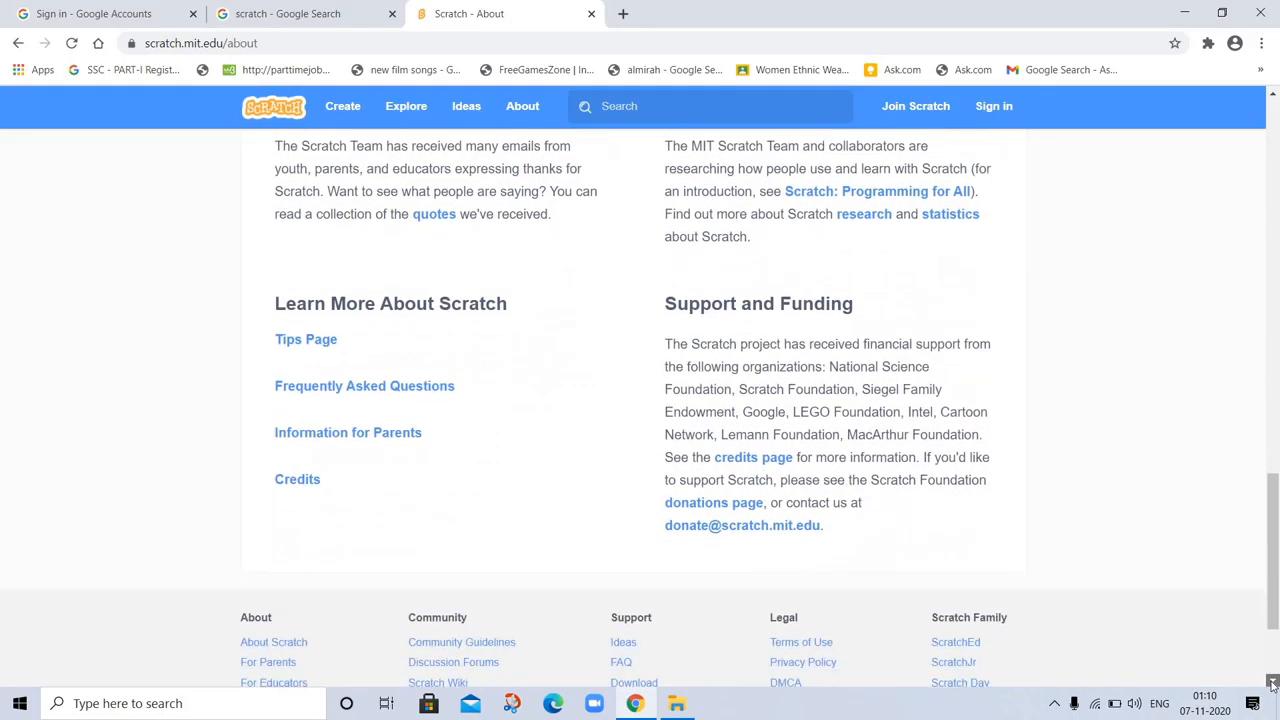
scroll(down, 3)
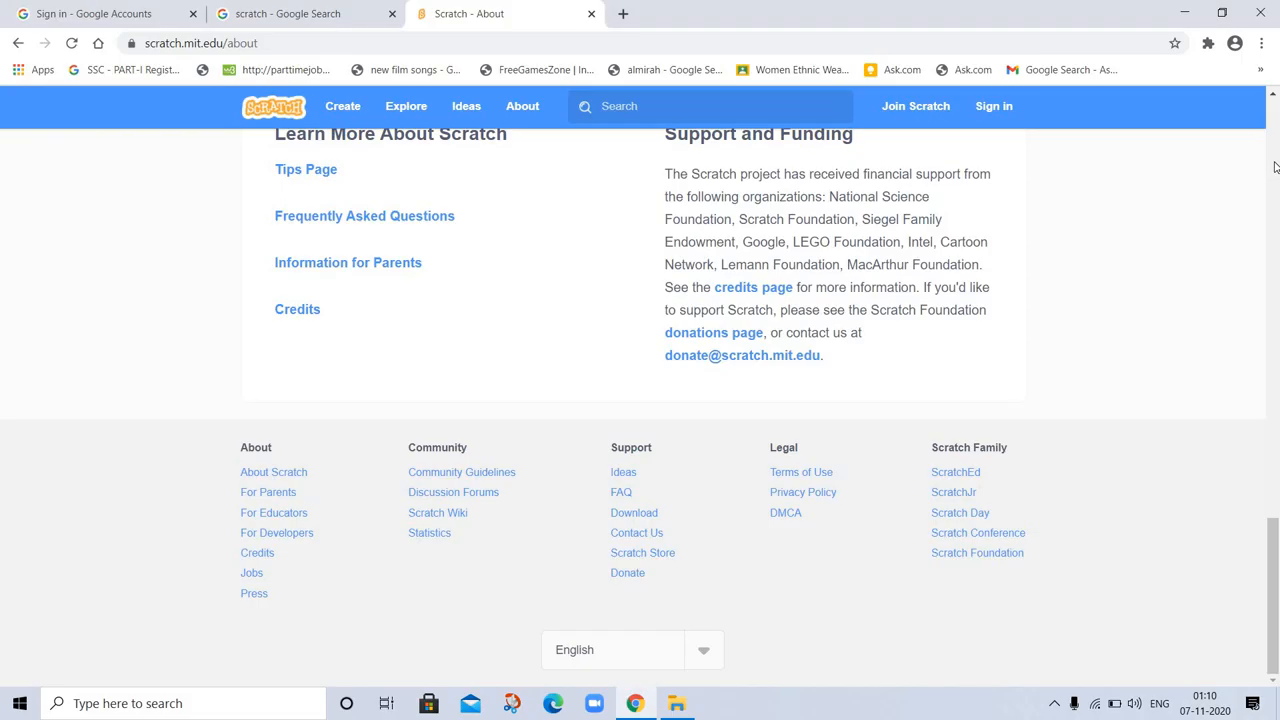
scroll(up, 3)
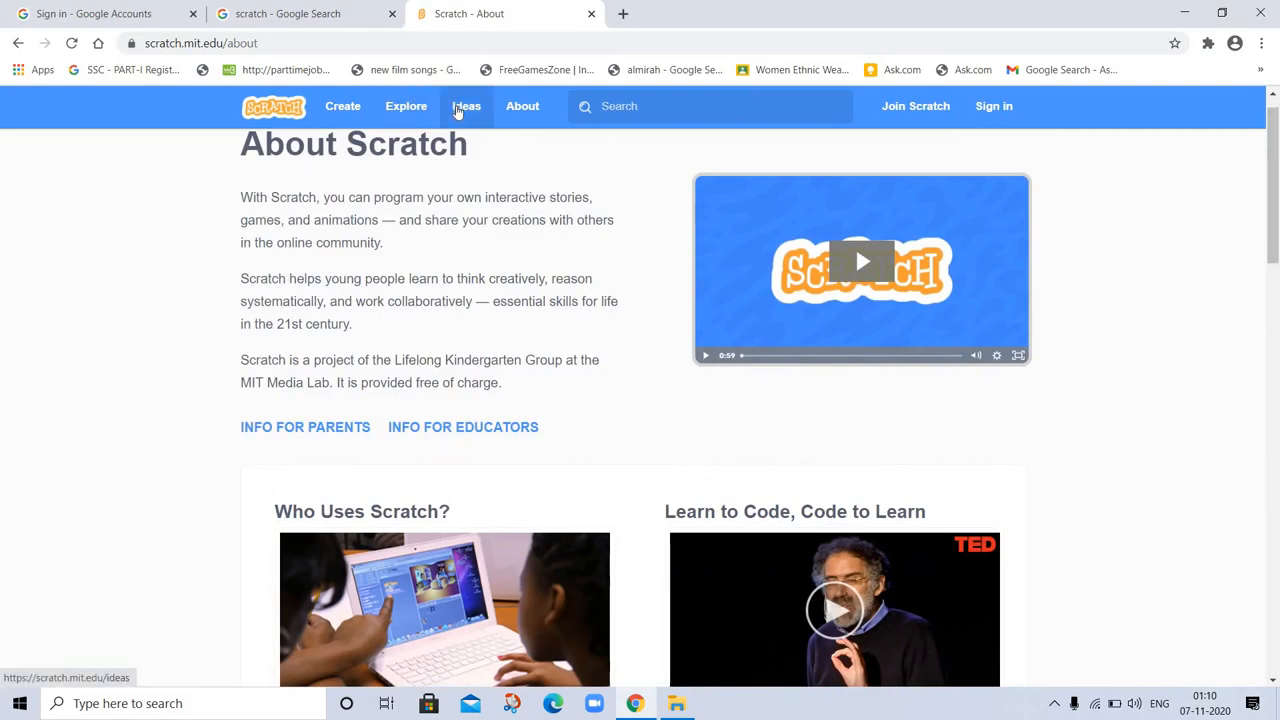
click(466, 106)
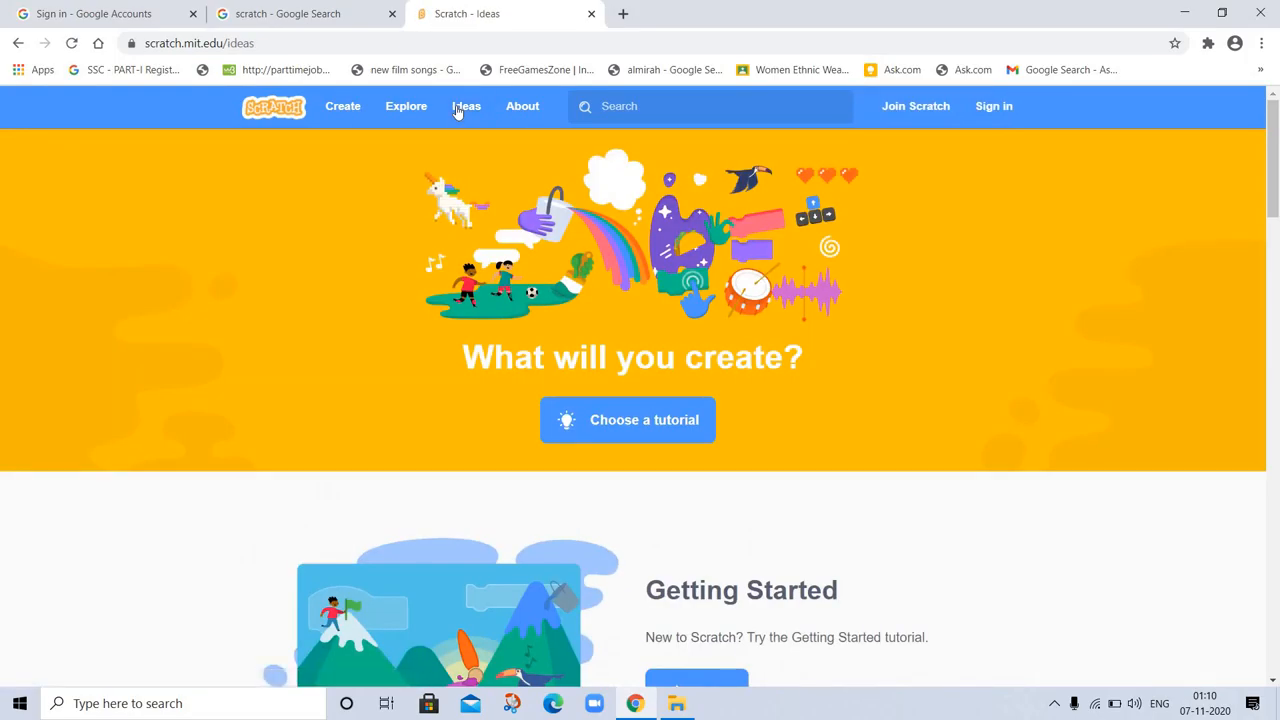
mouse_move(626, 420)
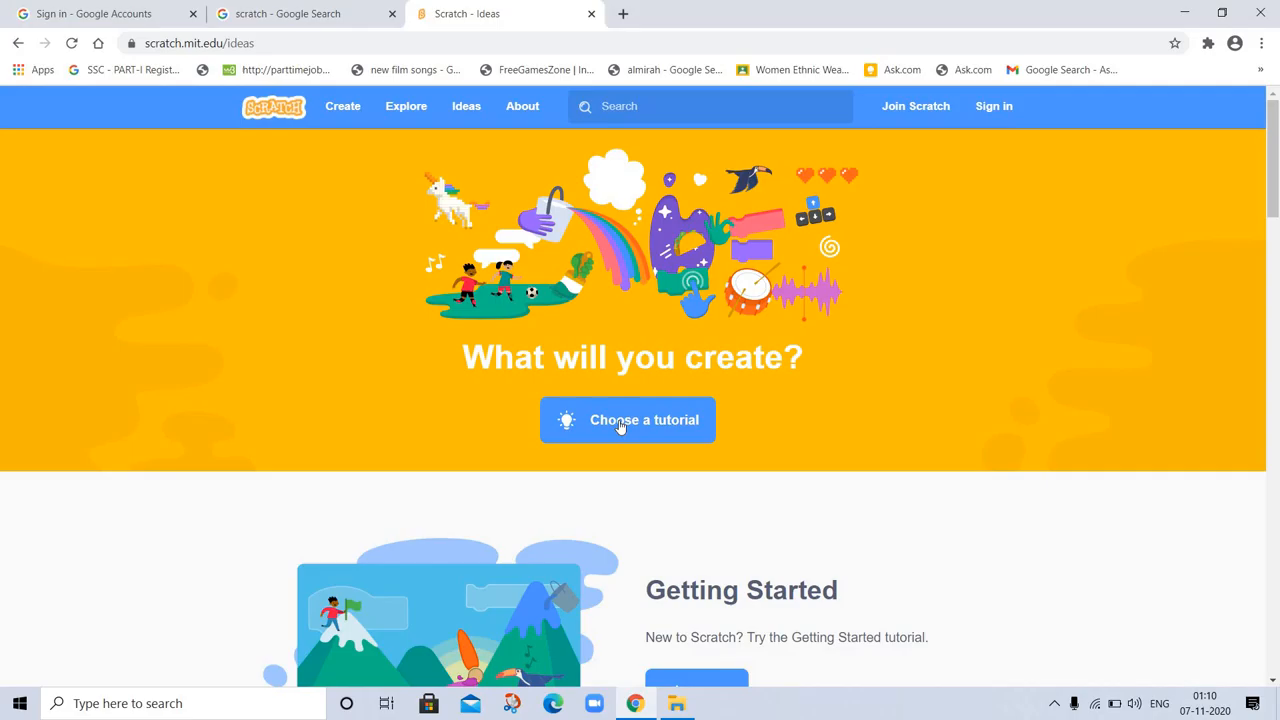
mouse_move(1272, 680)
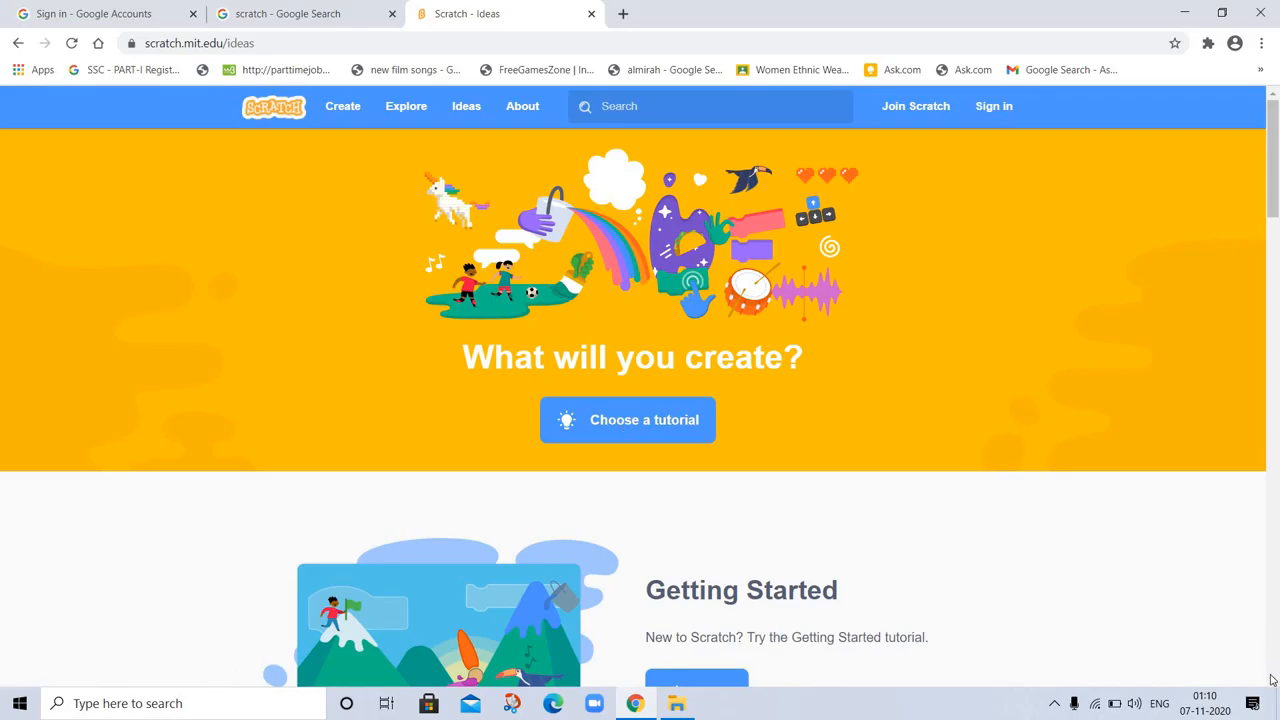
scroll(down, 3)
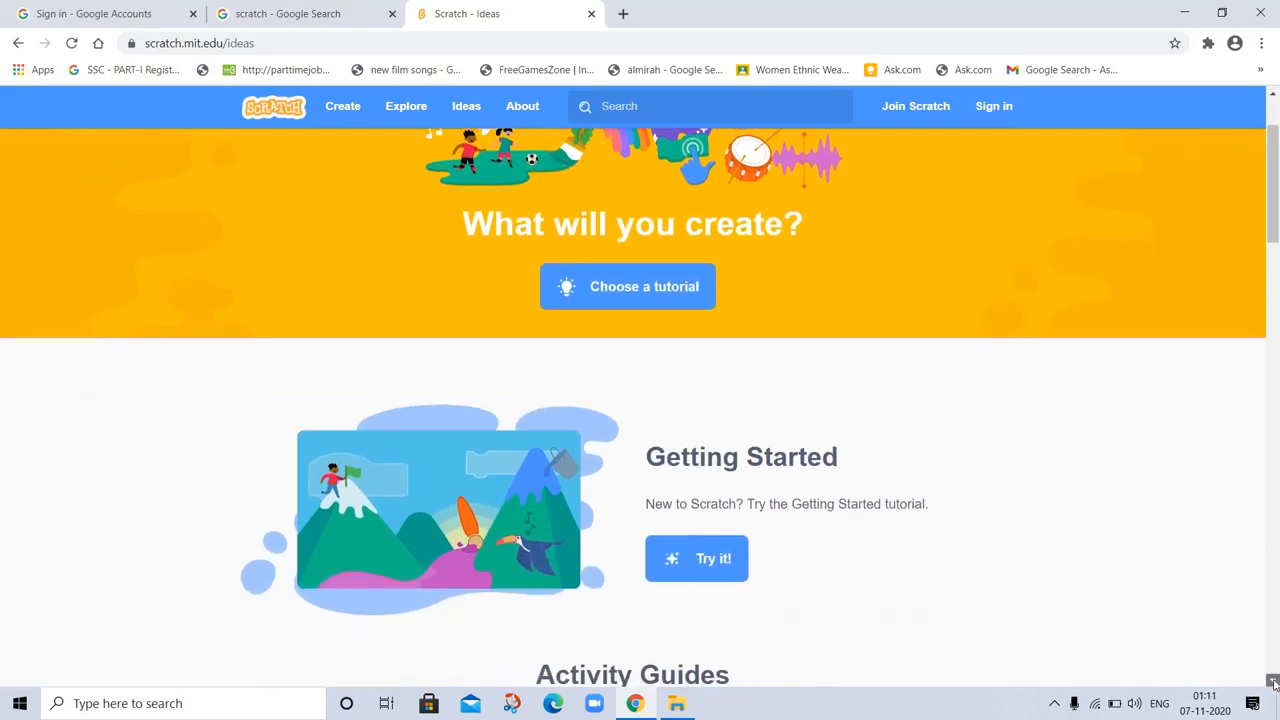
scroll(down, 3)
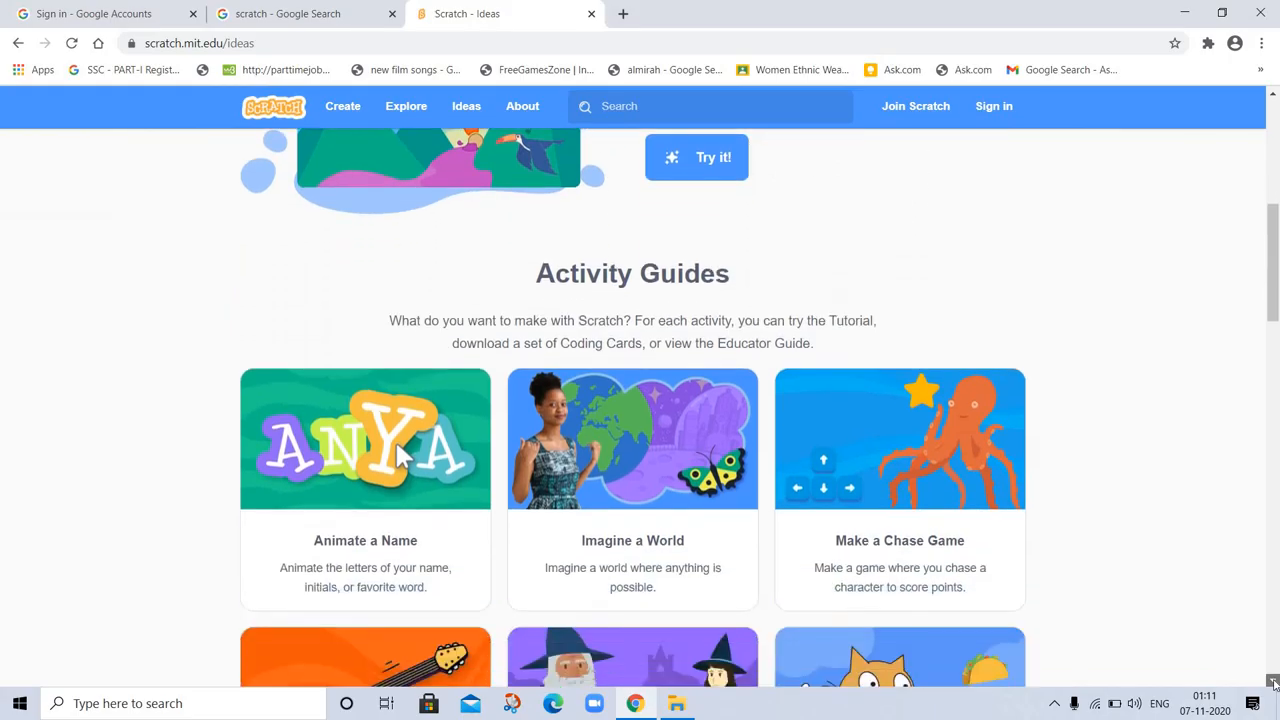
scroll(down, 3)
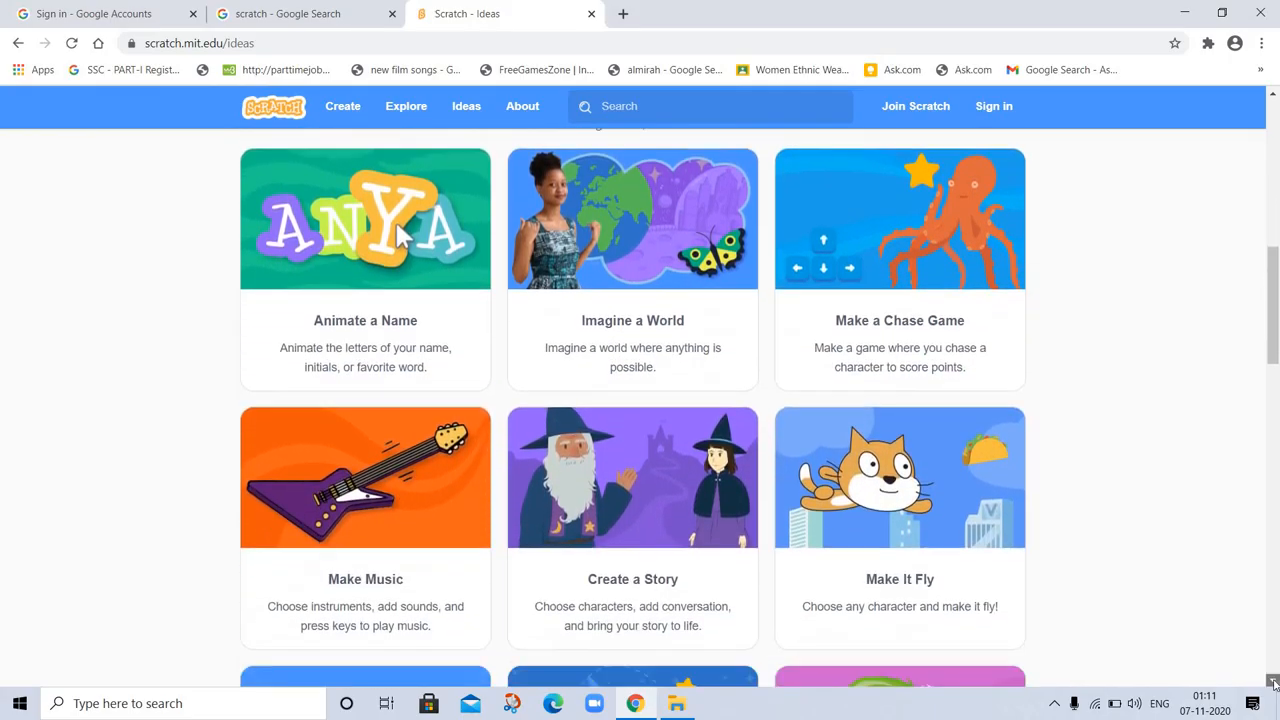
scroll(down, 3)
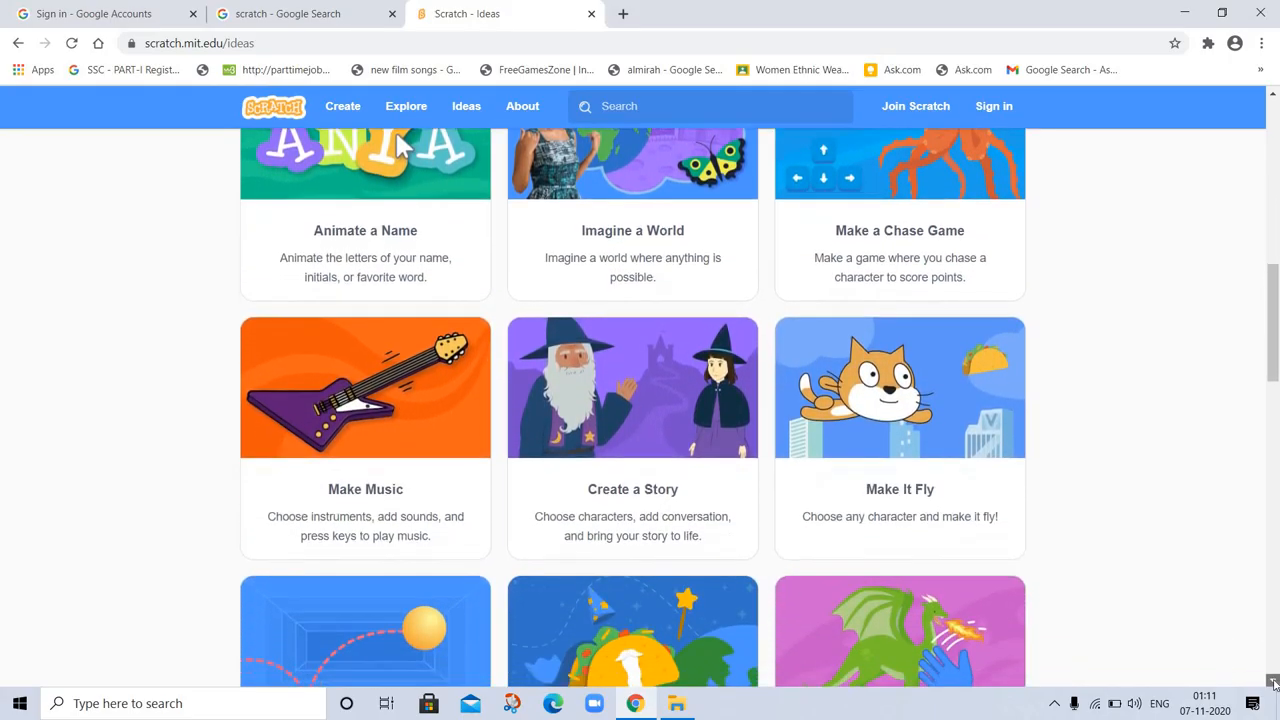
scroll(down, 3)
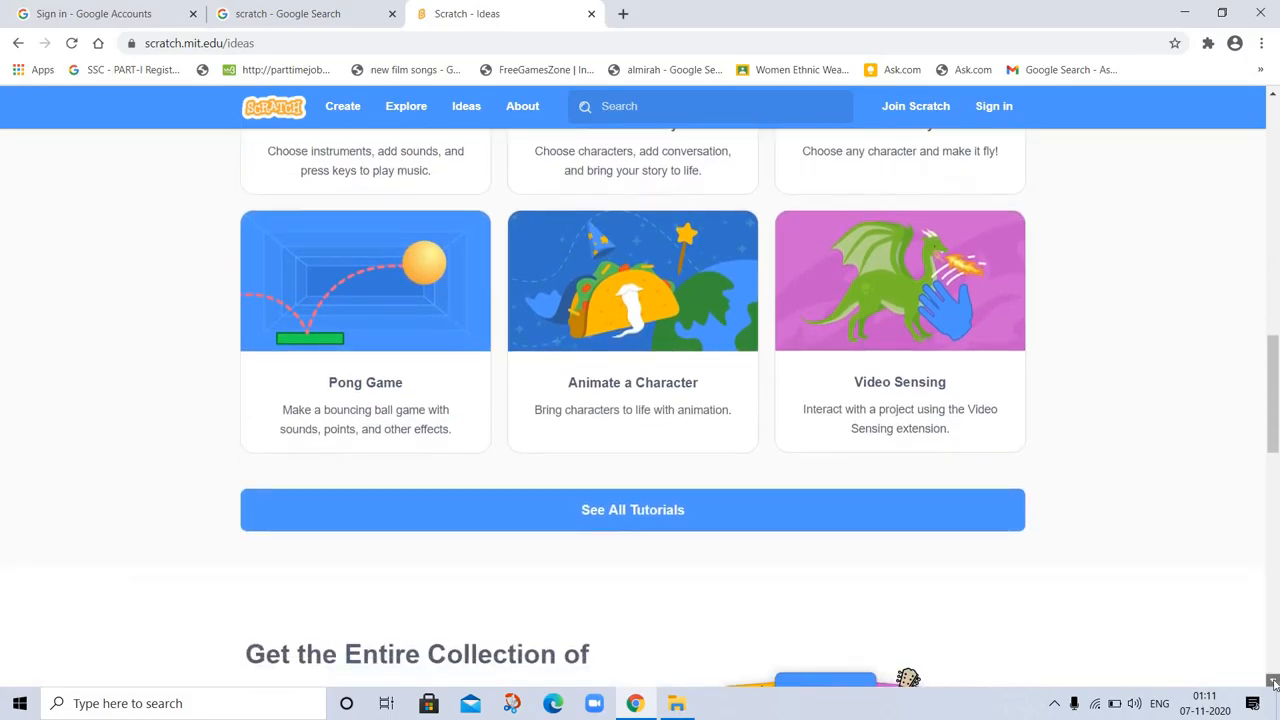
scroll(down, 3)
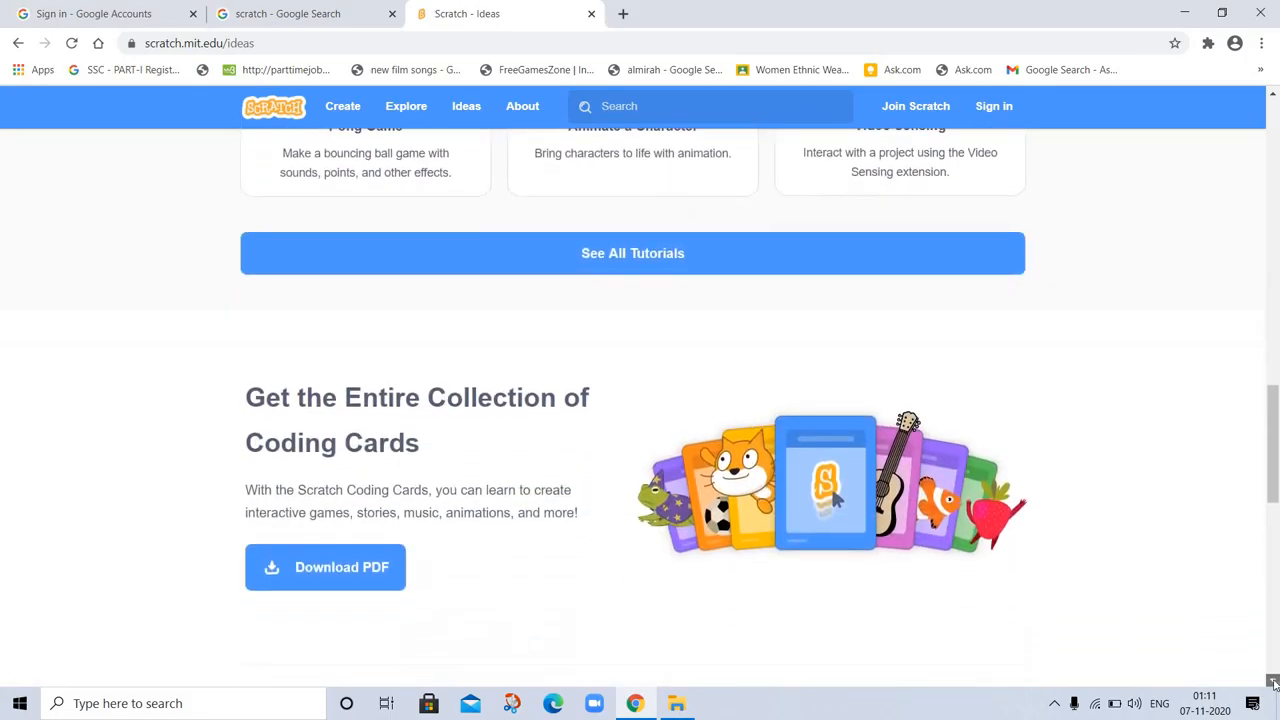
scroll(down, 3)
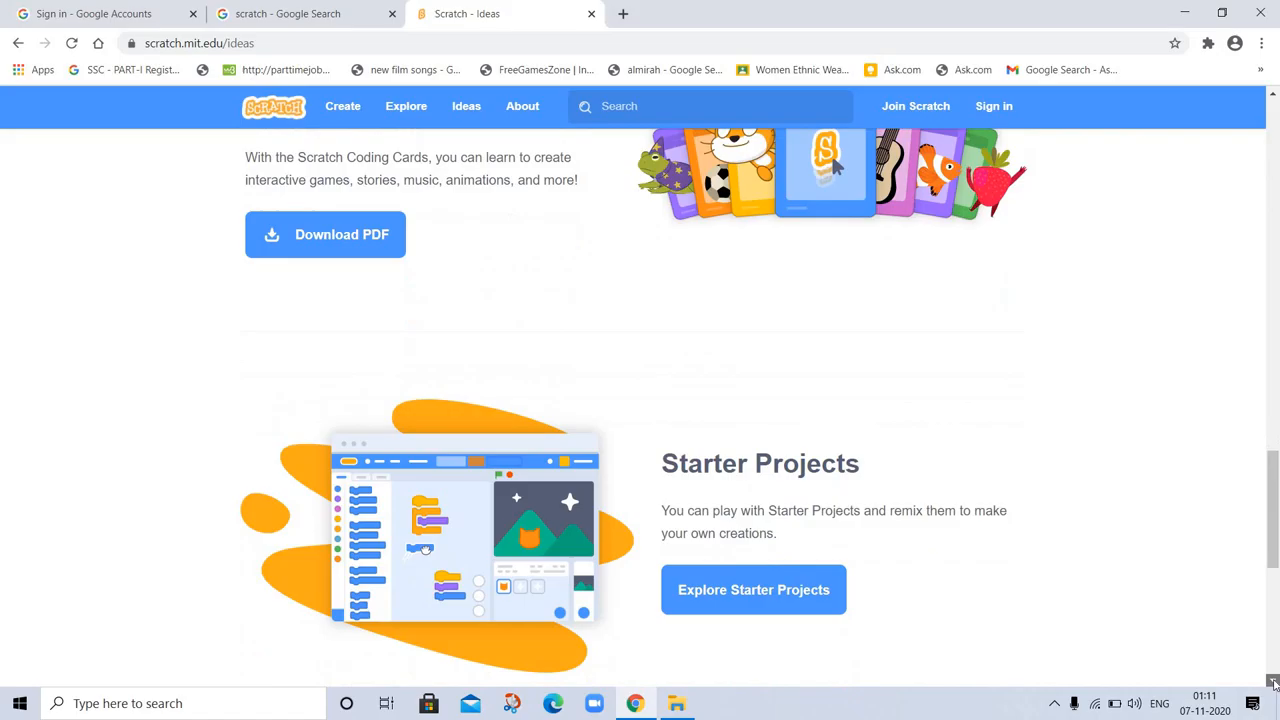
scroll(down, 3)
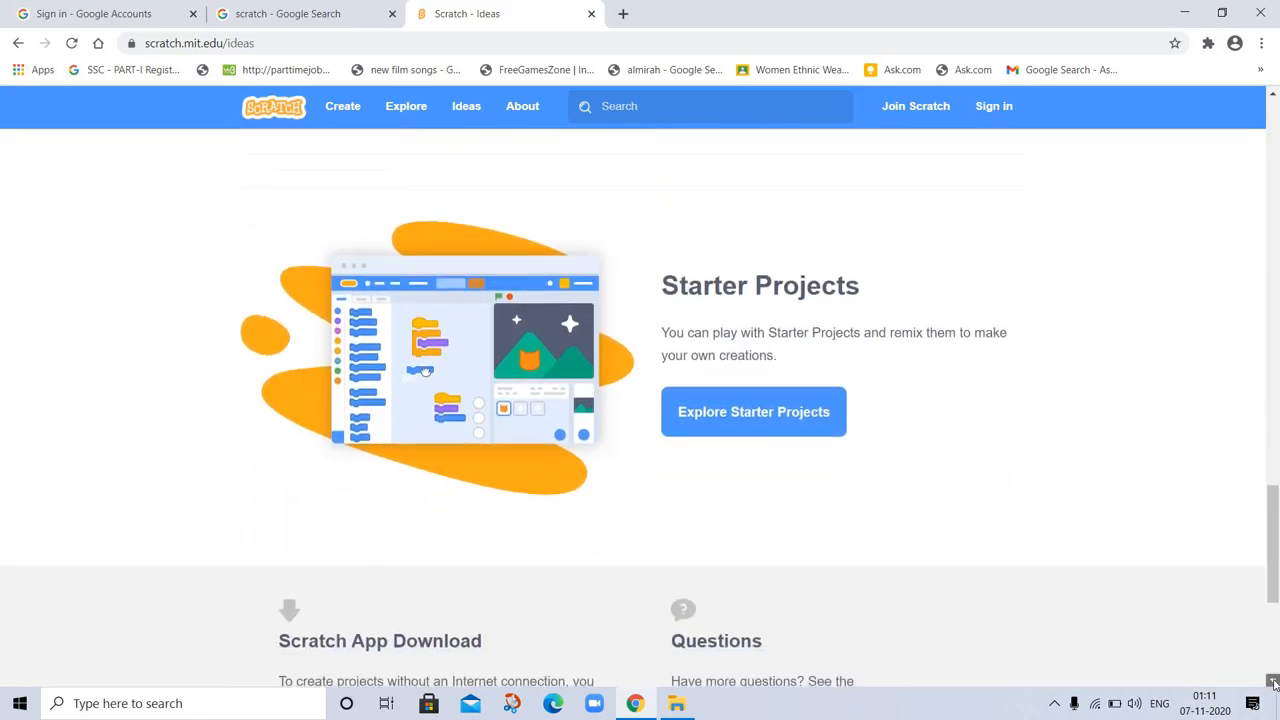
scroll(down, 3)
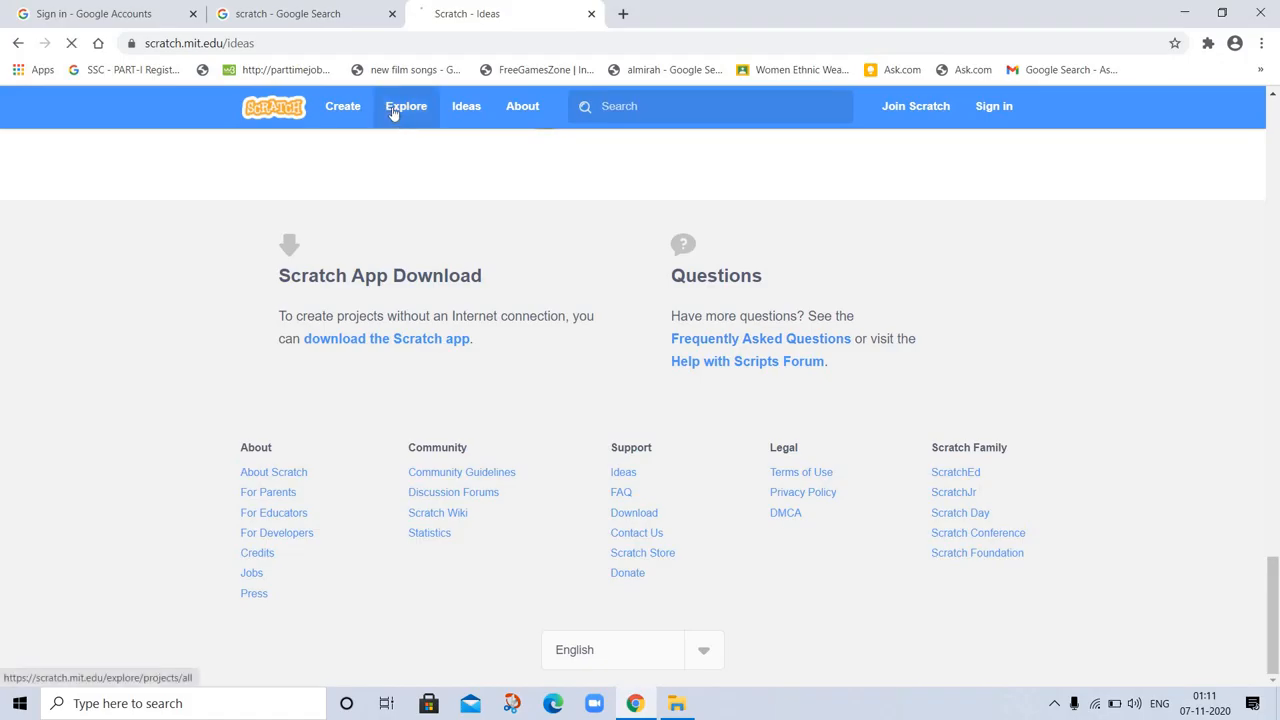
- Open the Explore page and scroll through the trending project thumbnails to the footer and back
click(406, 106)
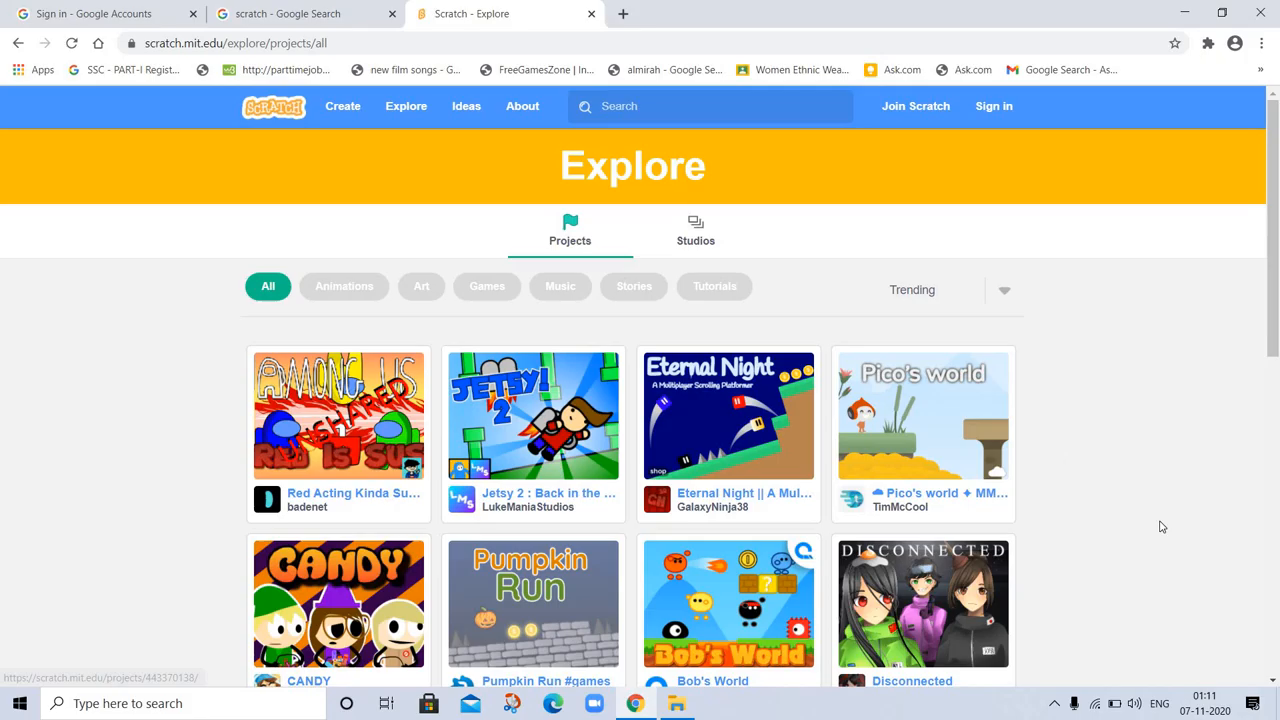
mouse_move(544, 266)
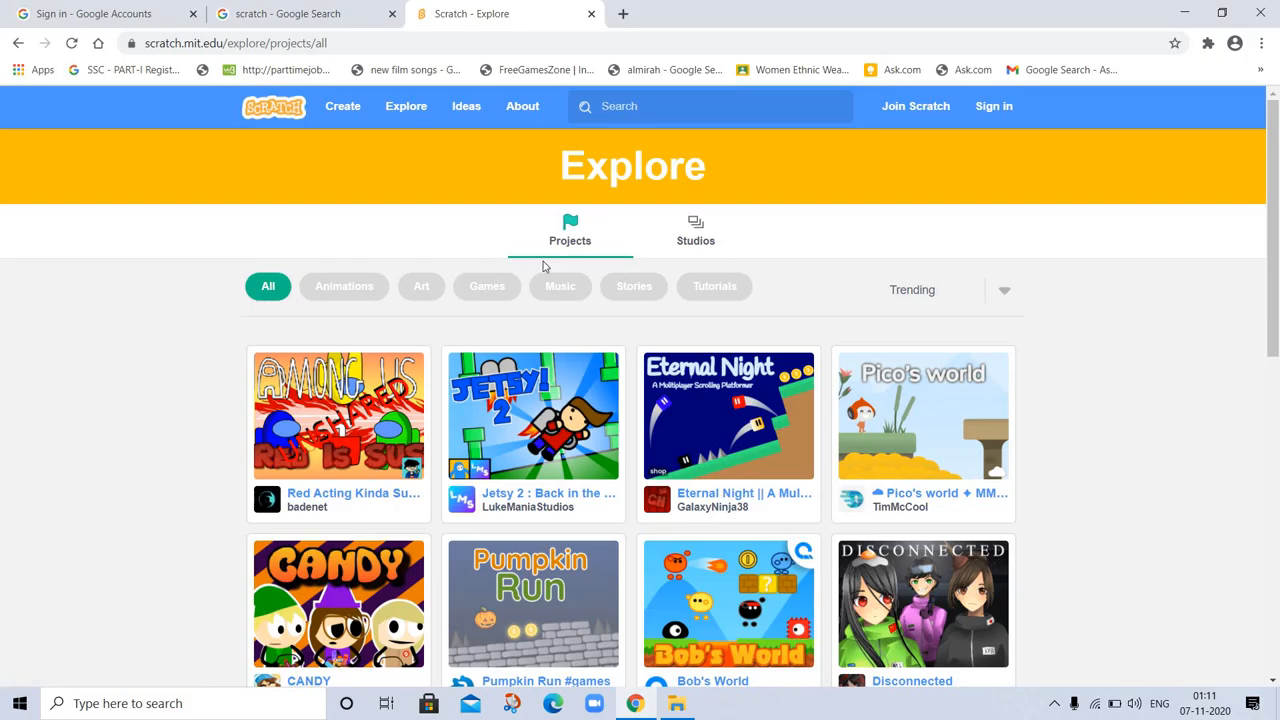
mouse_move(1248, 584)
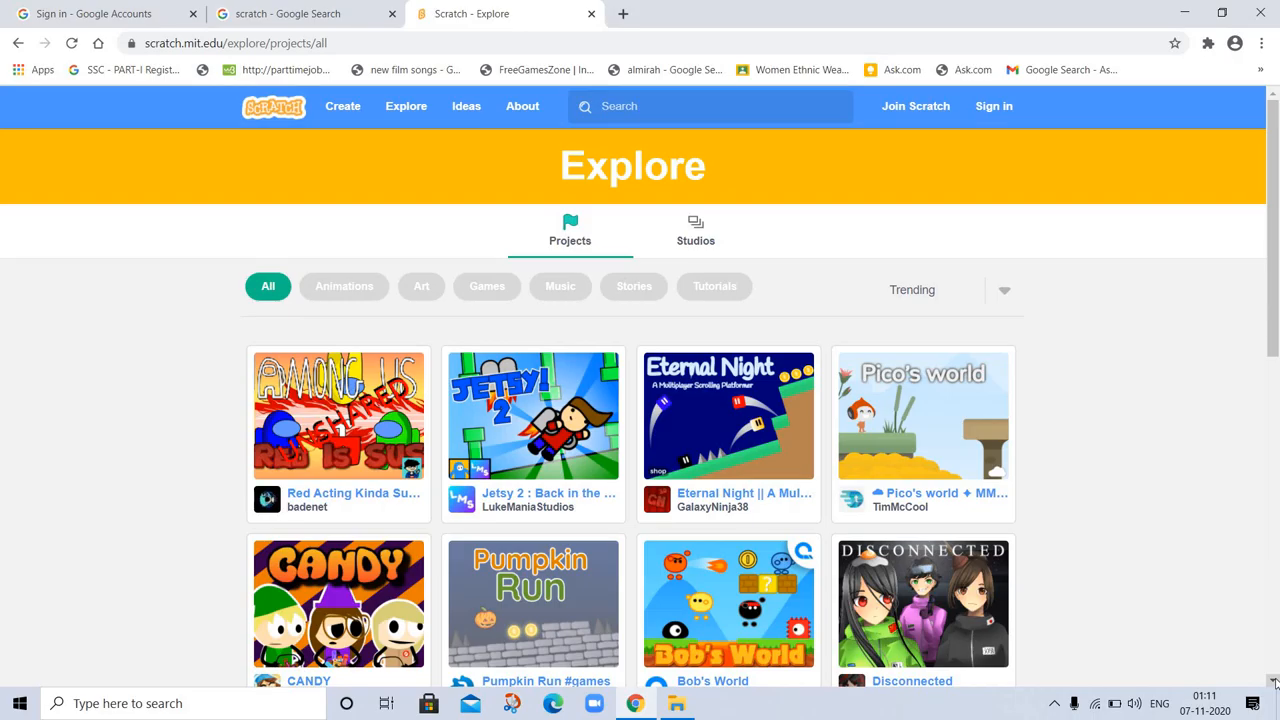
scroll(down, 3)
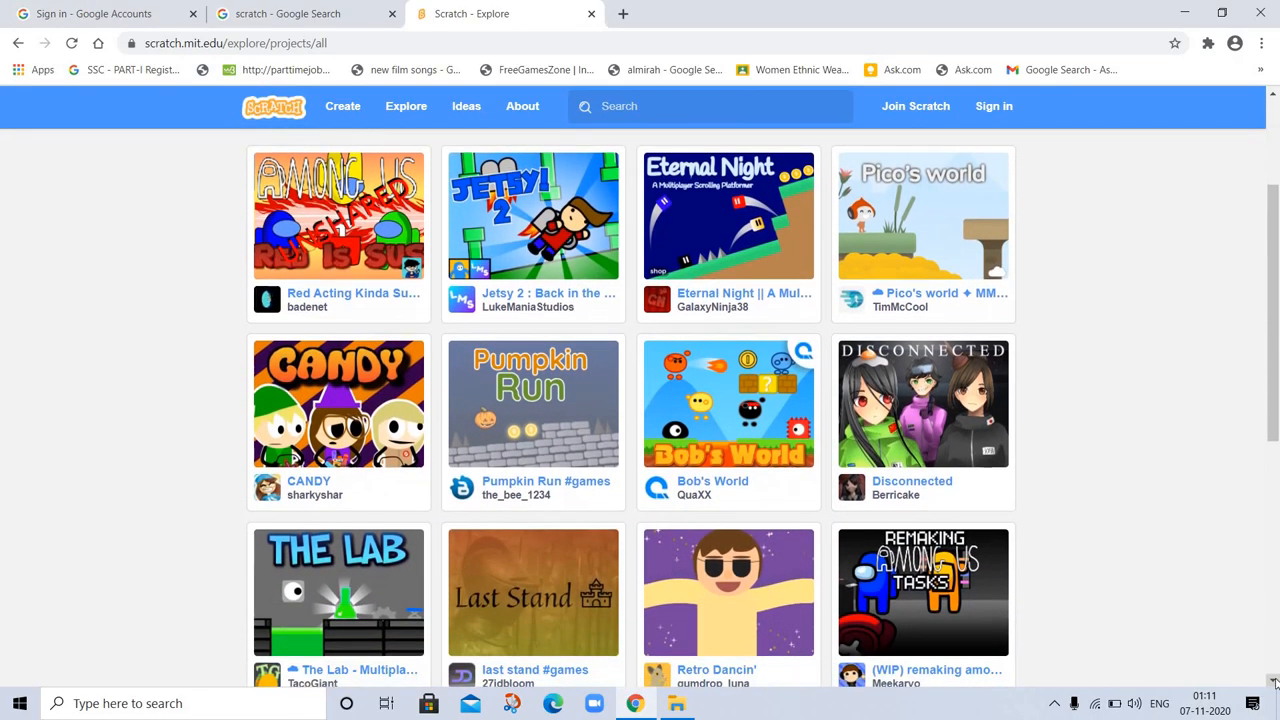
scroll(down, 3)
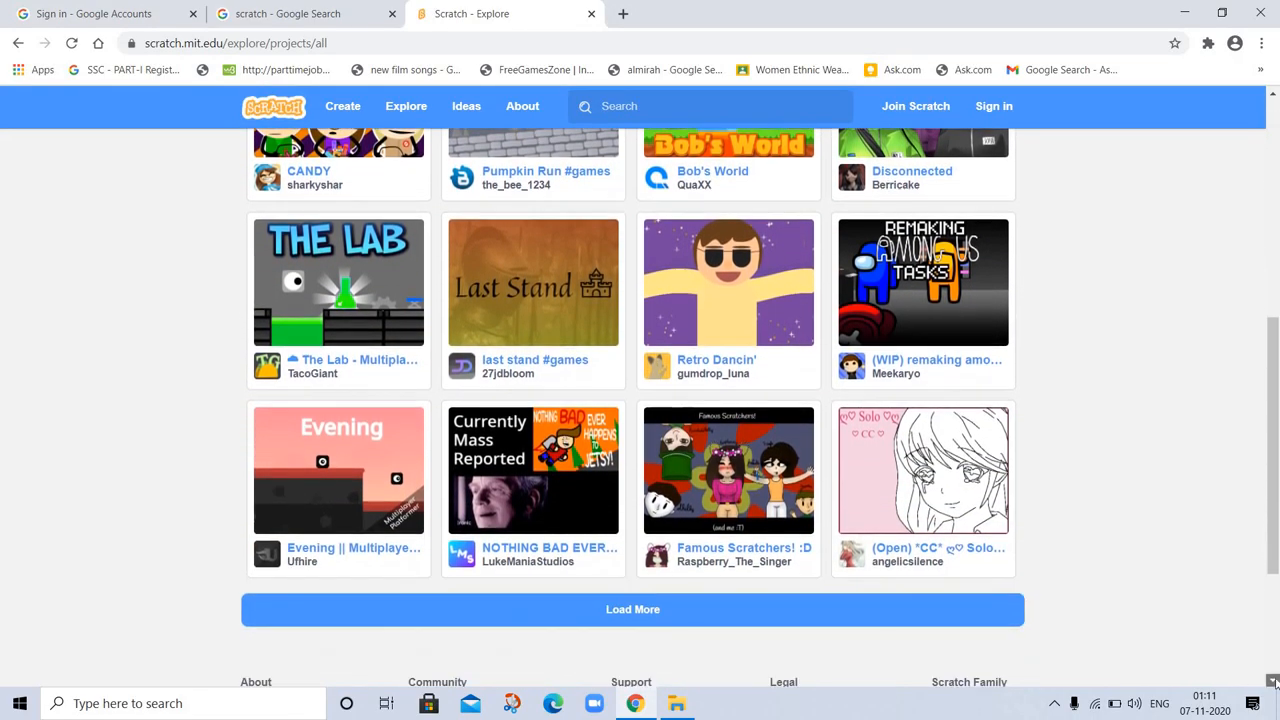
scroll(down, 3)
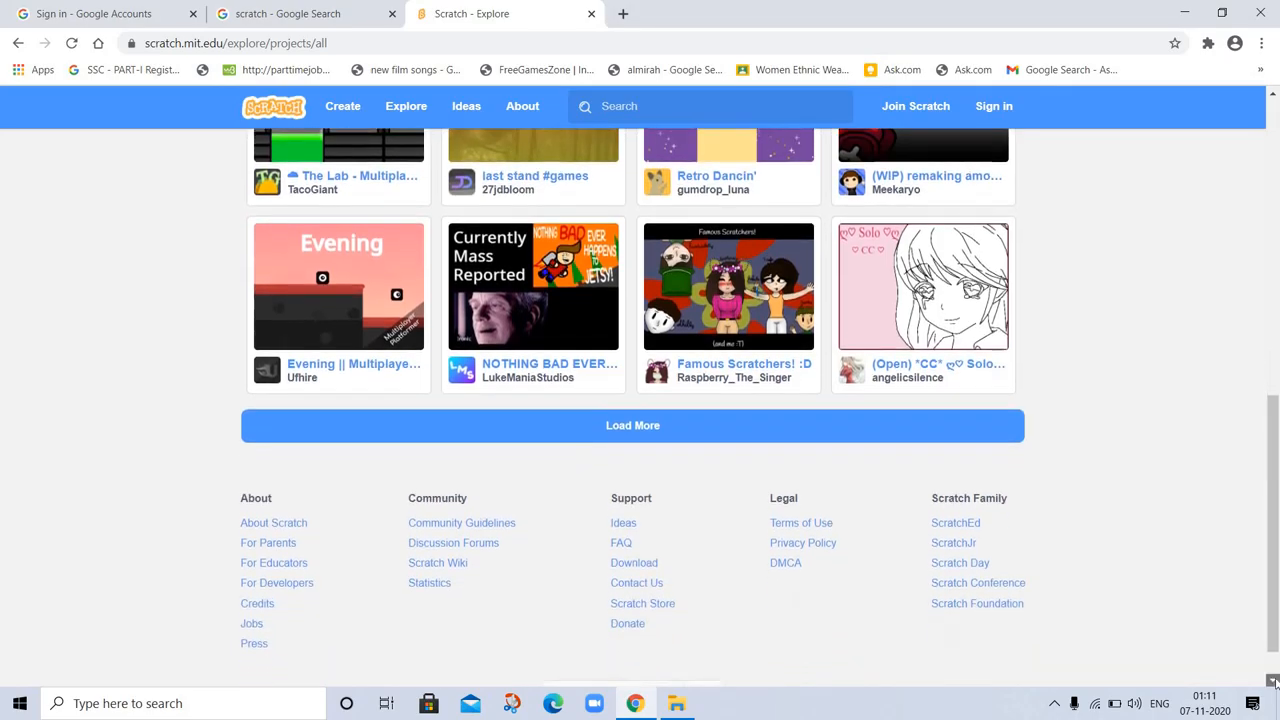
scroll(down, 3)
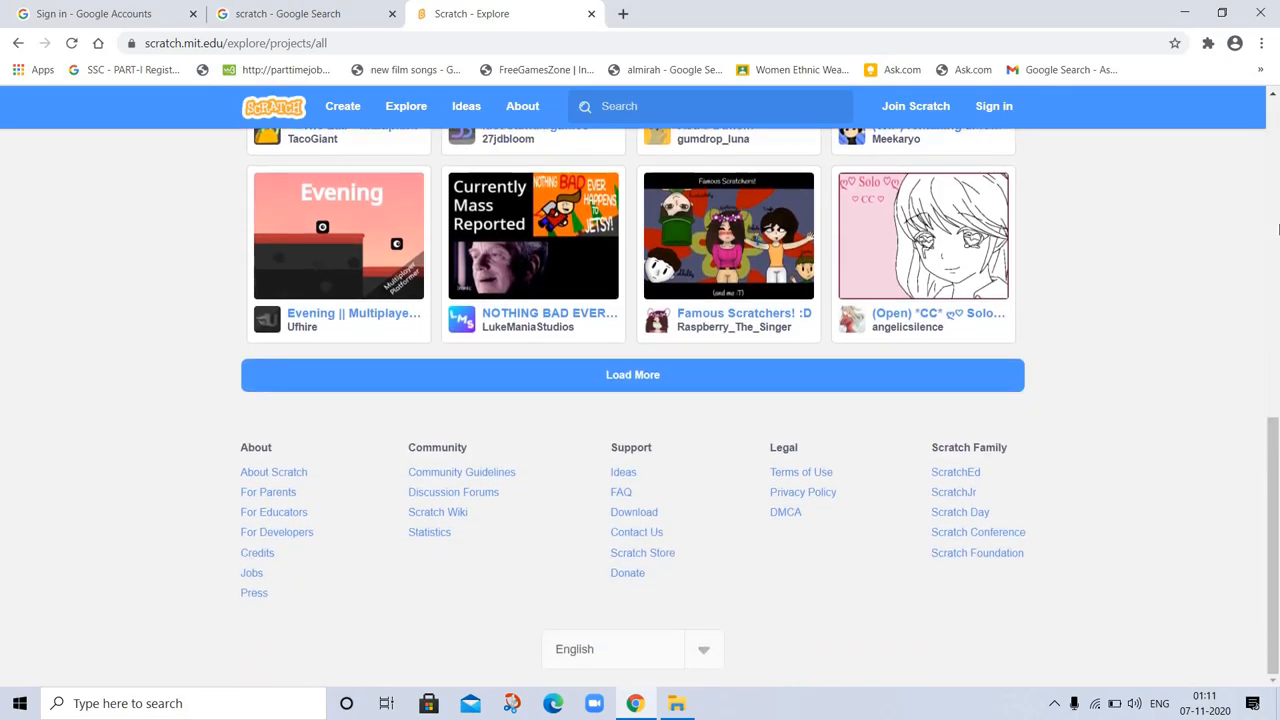
scroll(up, 3)
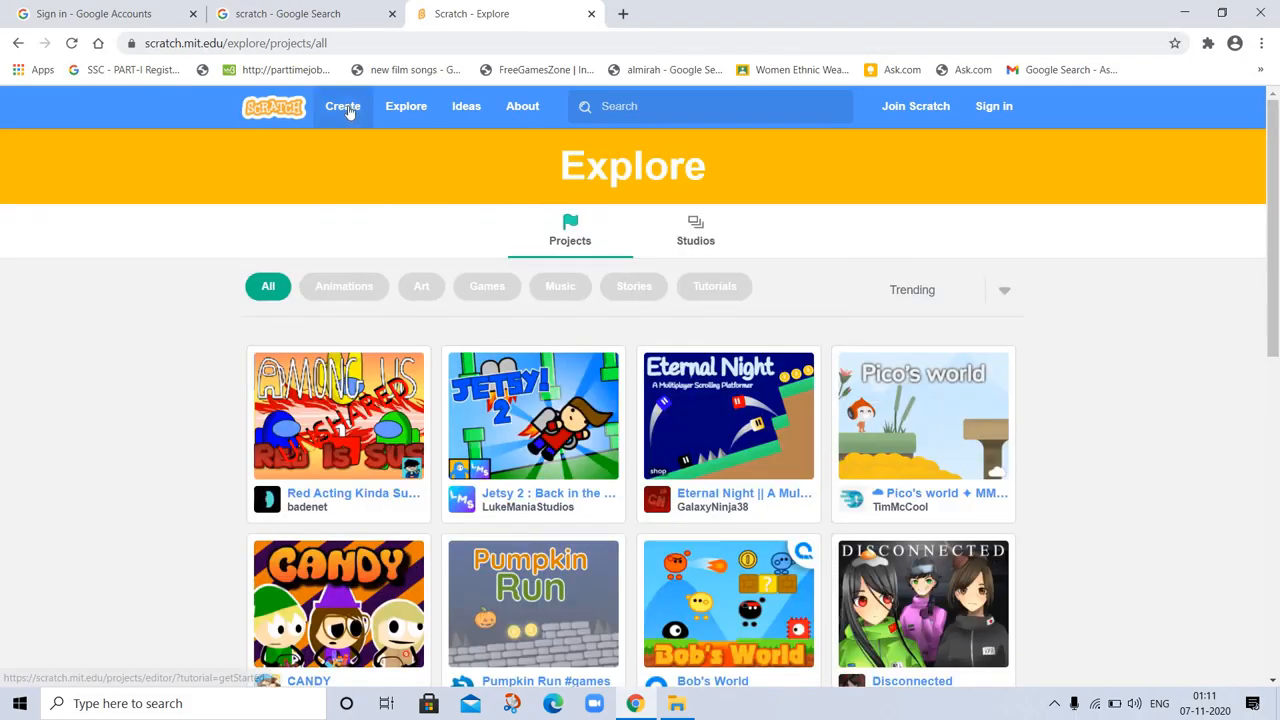
- Open the Scratch editor via Create, starting a new untitled project with the tutorial card
click(342, 106)
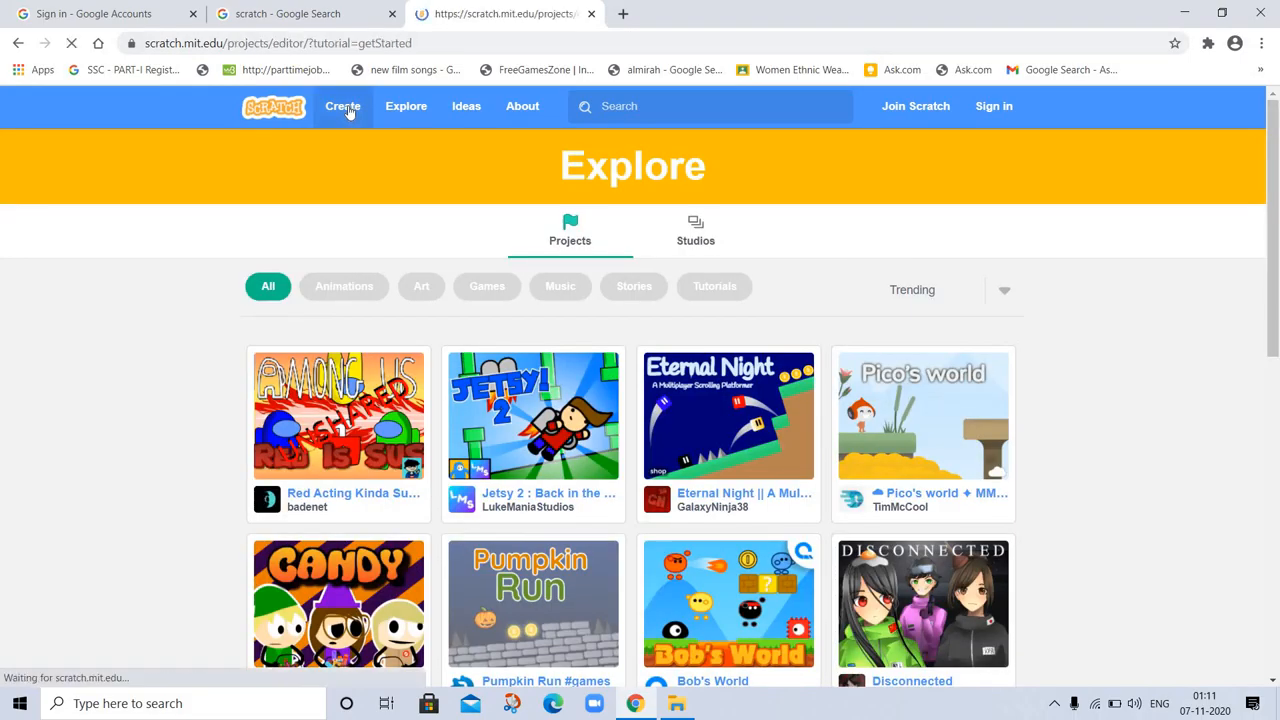
click(342, 106)
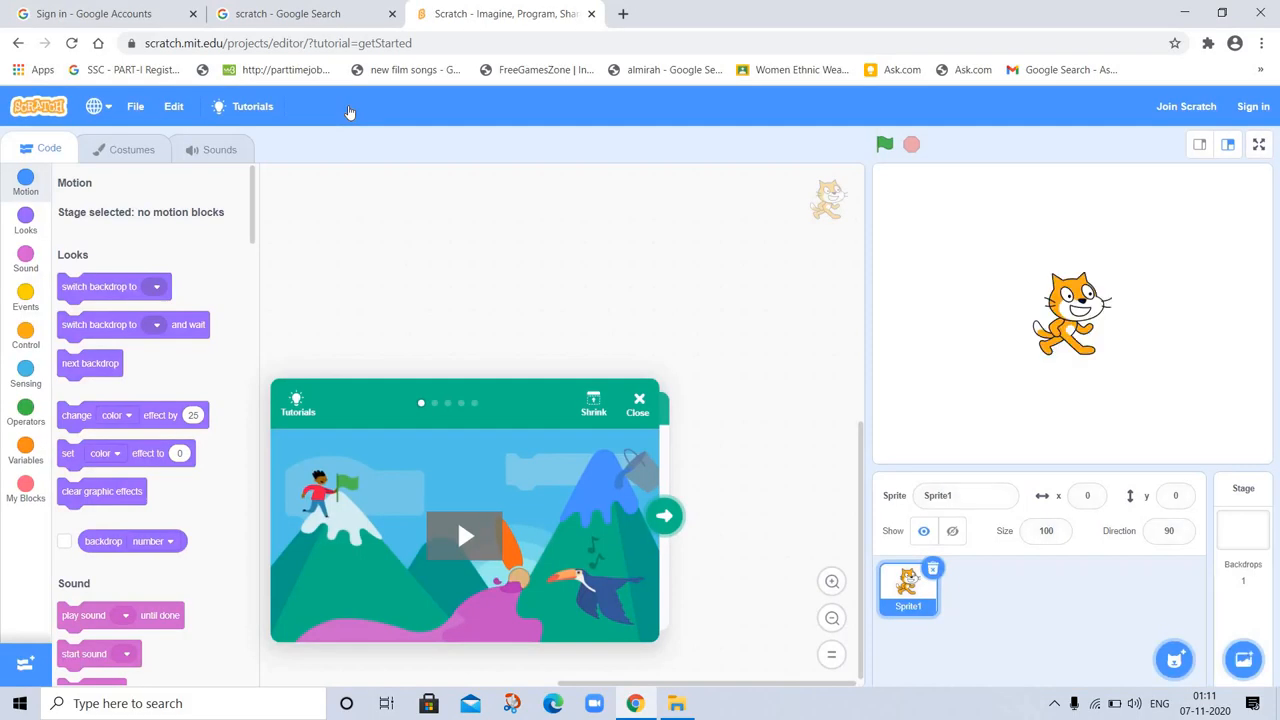
click(24, 182)
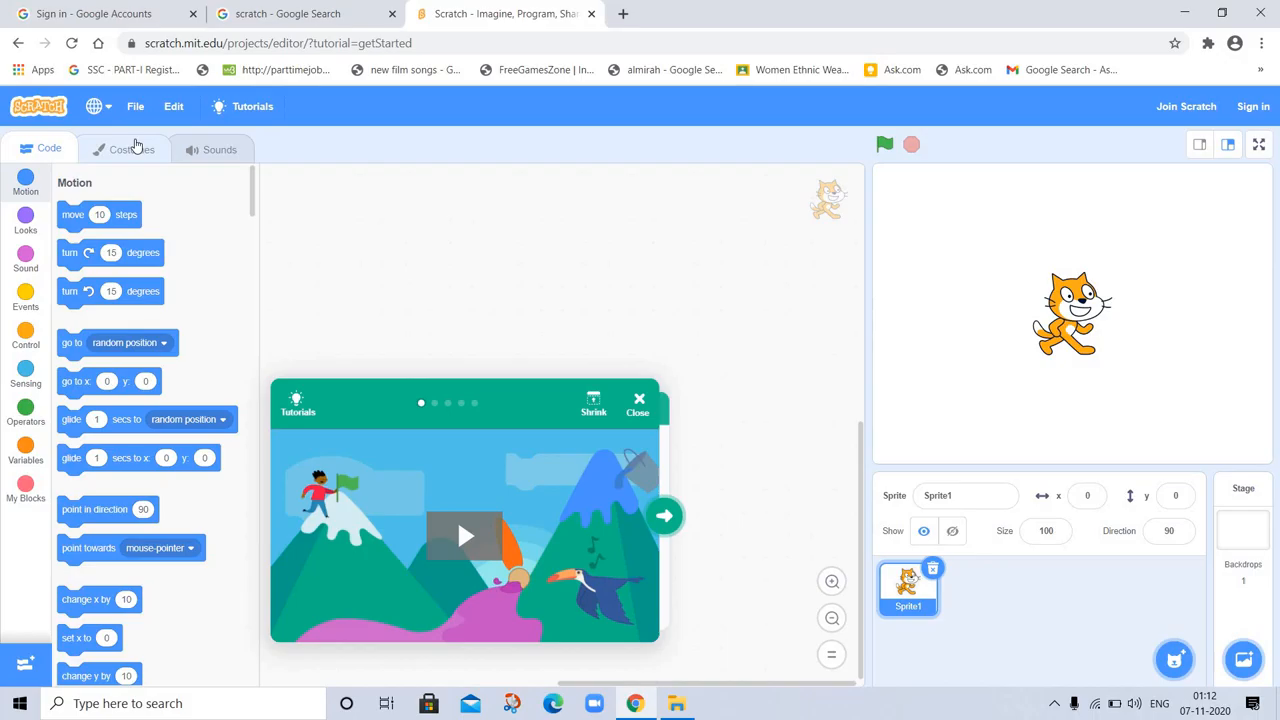
- View the cat sprite's costumes, then its Meow sound waveform in the sound editor
click(132, 148)
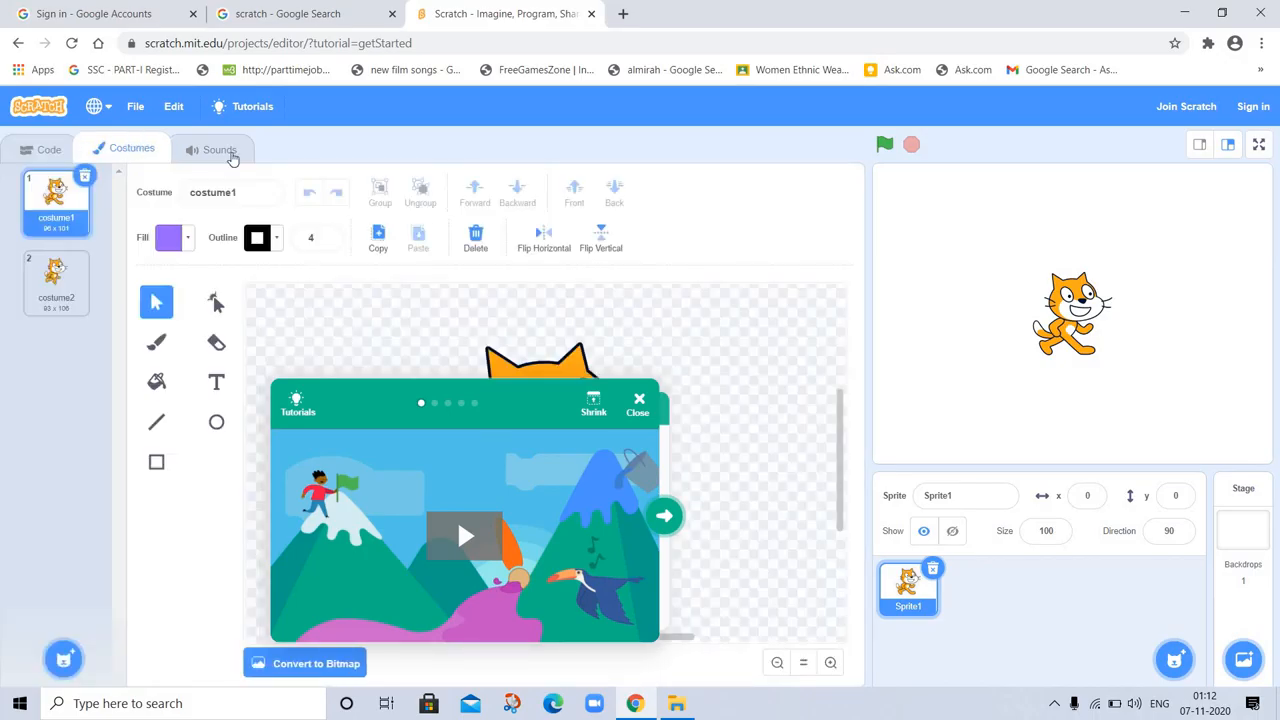
mouse_move(1046, 308)
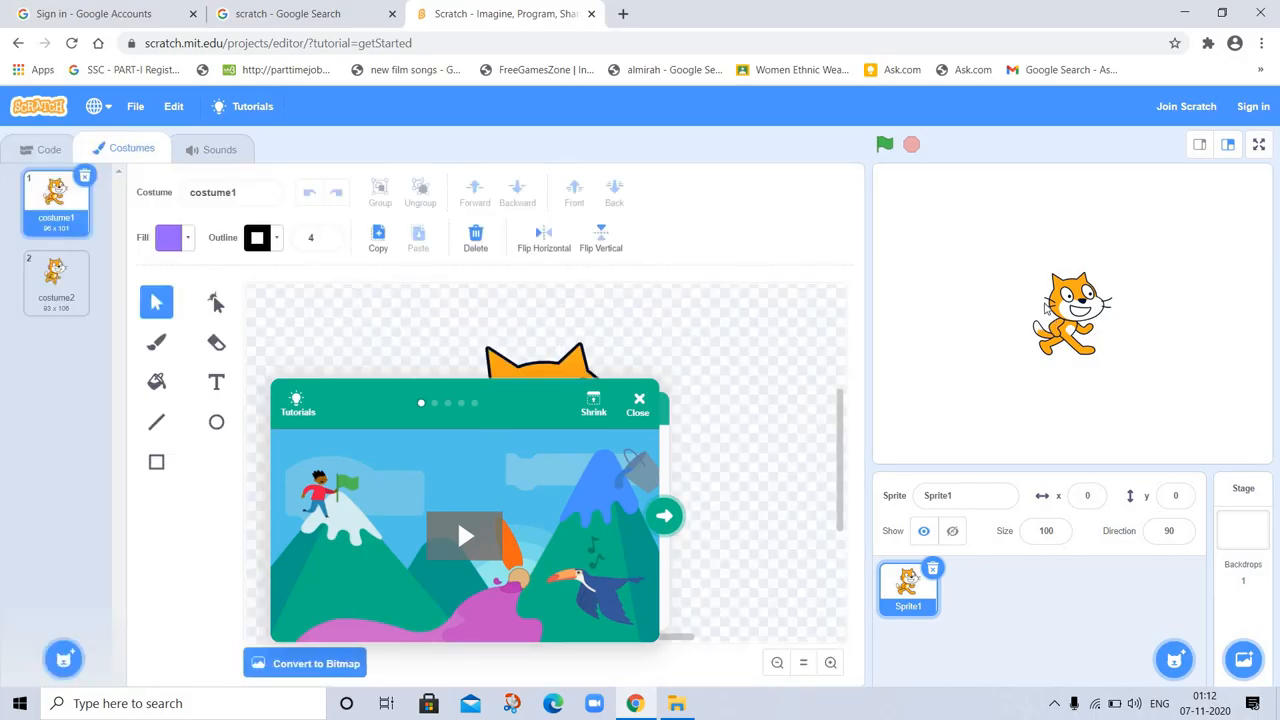
mouse_move(1084, 336)
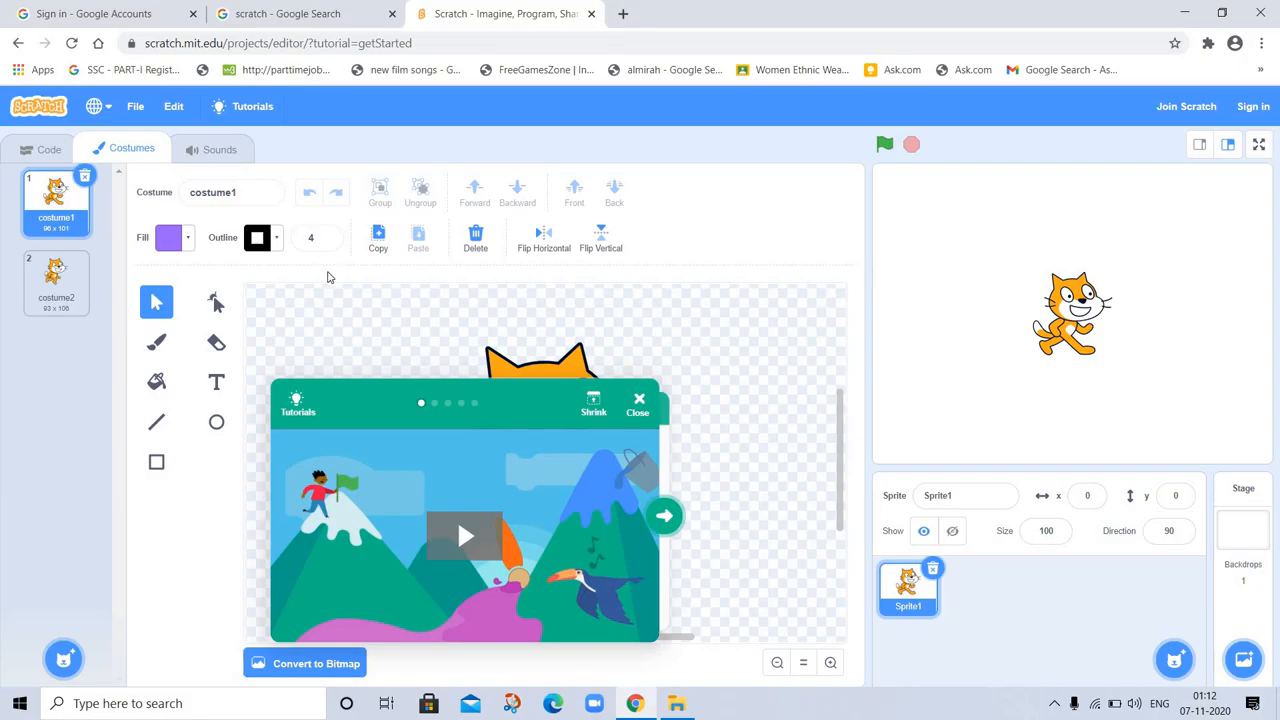
mouse_move(1180, 358)
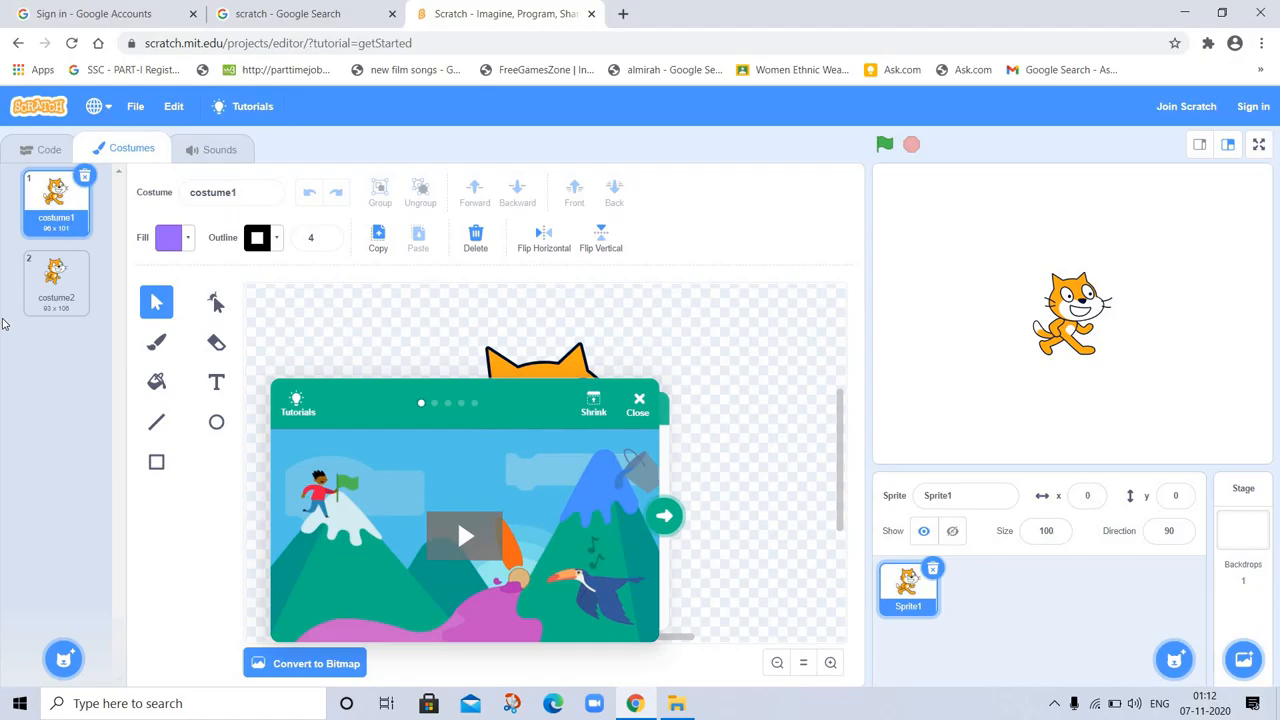
mouse_move(212, 148)
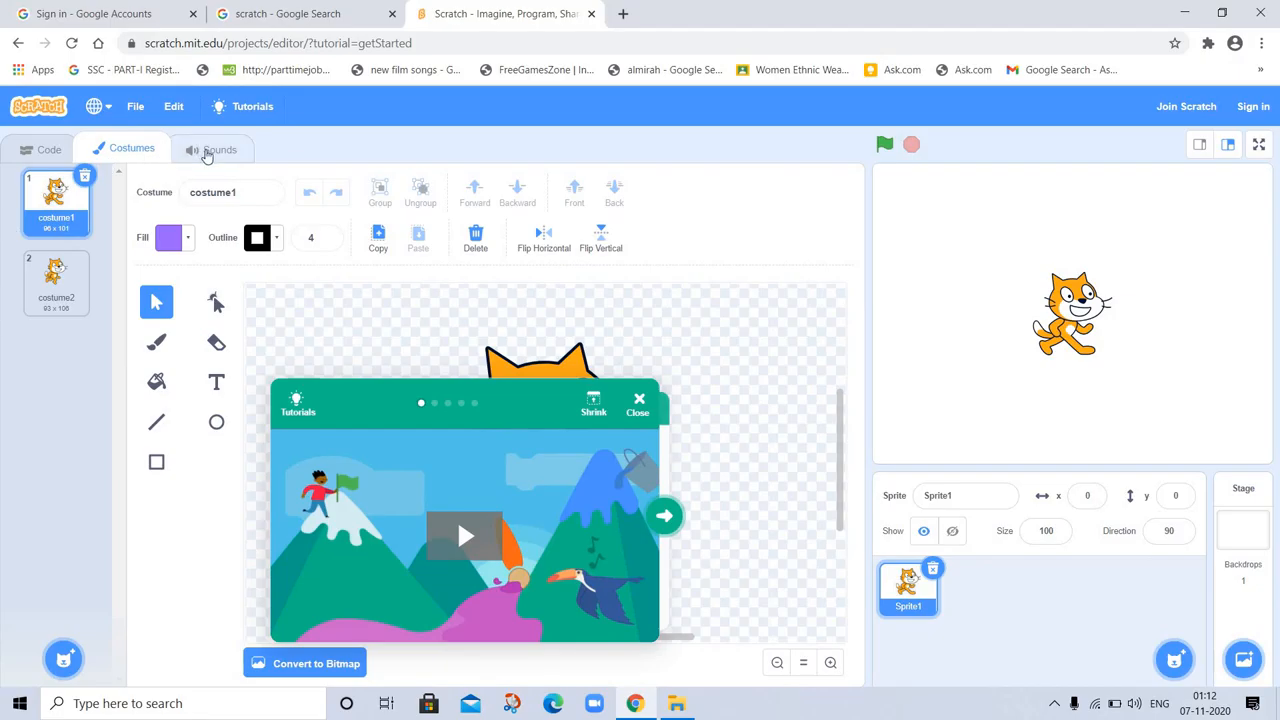
click(220, 148)
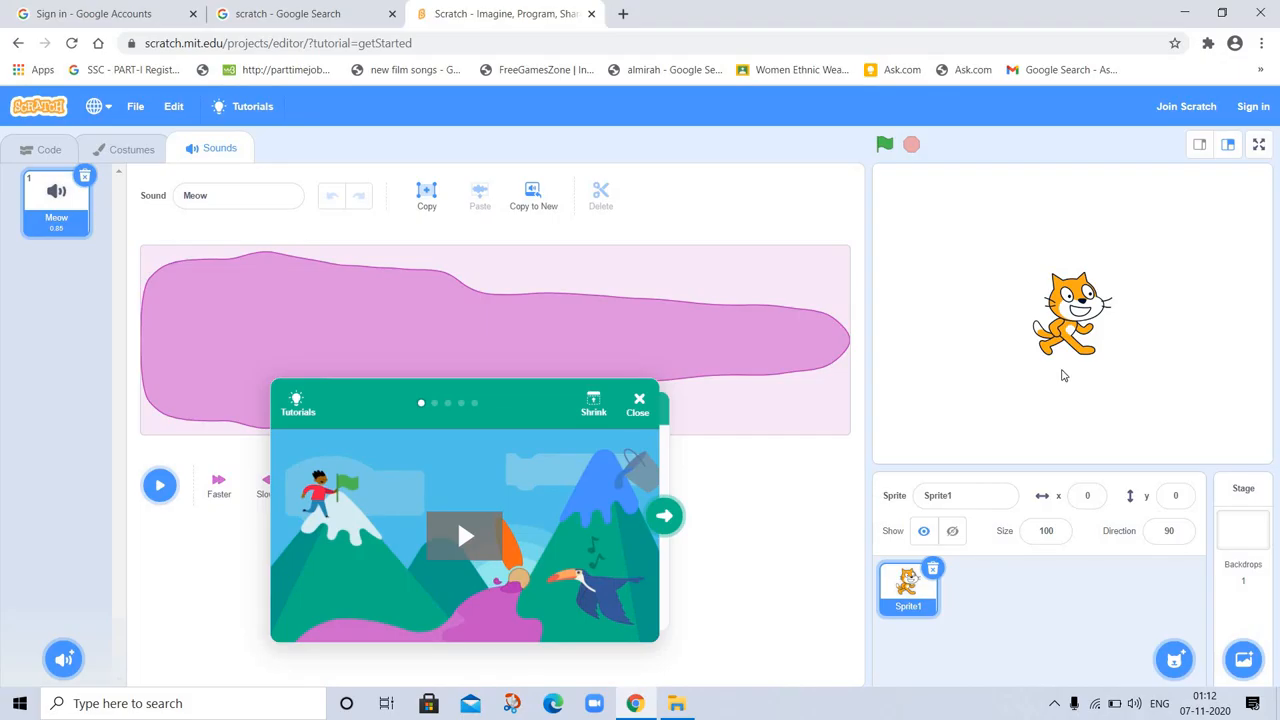
mouse_move(1128, 376)
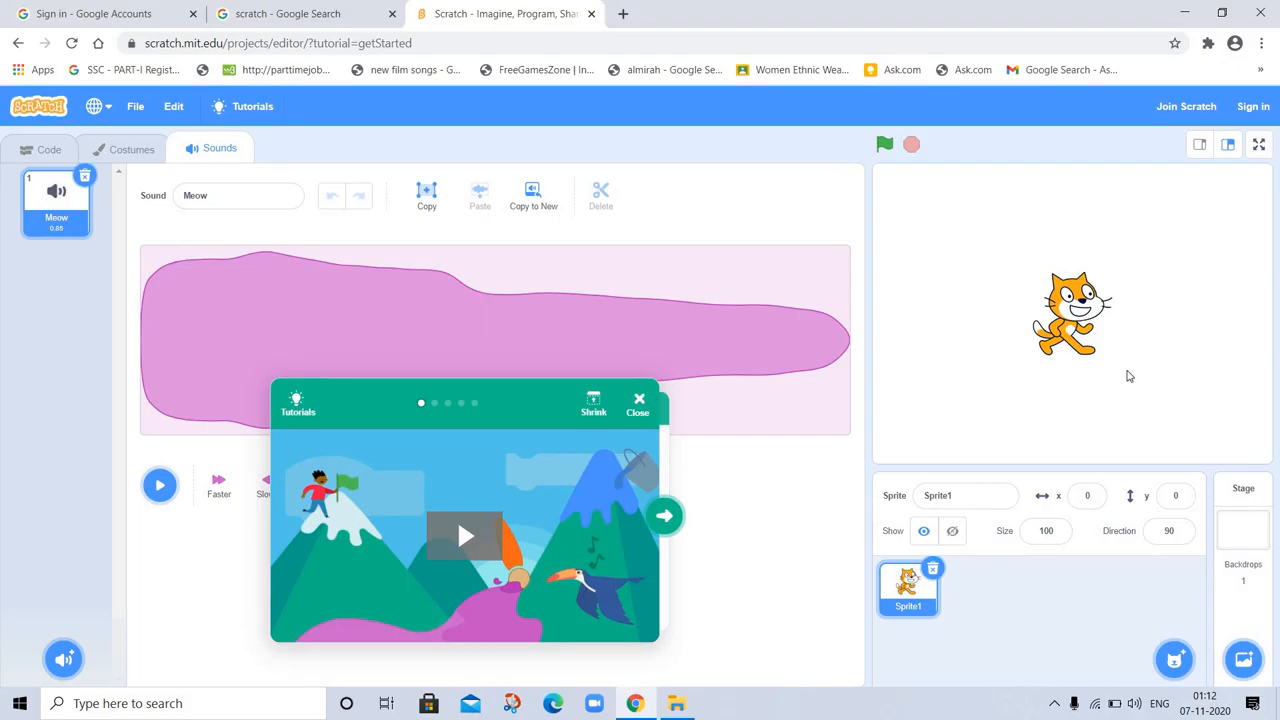
mouse_move(672, 284)
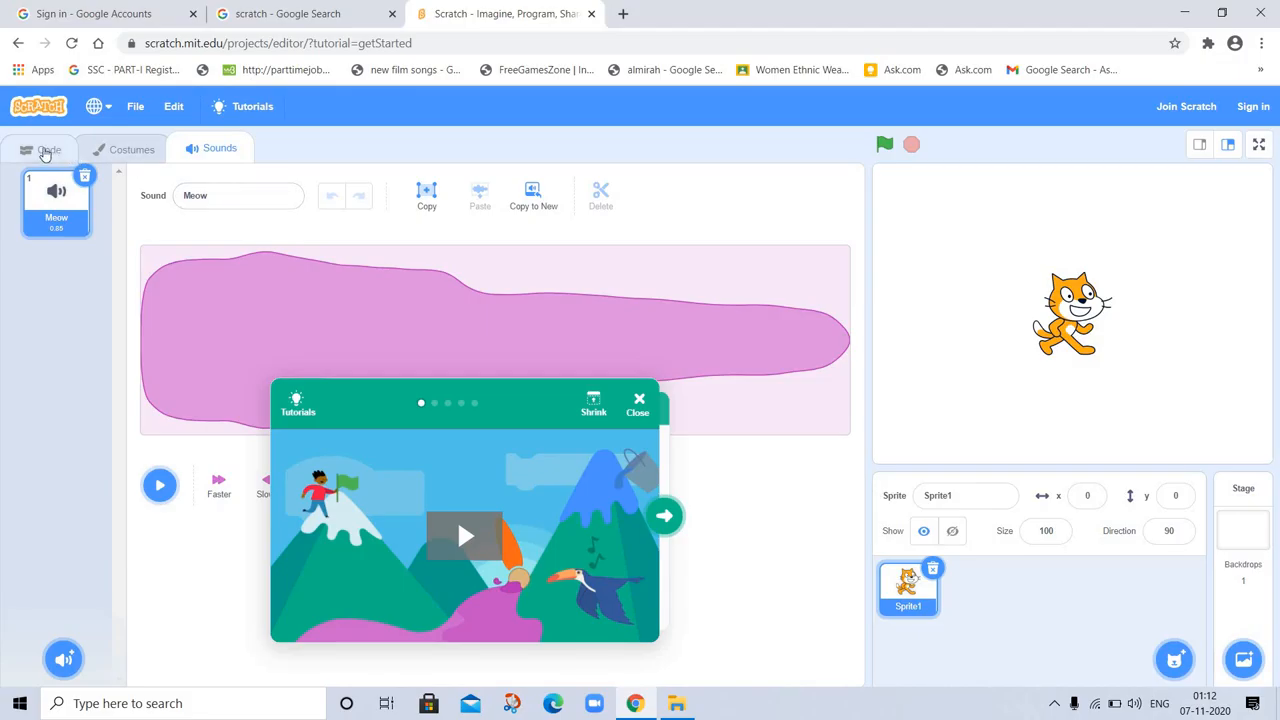
click(48, 148)
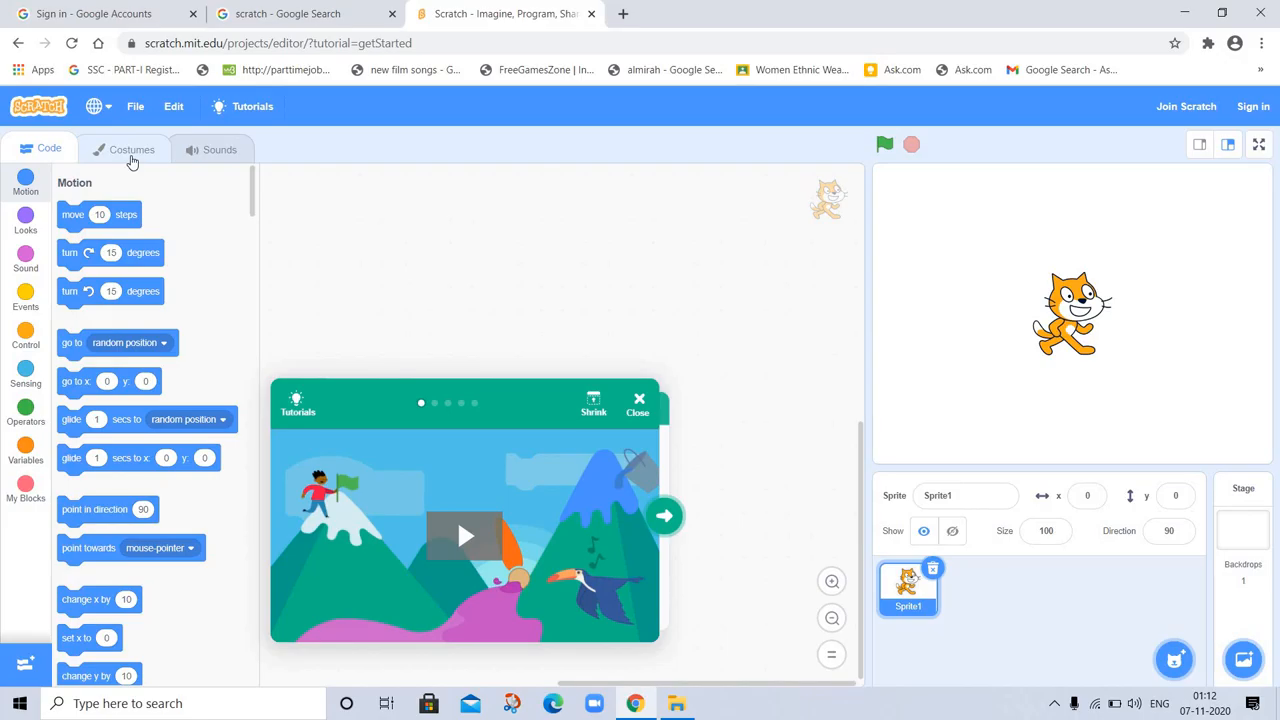
mouse_move(238, 156)
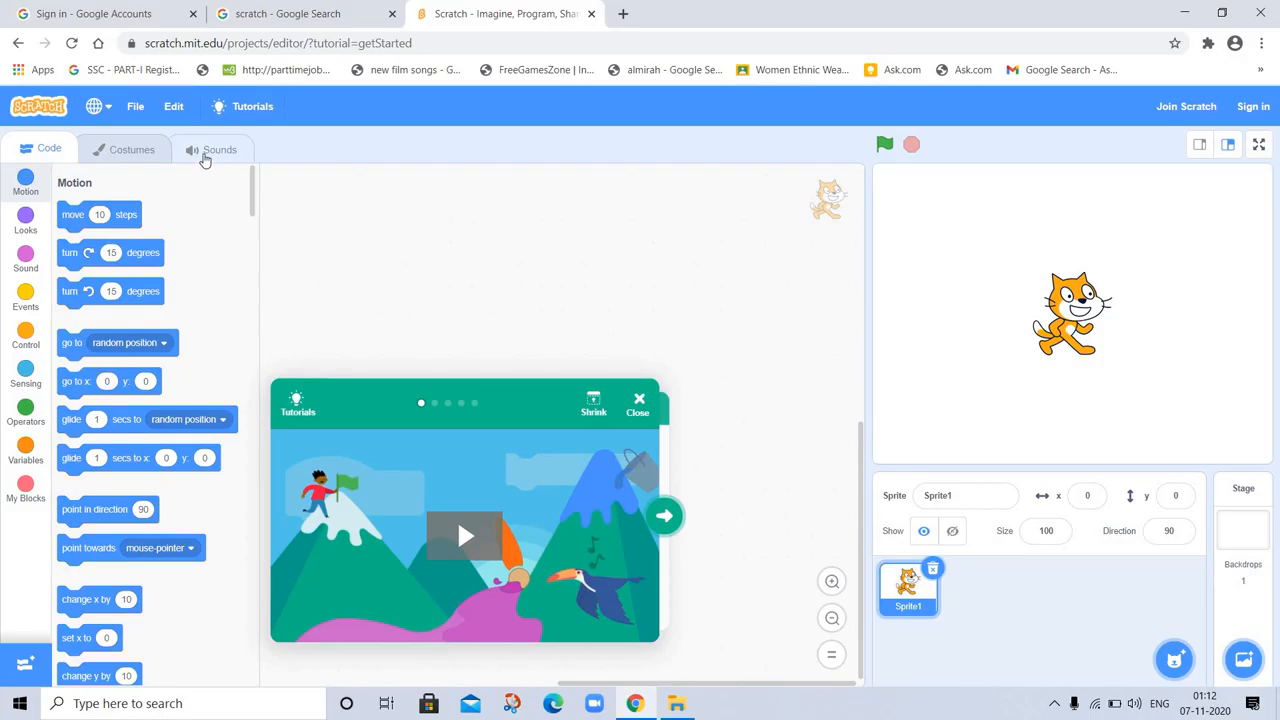
mouse_move(232, 156)
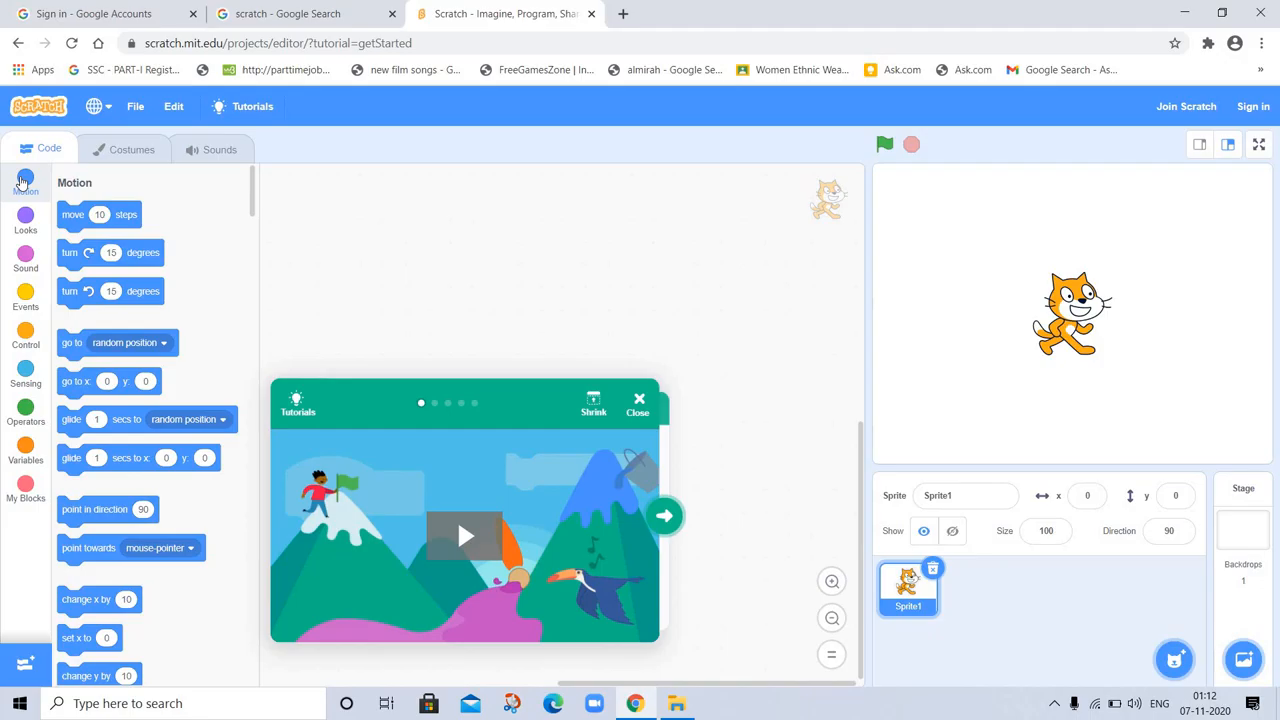
mouse_move(284, 200)
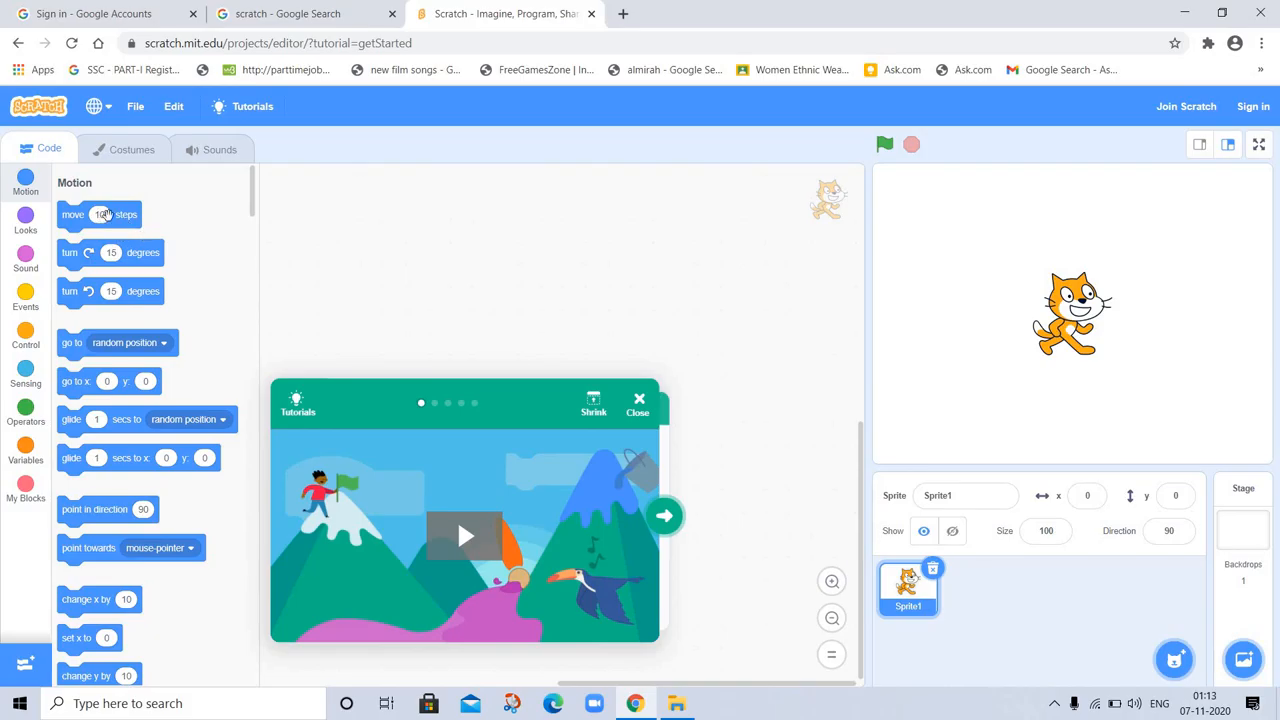
mouse_move(180, 238)
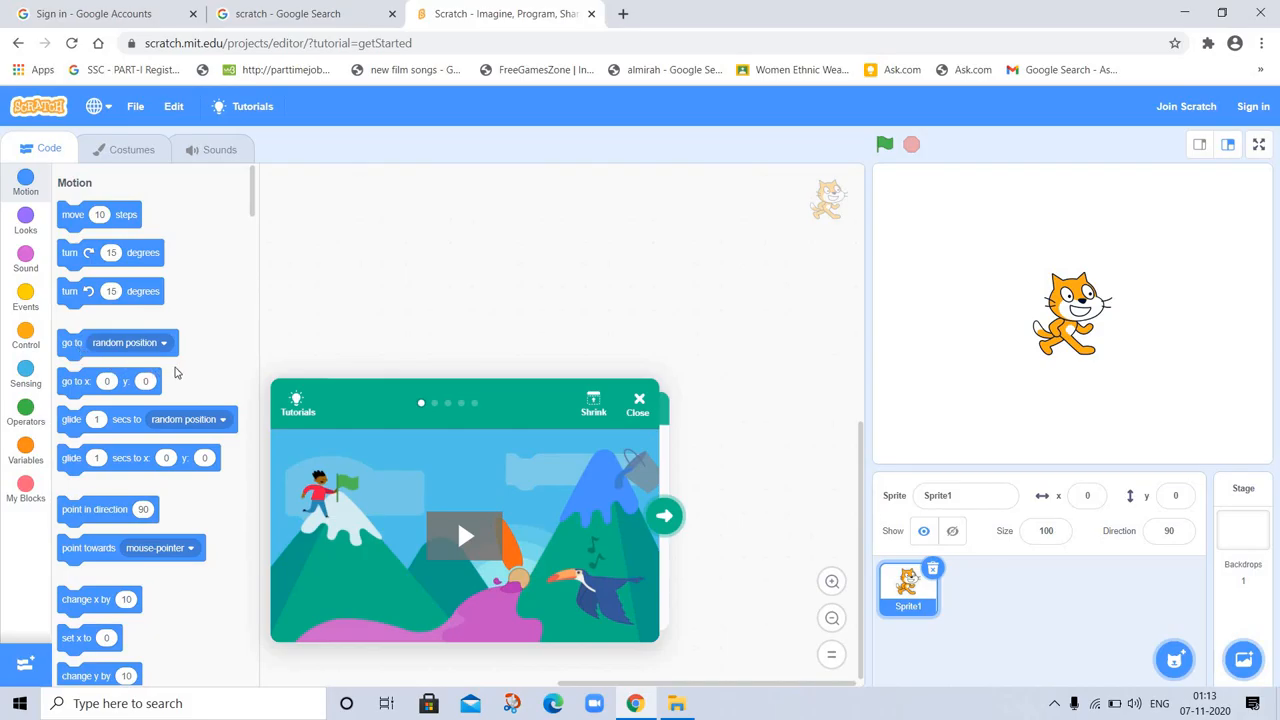
mouse_move(152, 400)
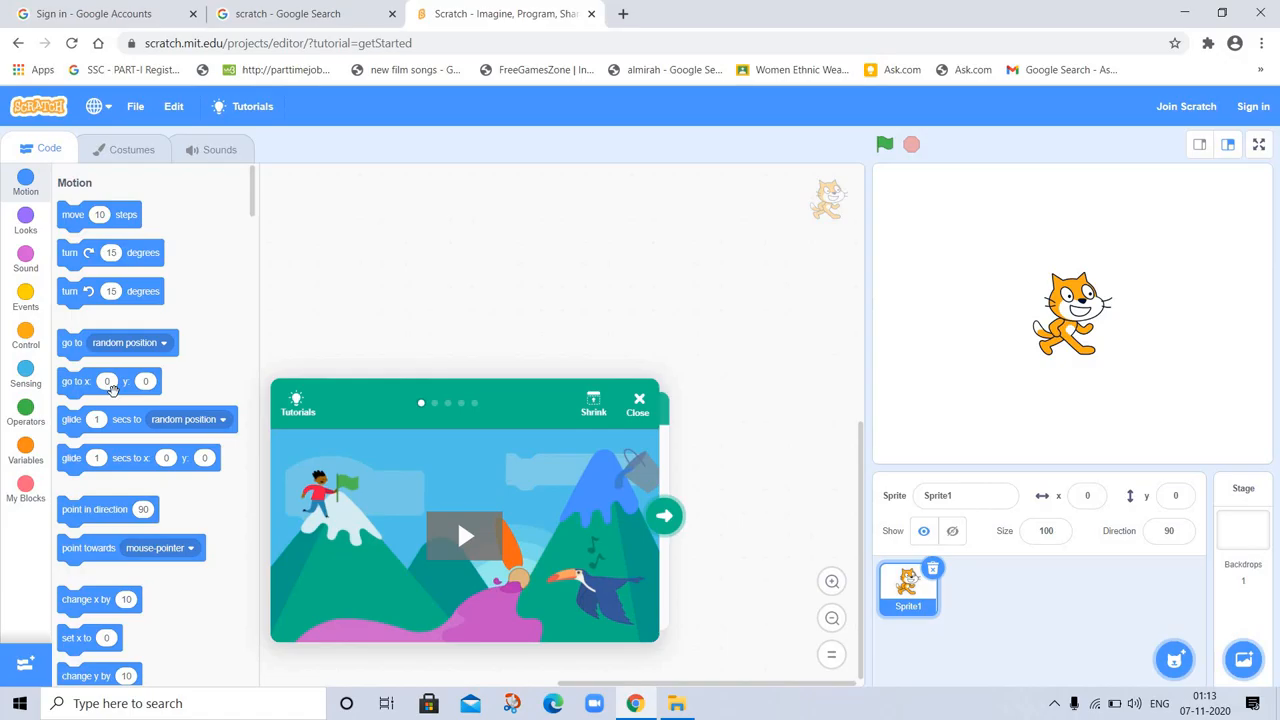
mouse_move(188, 430)
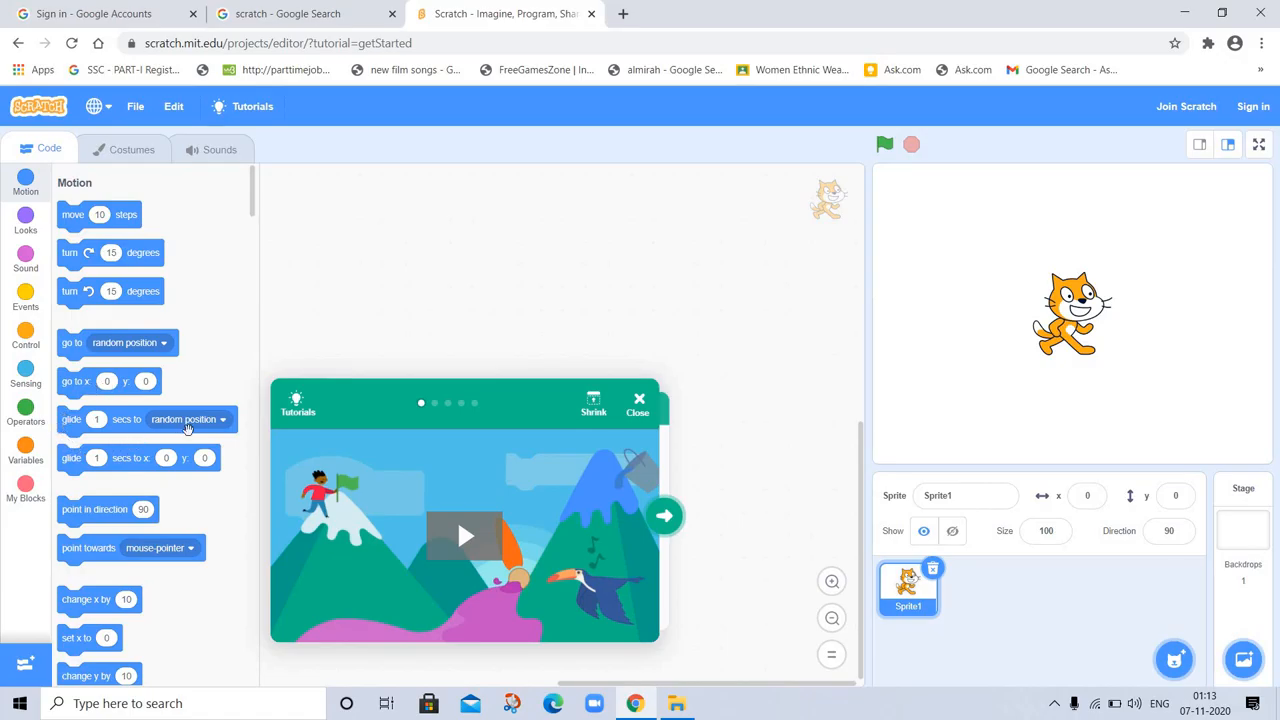
mouse_move(128, 512)
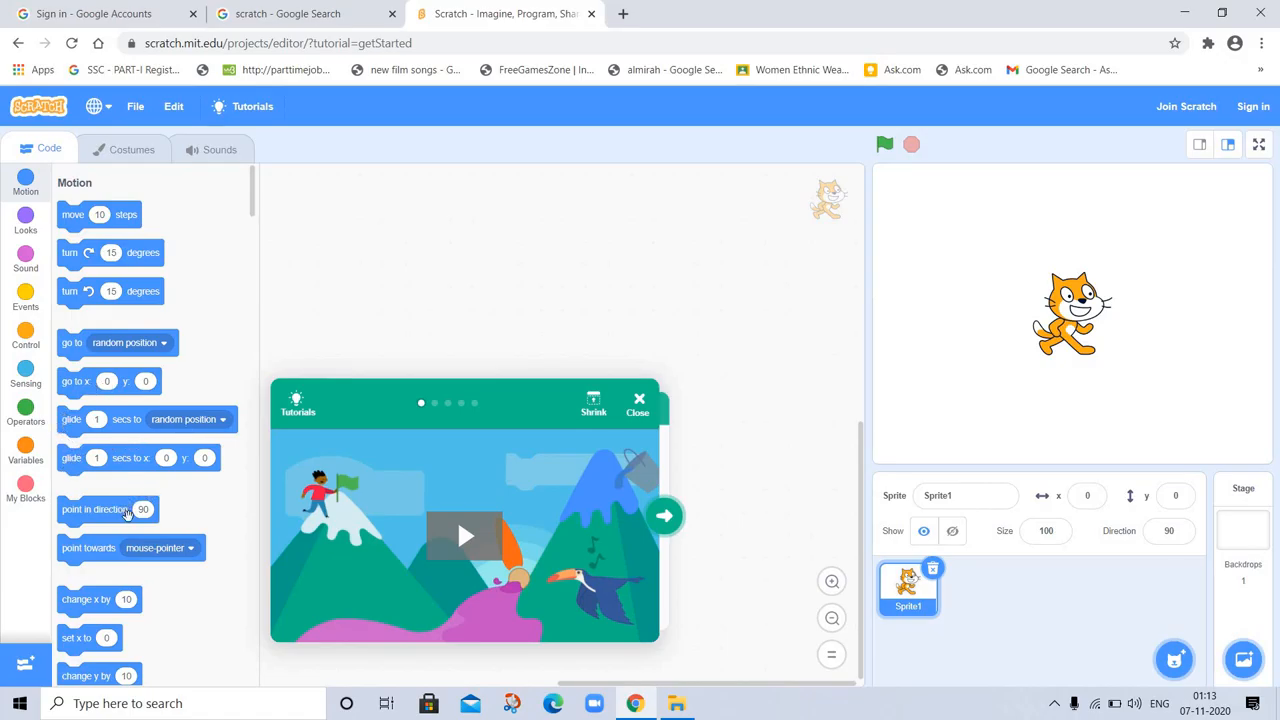
mouse_move(160, 584)
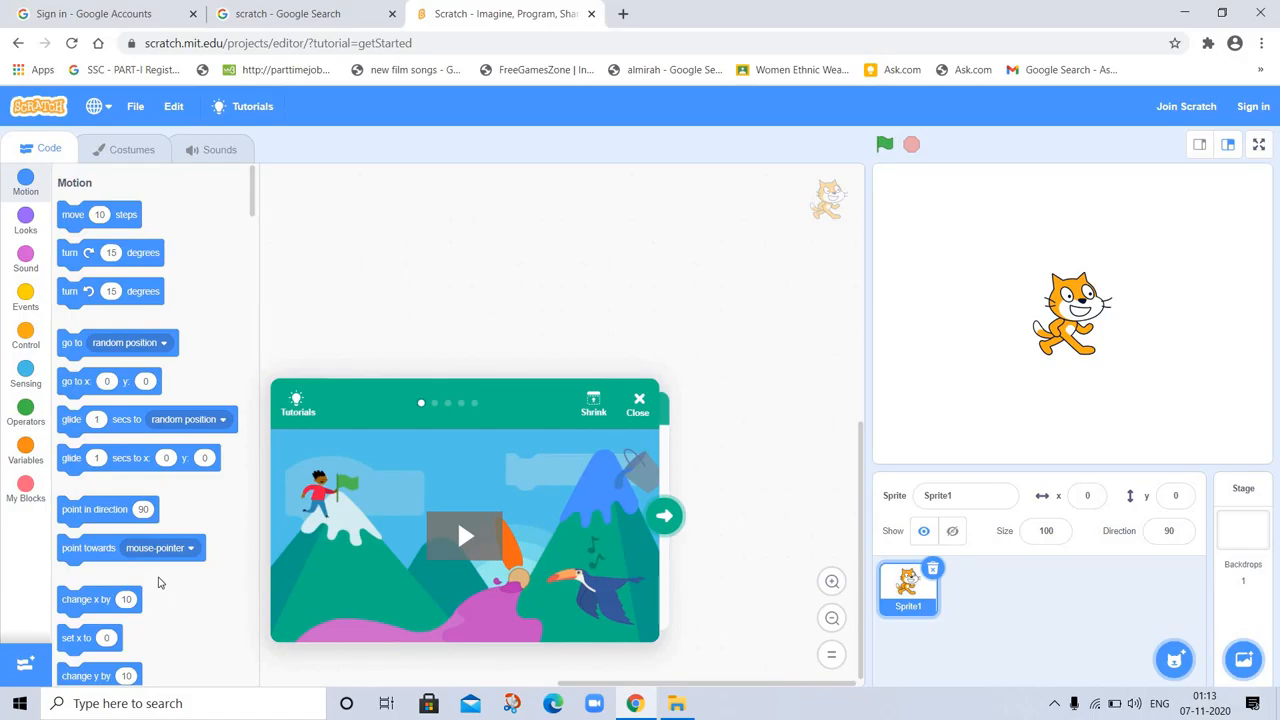
mouse_move(340, 660)
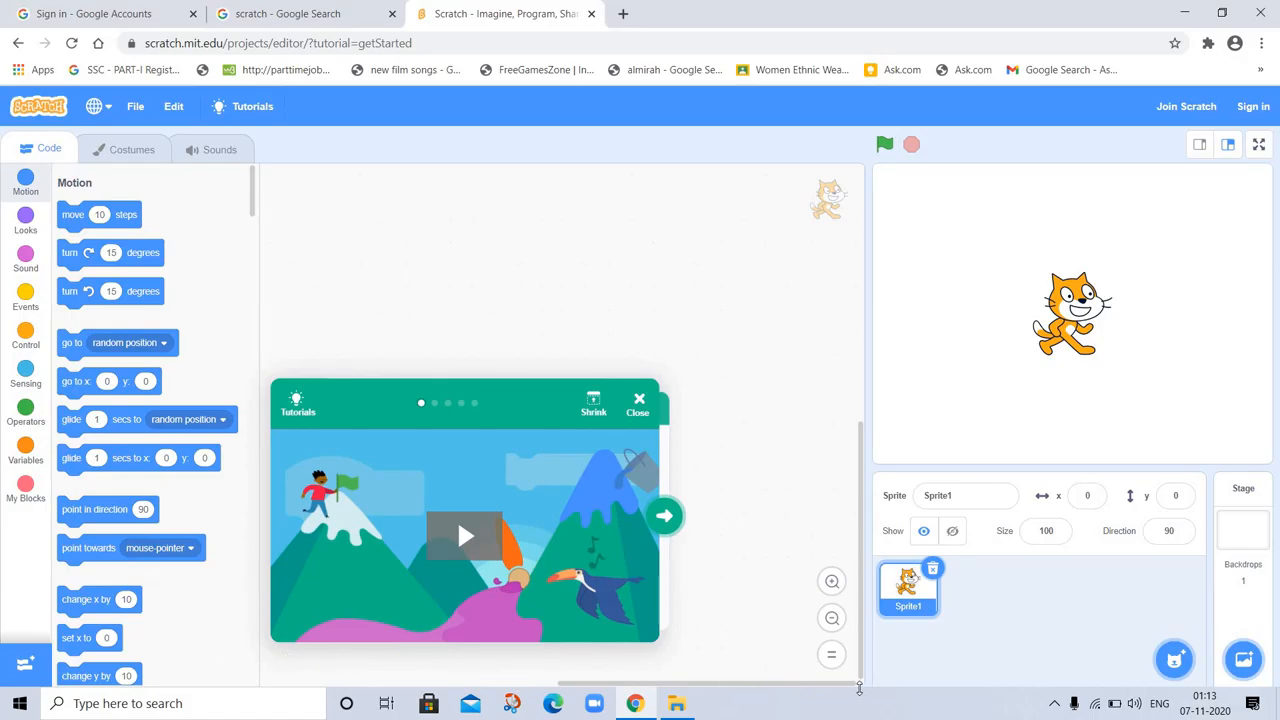
mouse_move(178, 584)
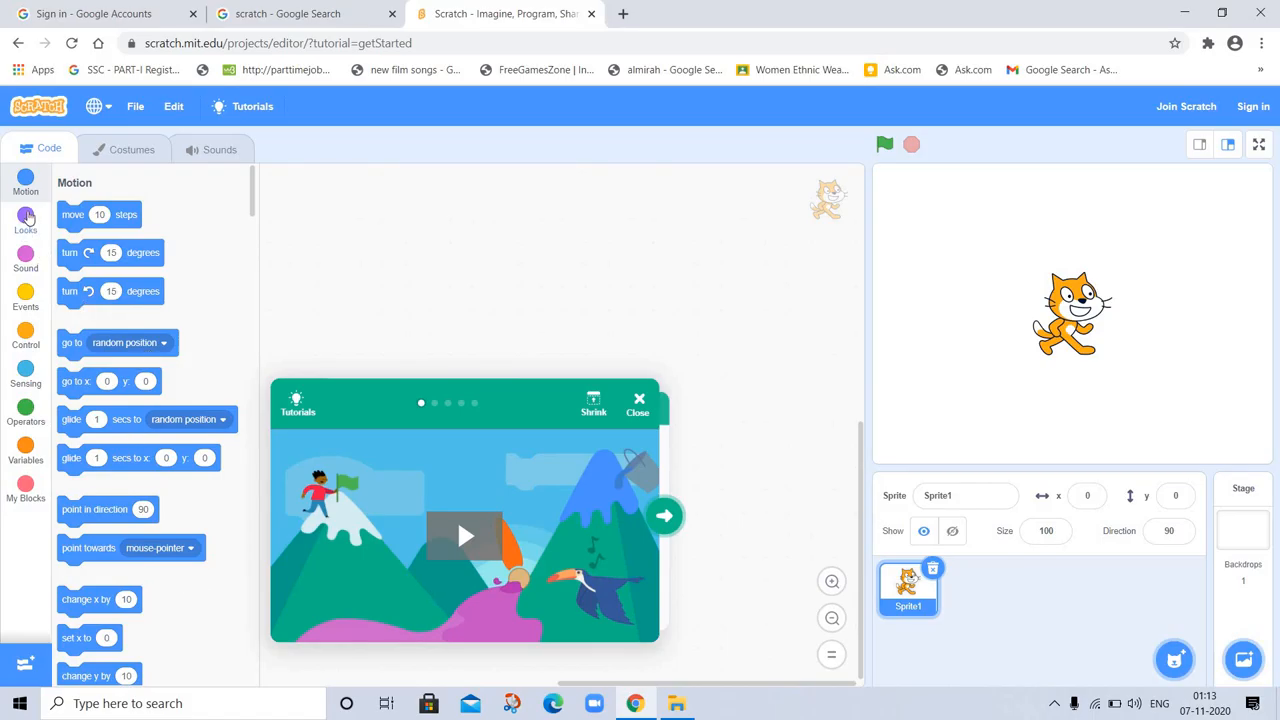
- Show the Looks blocks (say, think, switch costume), then move to the Sound blocks
click(24, 216)
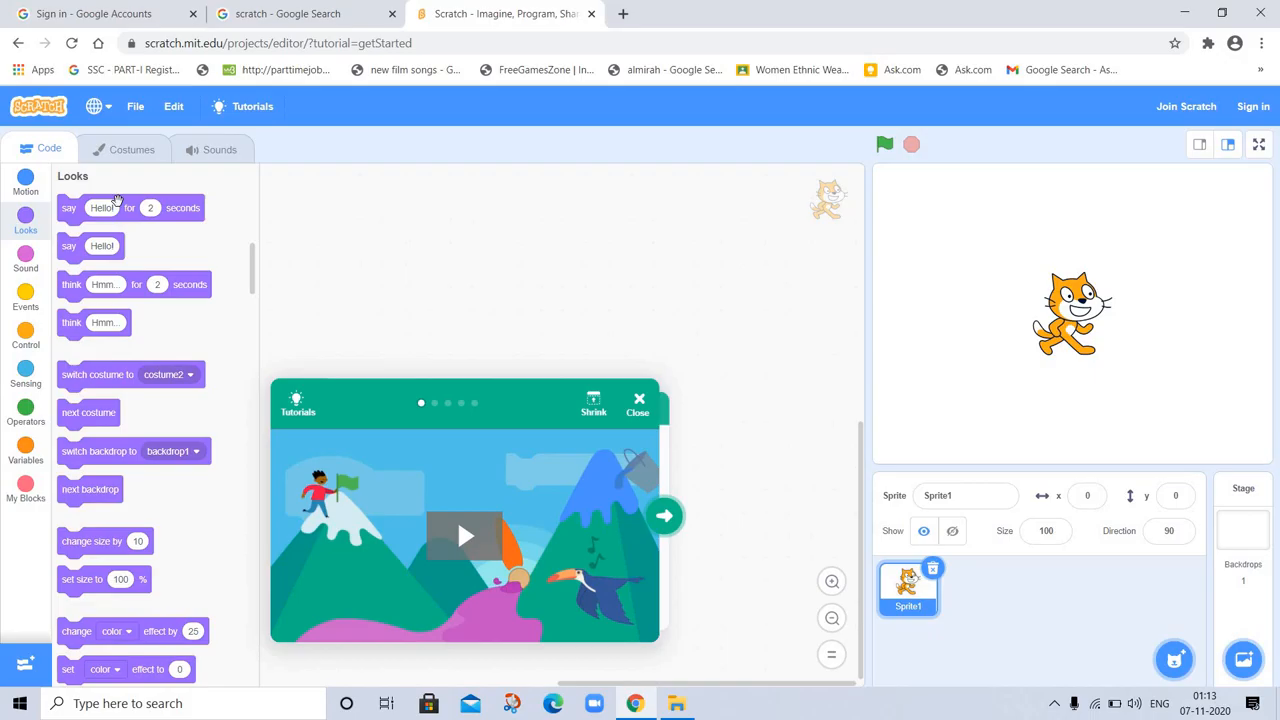
mouse_move(190, 220)
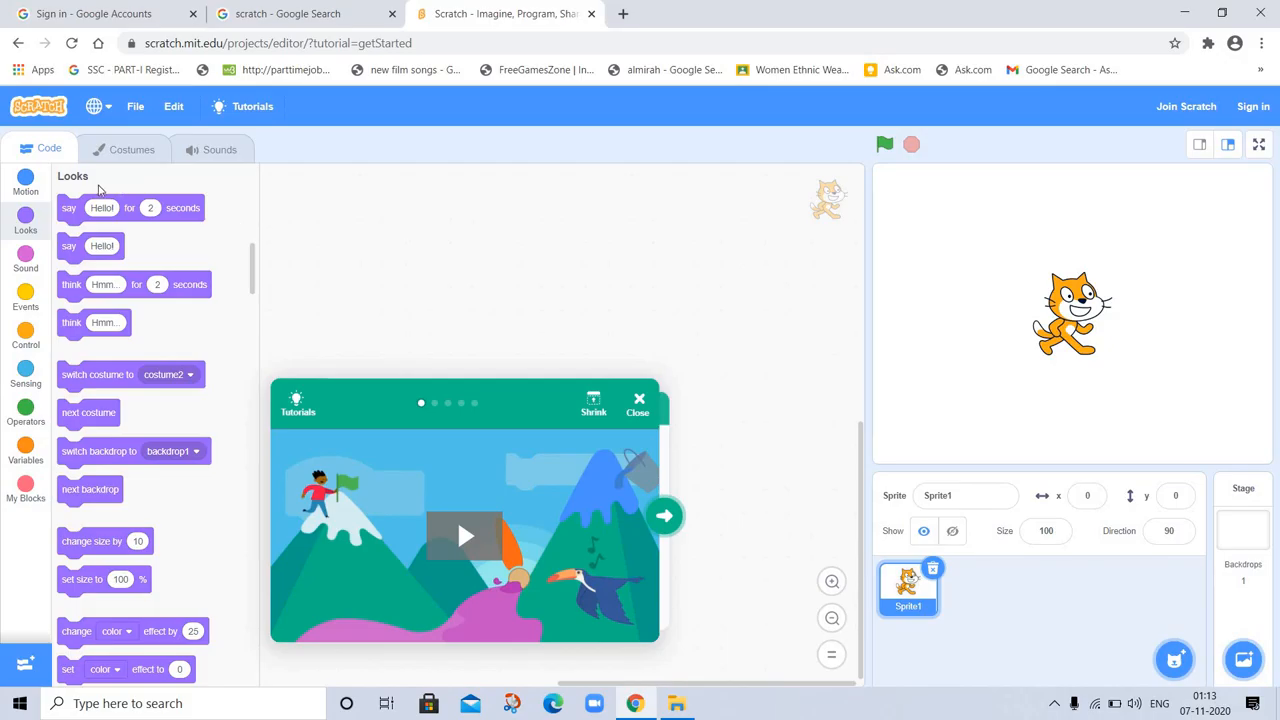
mouse_move(124, 268)
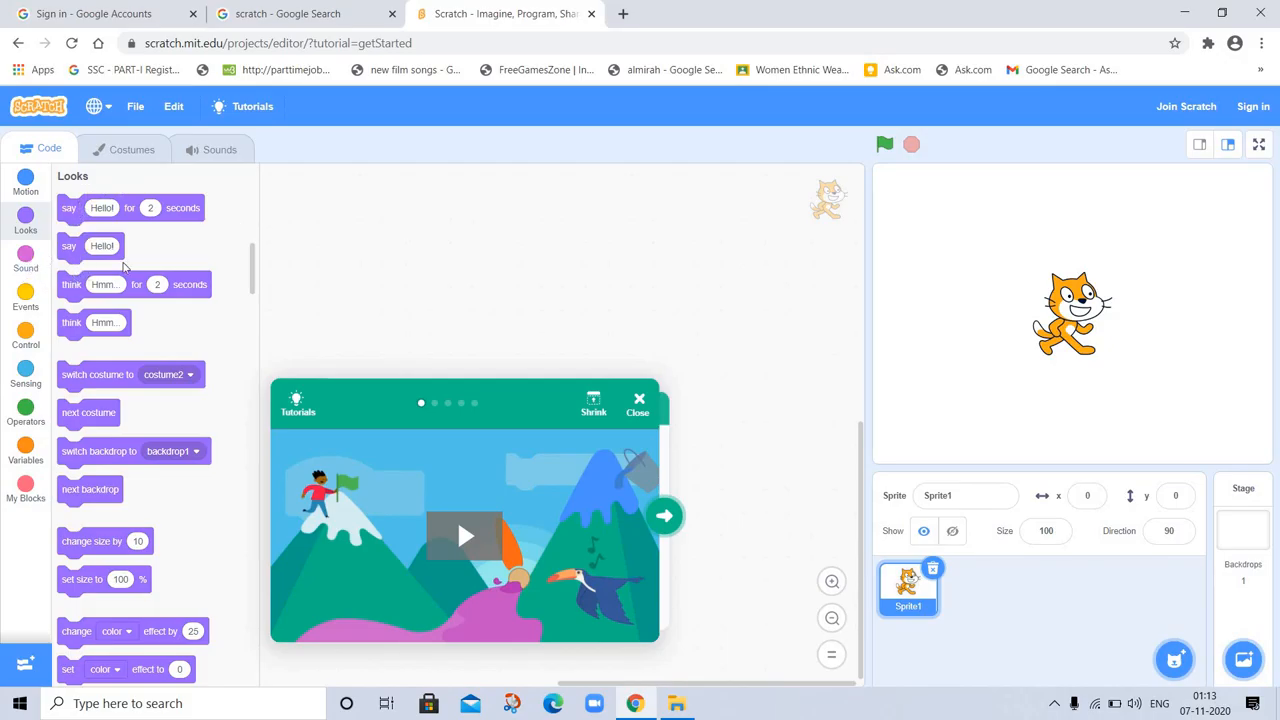
mouse_move(170, 408)
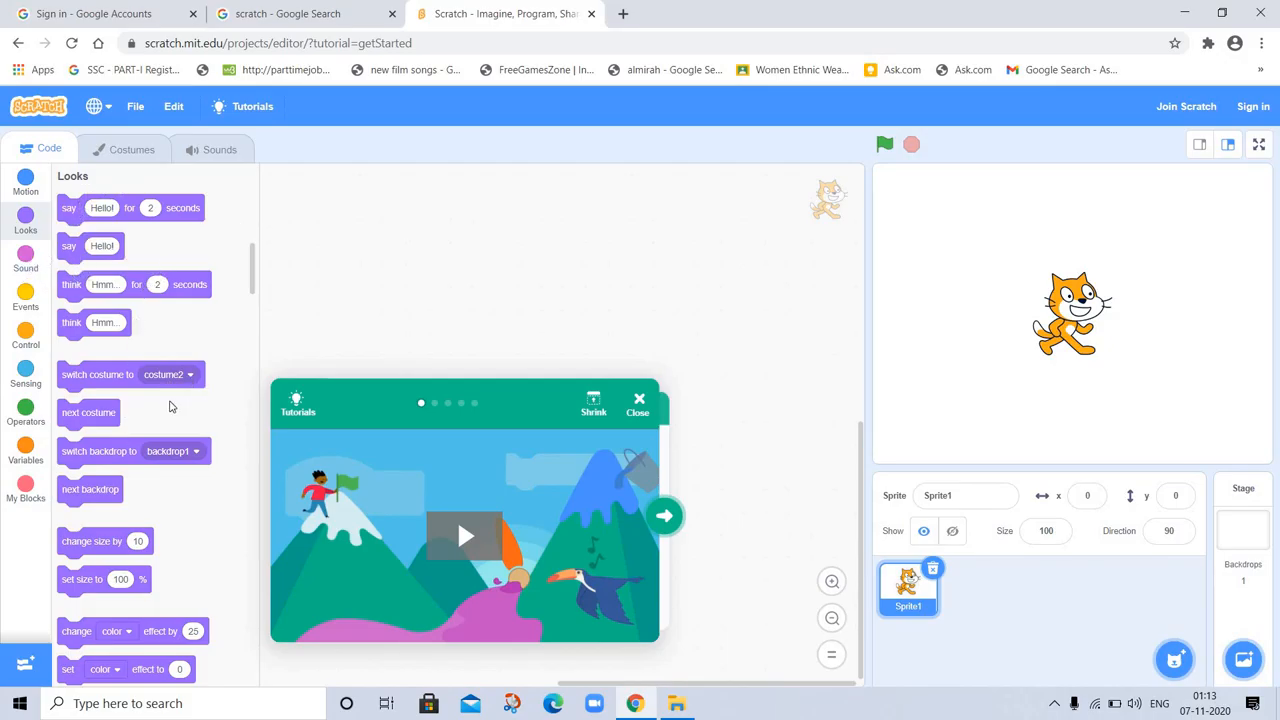
mouse_move(92, 380)
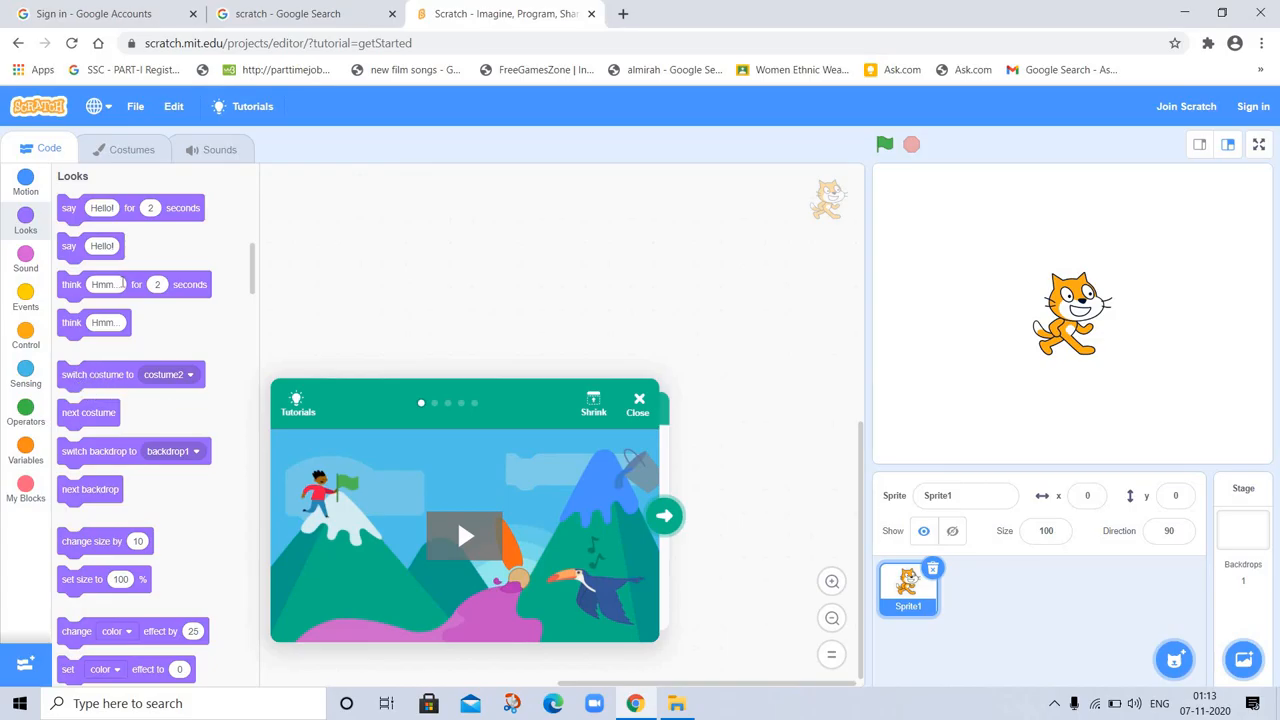
mouse_move(86, 518)
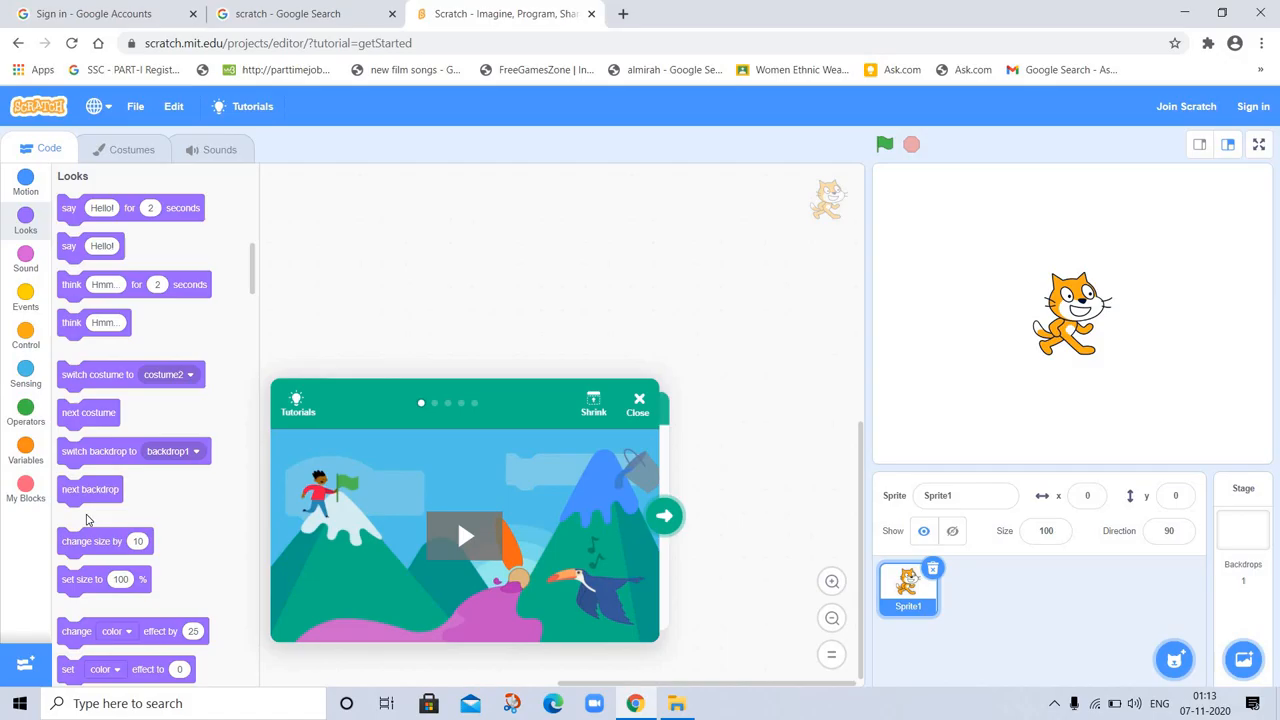
mouse_move(400, 386)
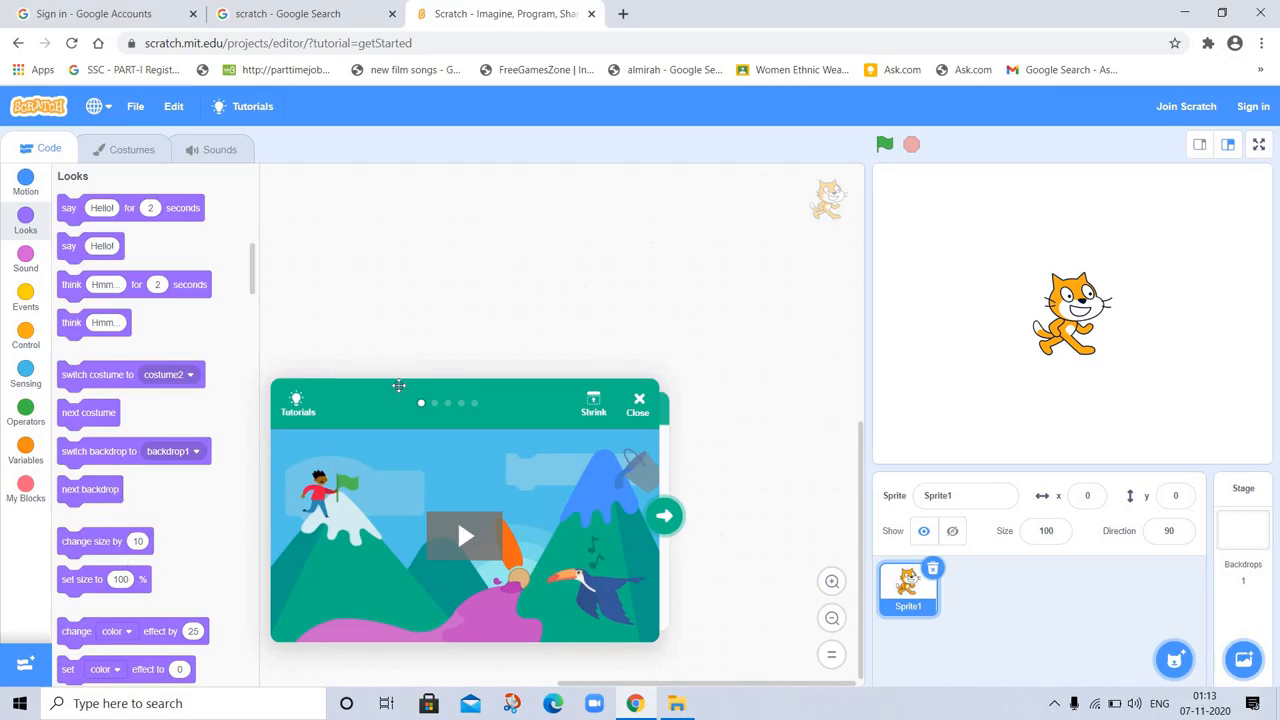
mouse_move(124, 620)
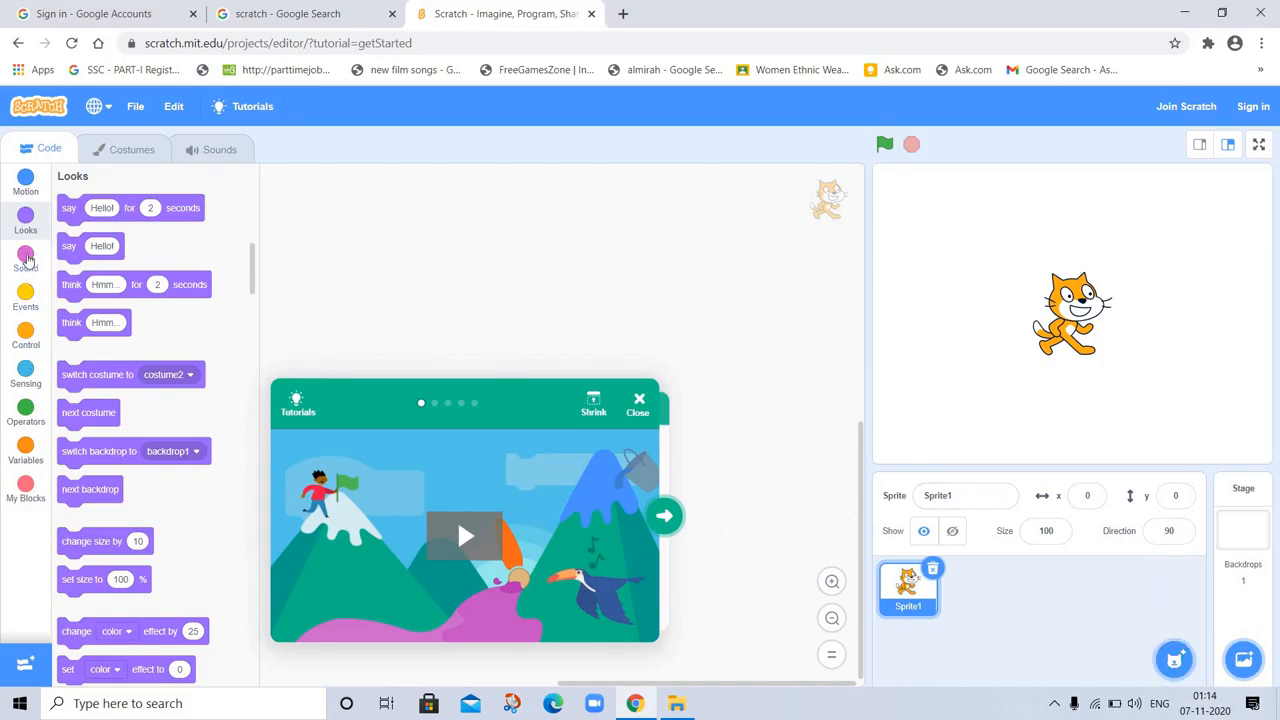
click(24, 260)
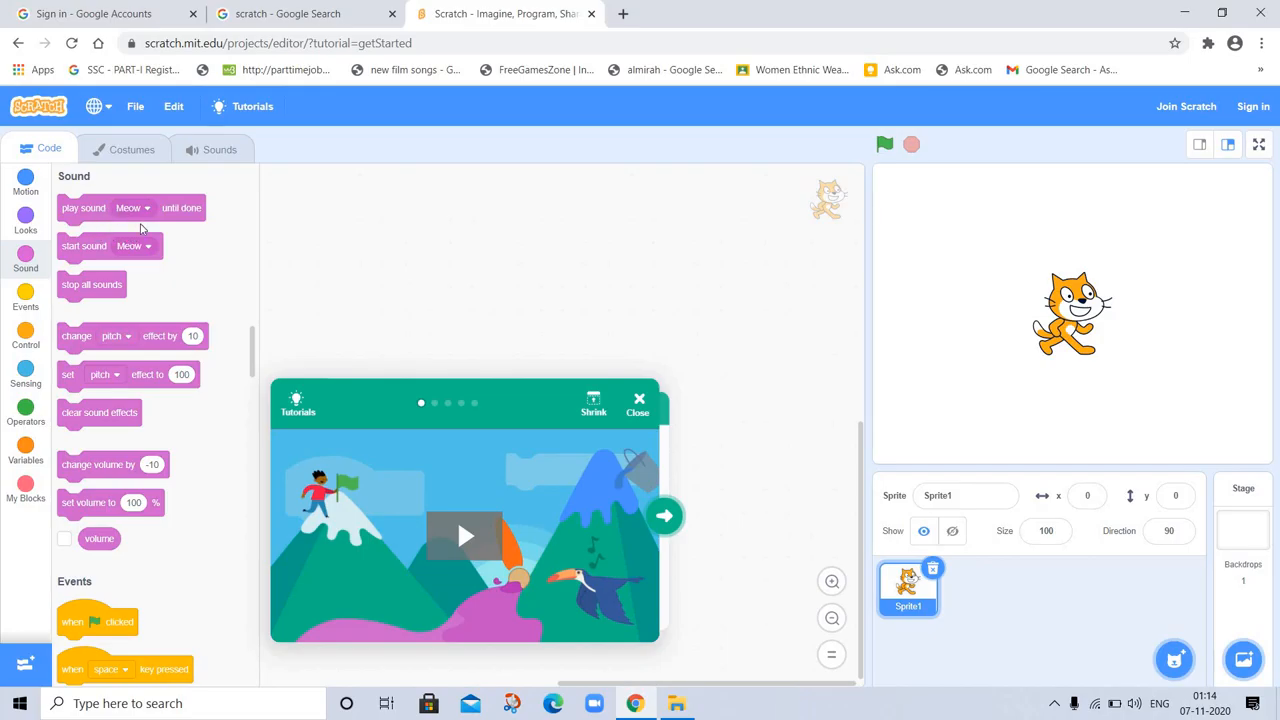
mouse_move(194, 284)
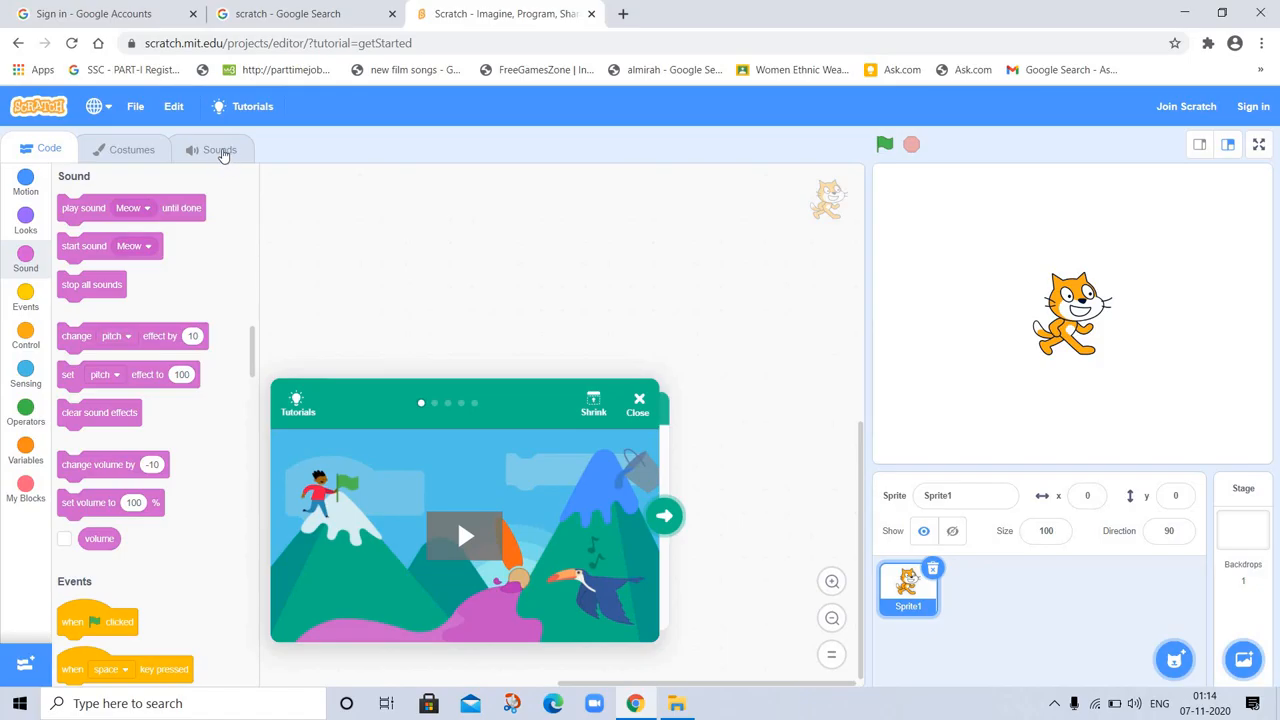
- Briefly reopen the Meow sound editor, then return to the Code tab's Sound blocks
click(212, 148)
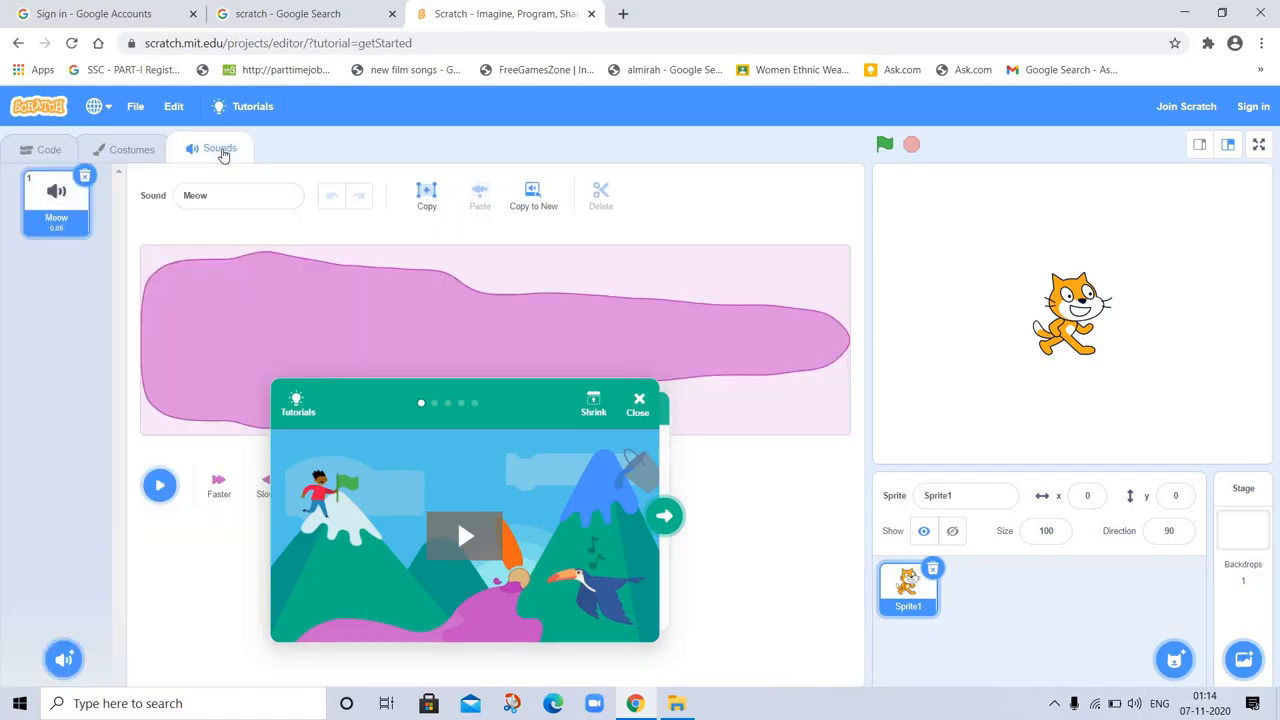
mouse_move(8, 138)
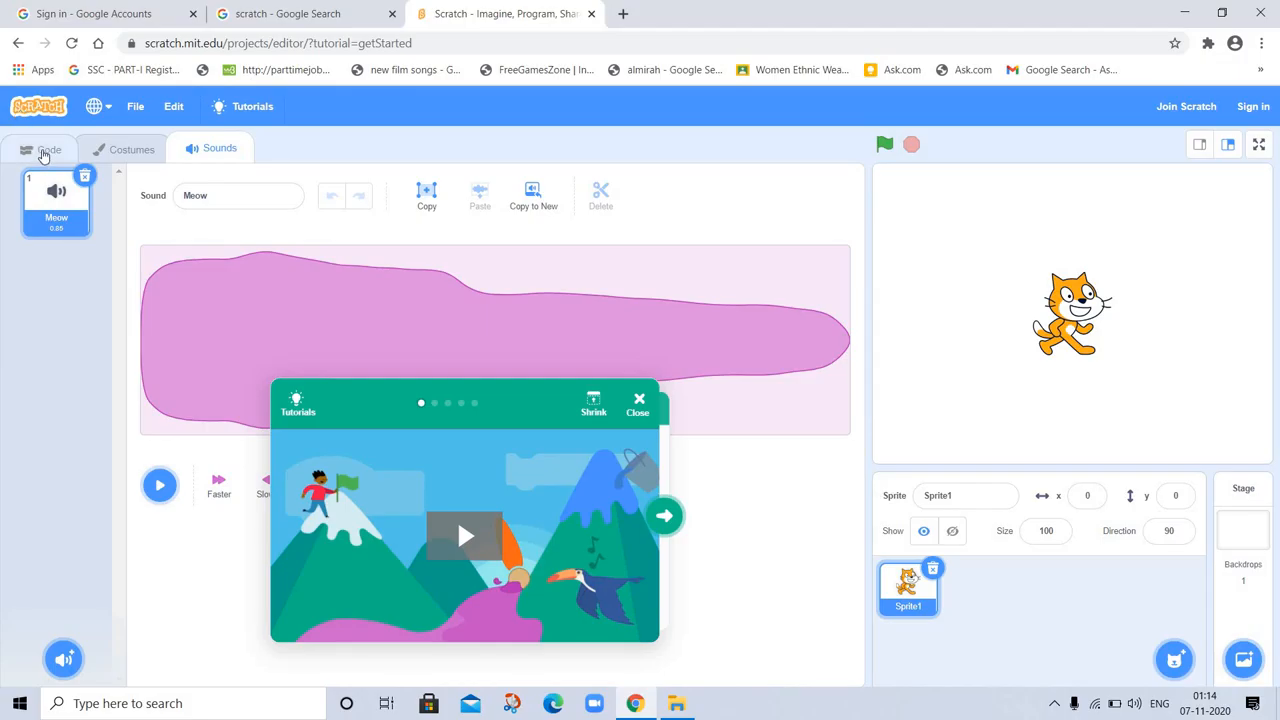
click(42, 148)
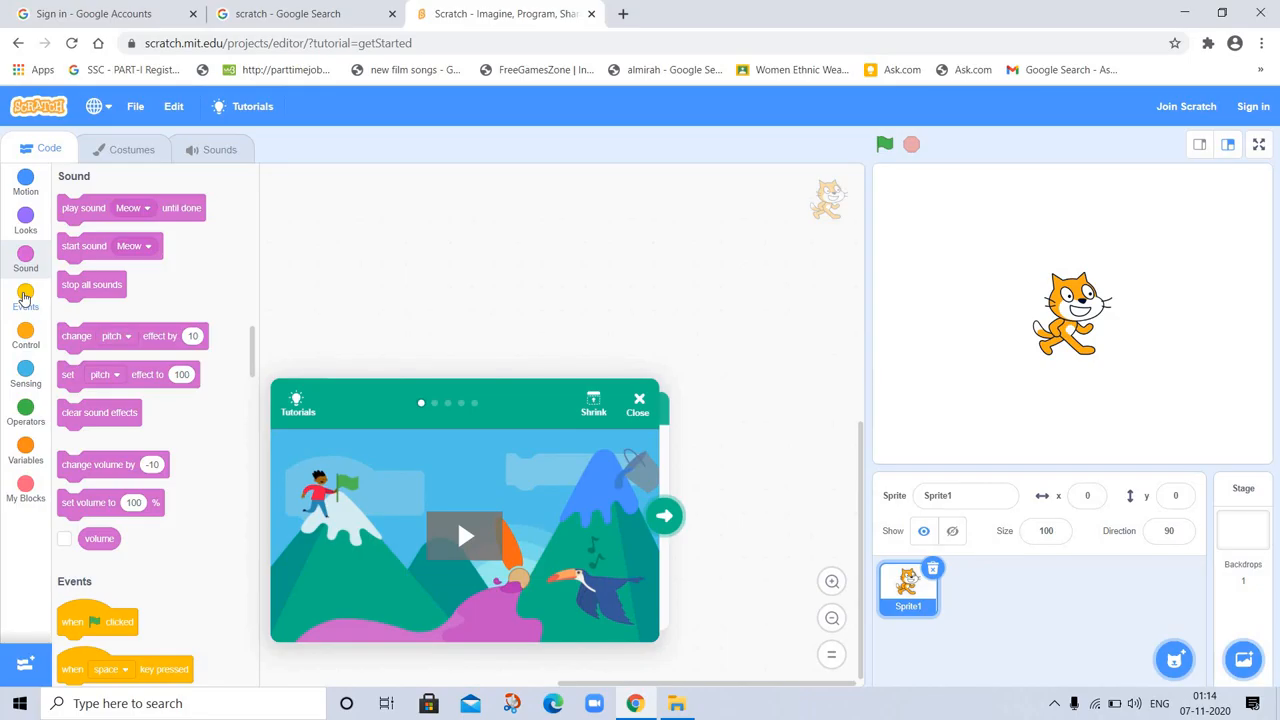
- Show the Events blocks such as when green flag clicked and broadcast
click(24, 298)
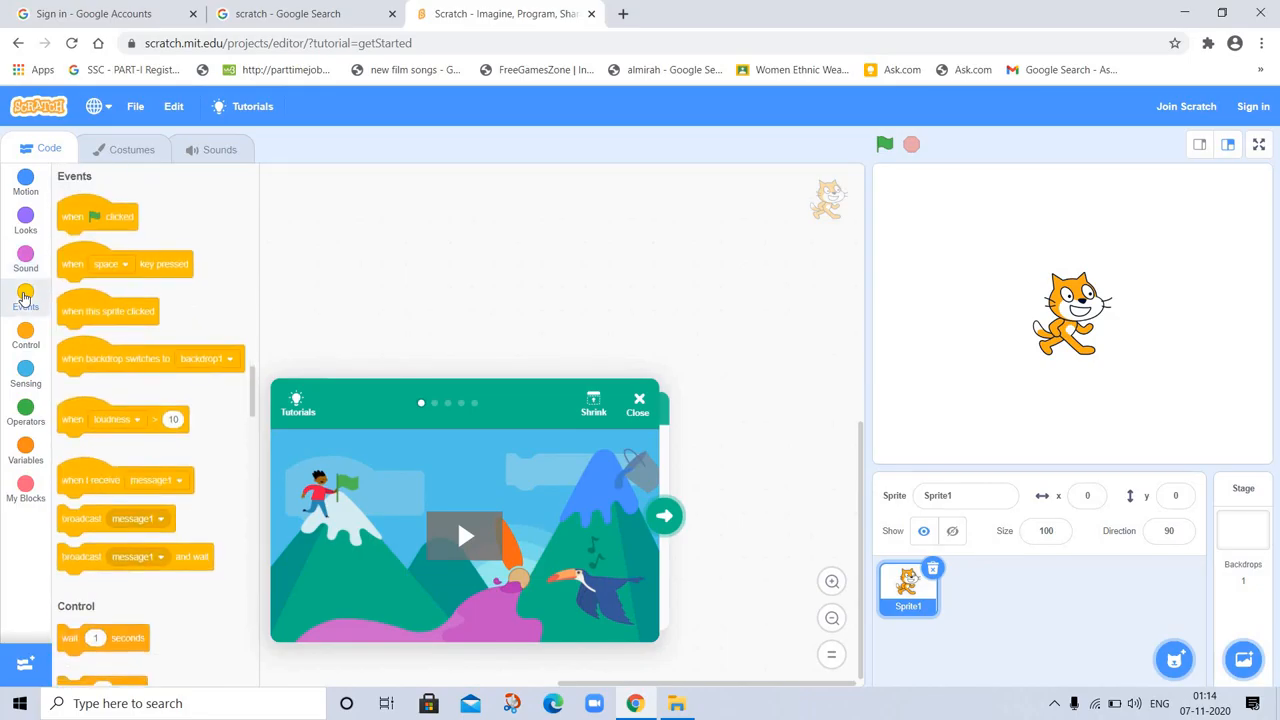
mouse_move(170, 296)
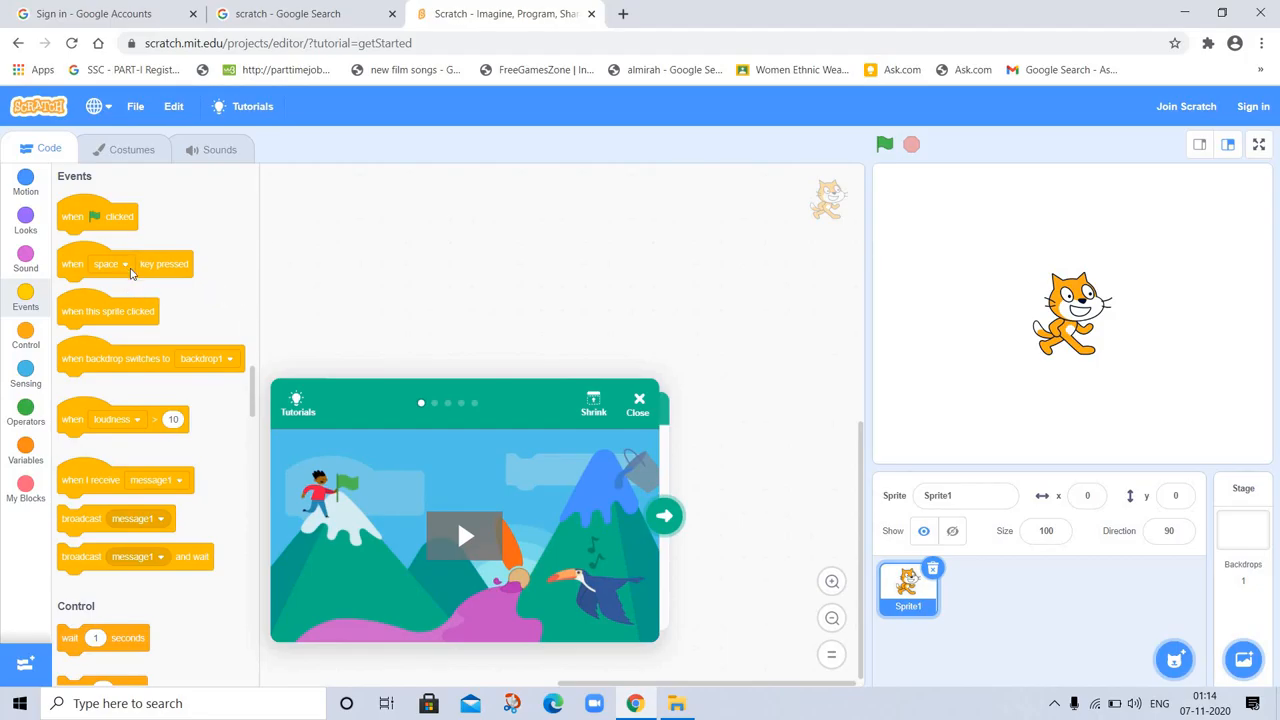
mouse_move(212, 296)
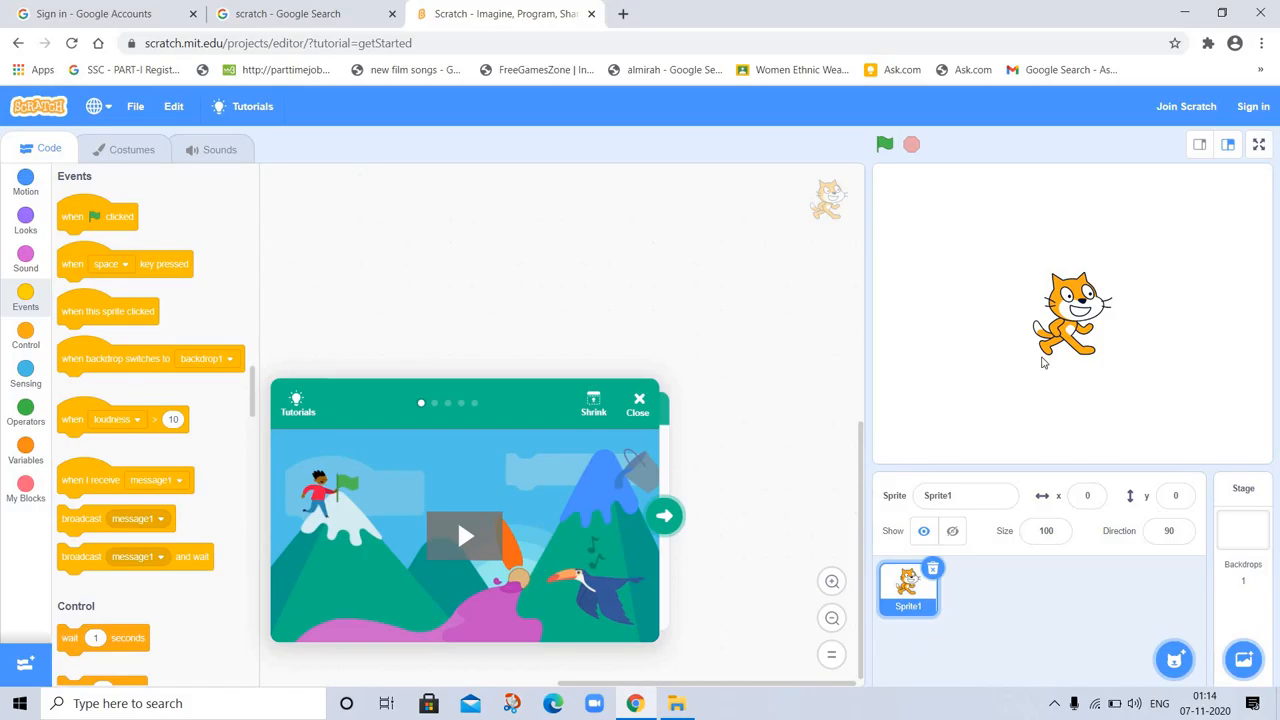
mouse_move(1128, 344)
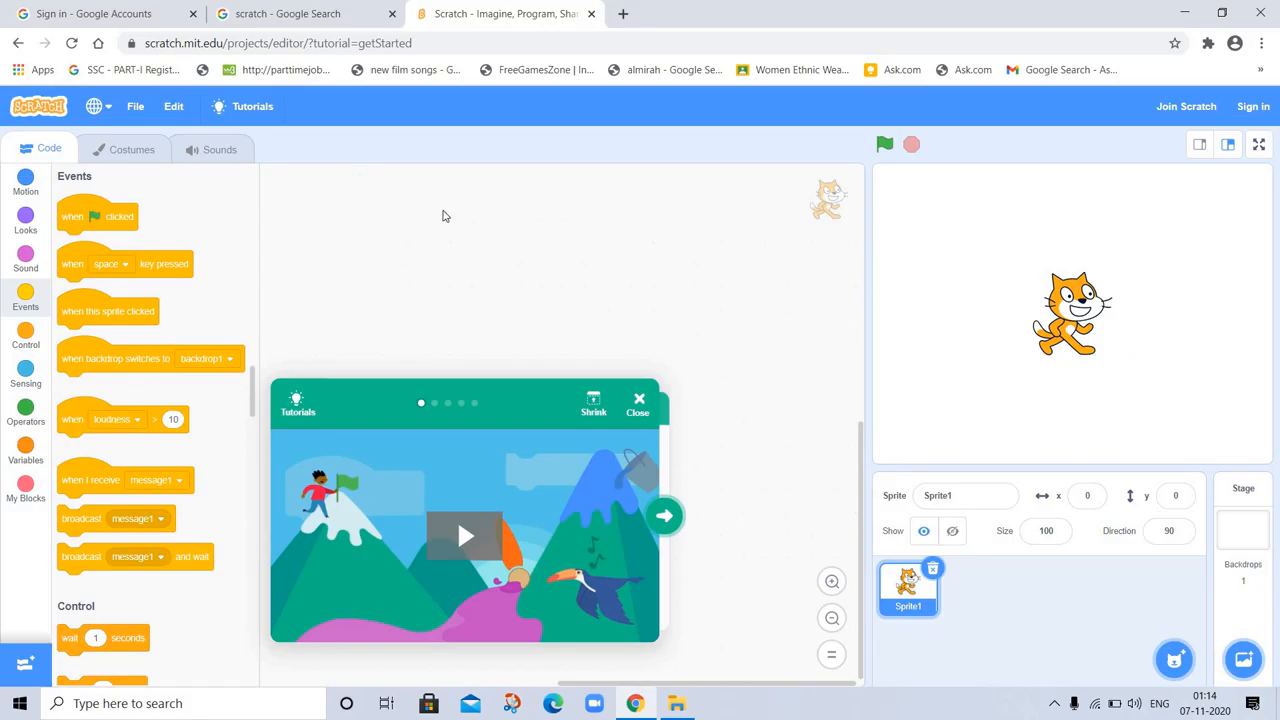
mouse_move(224, 344)
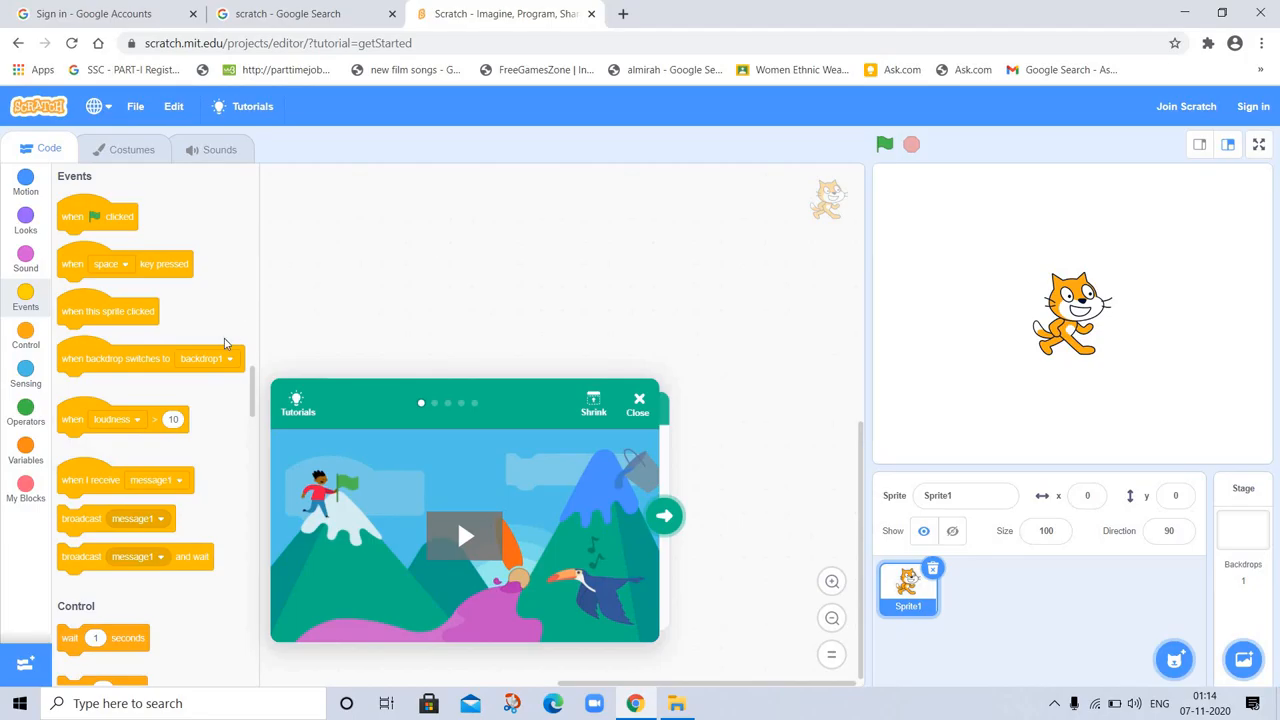
mouse_move(230, 516)
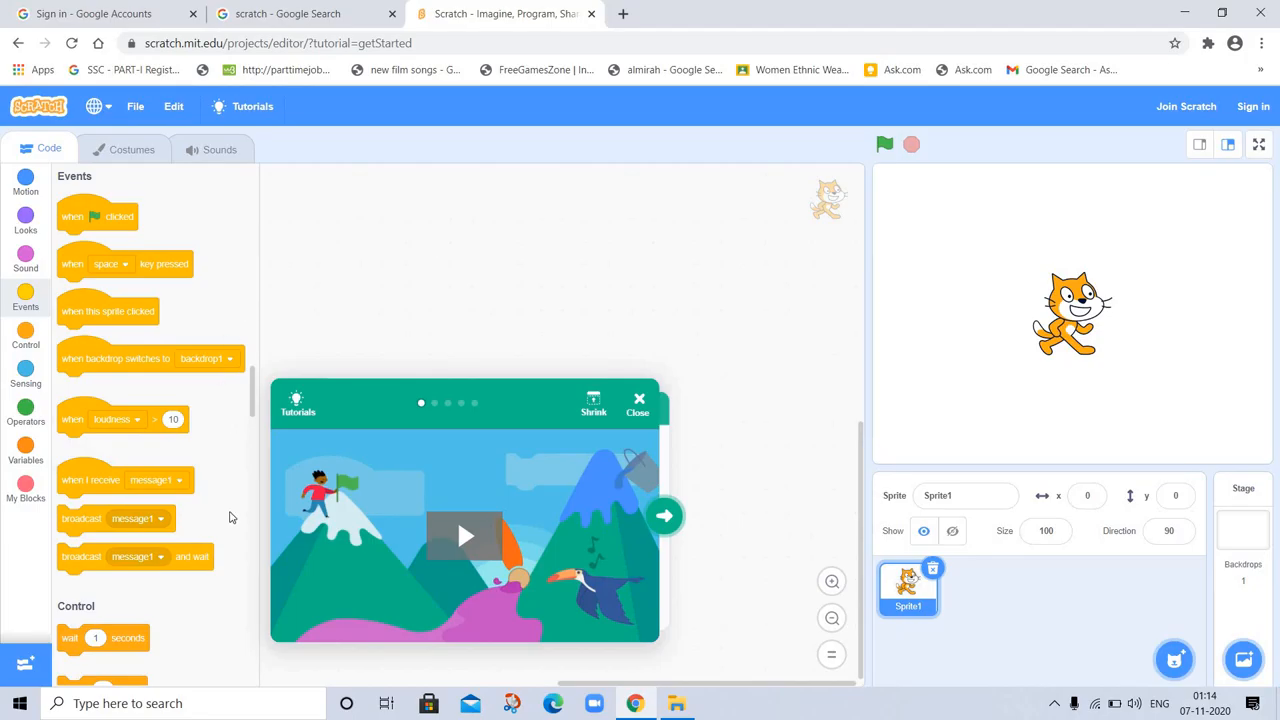
mouse_move(152, 592)
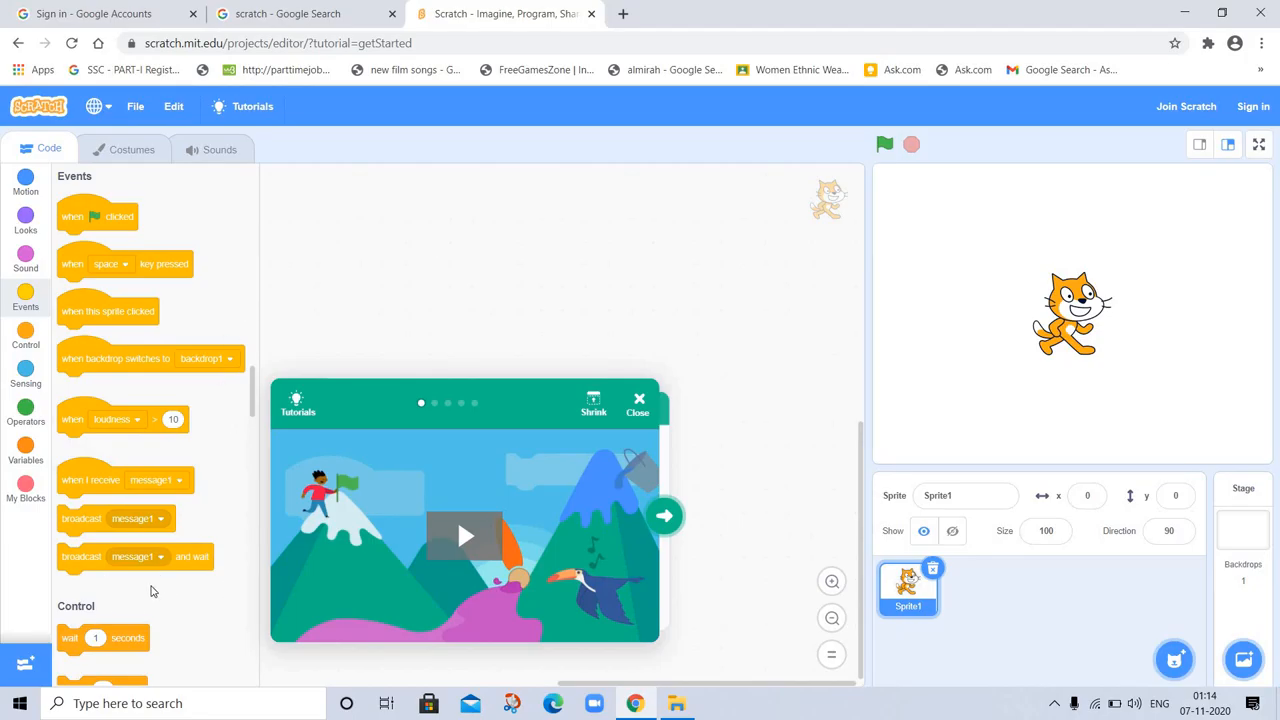
mouse_move(148, 340)
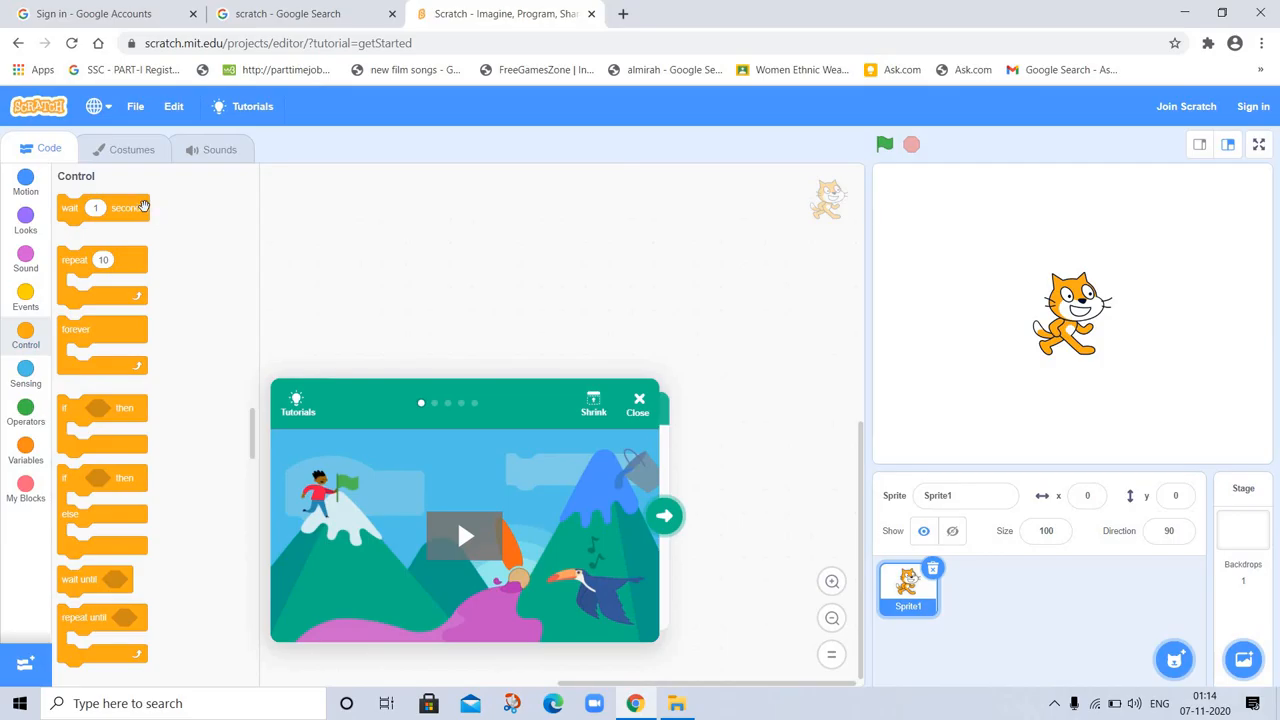
mouse_move(112, 392)
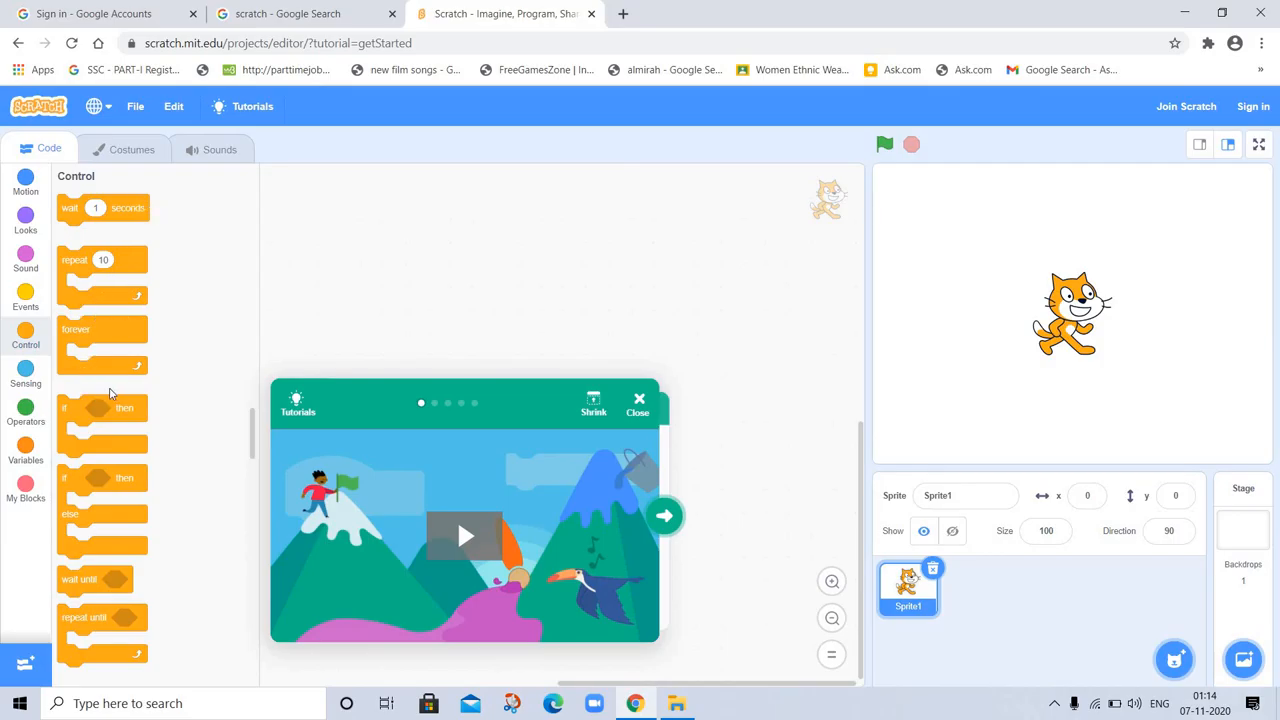
mouse_move(112, 580)
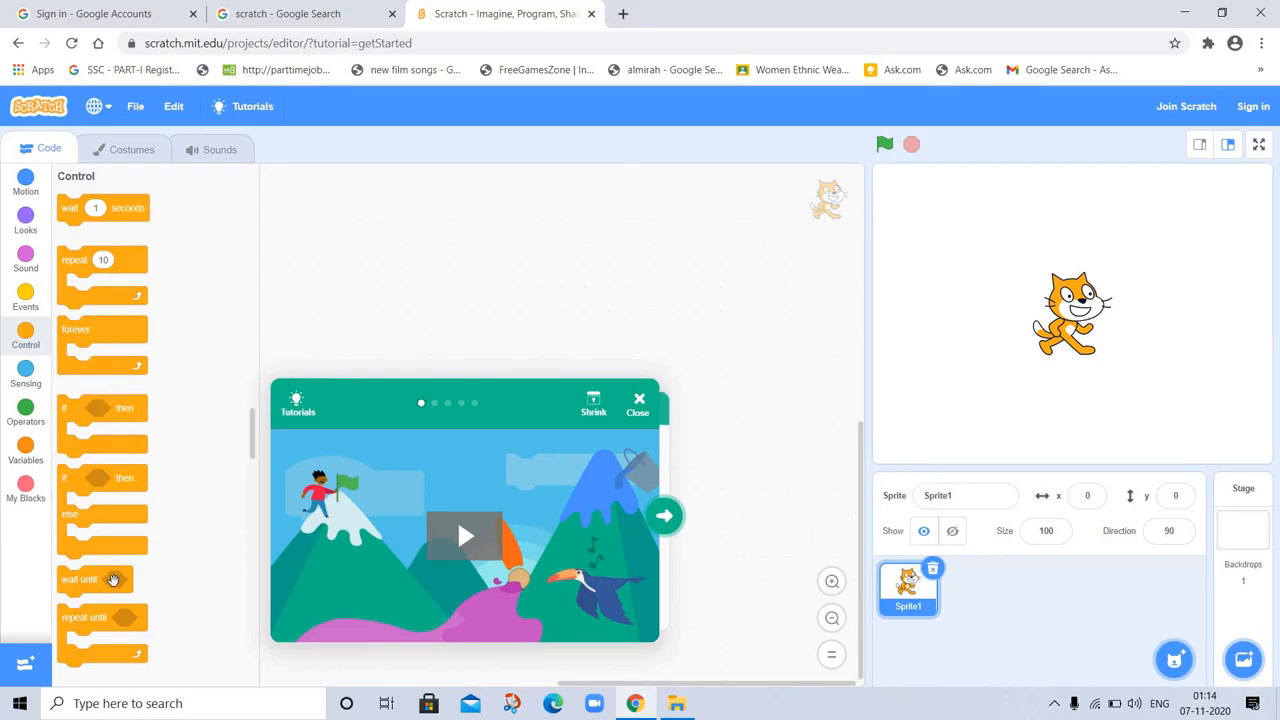
mouse_move(236, 392)
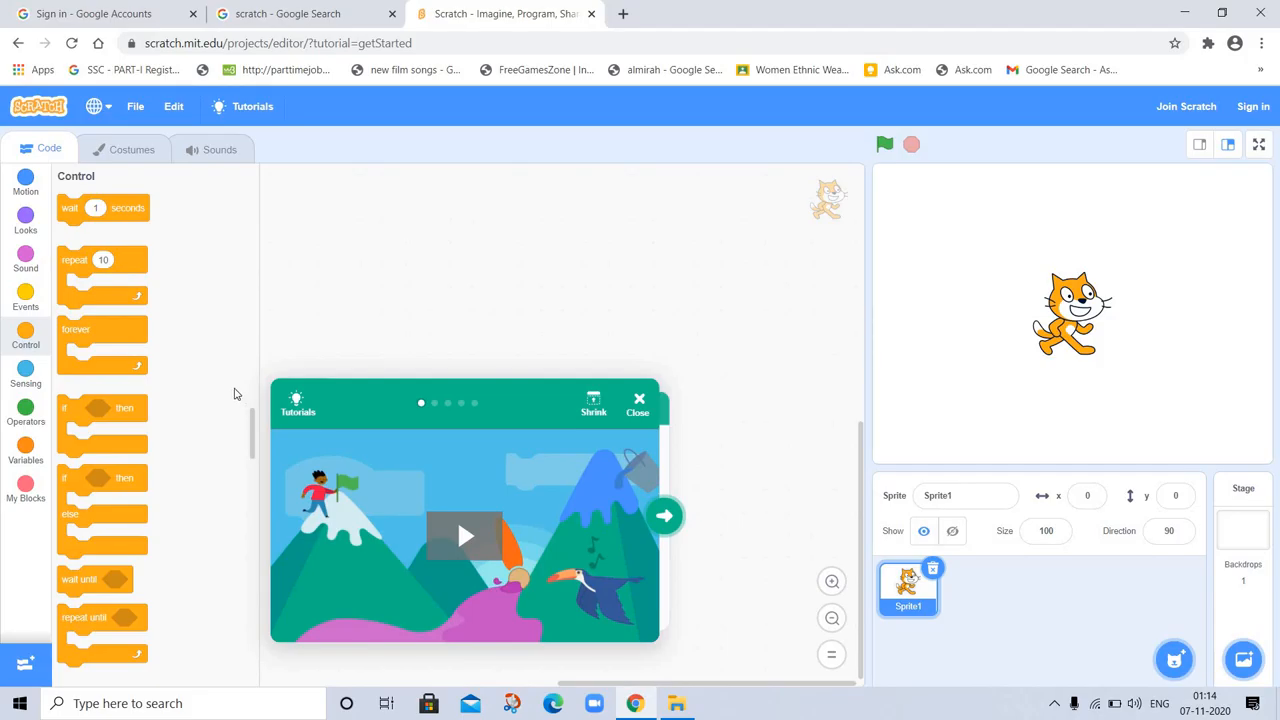
mouse_move(212, 368)
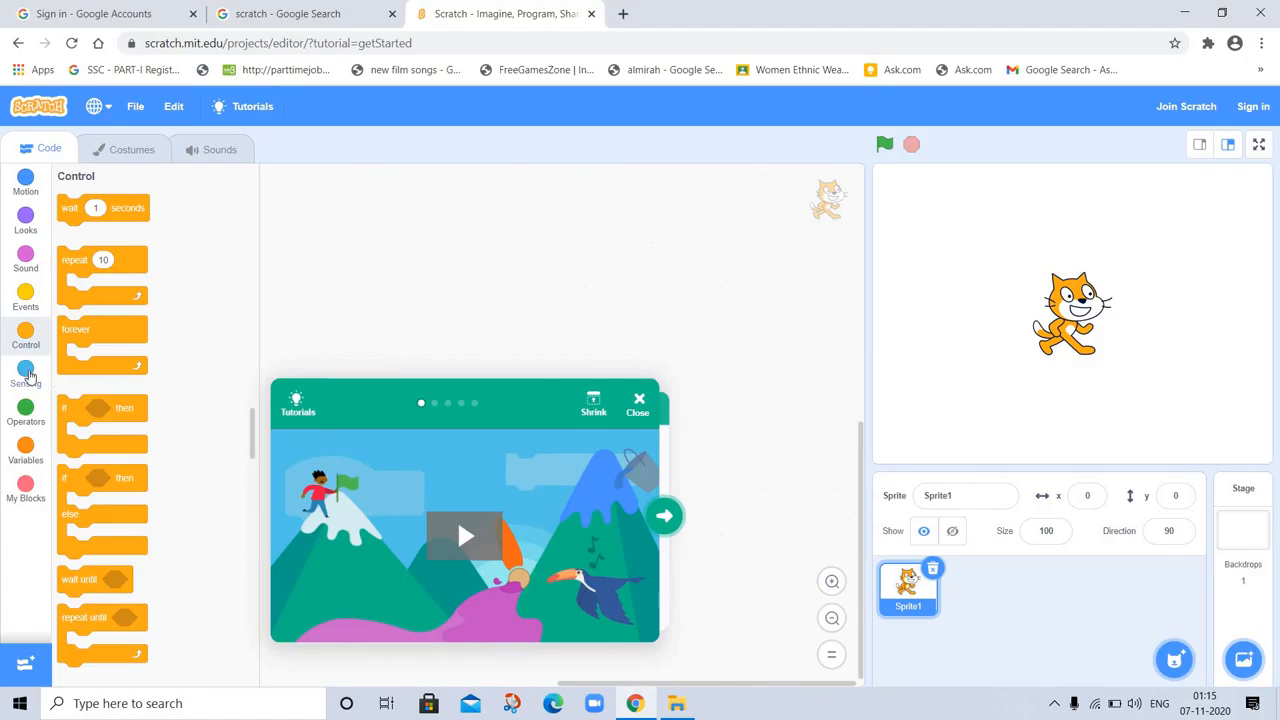
- Look through the Sensing blocks, then show the Operators blocks (pick random, and, or, not, join)
click(24, 376)
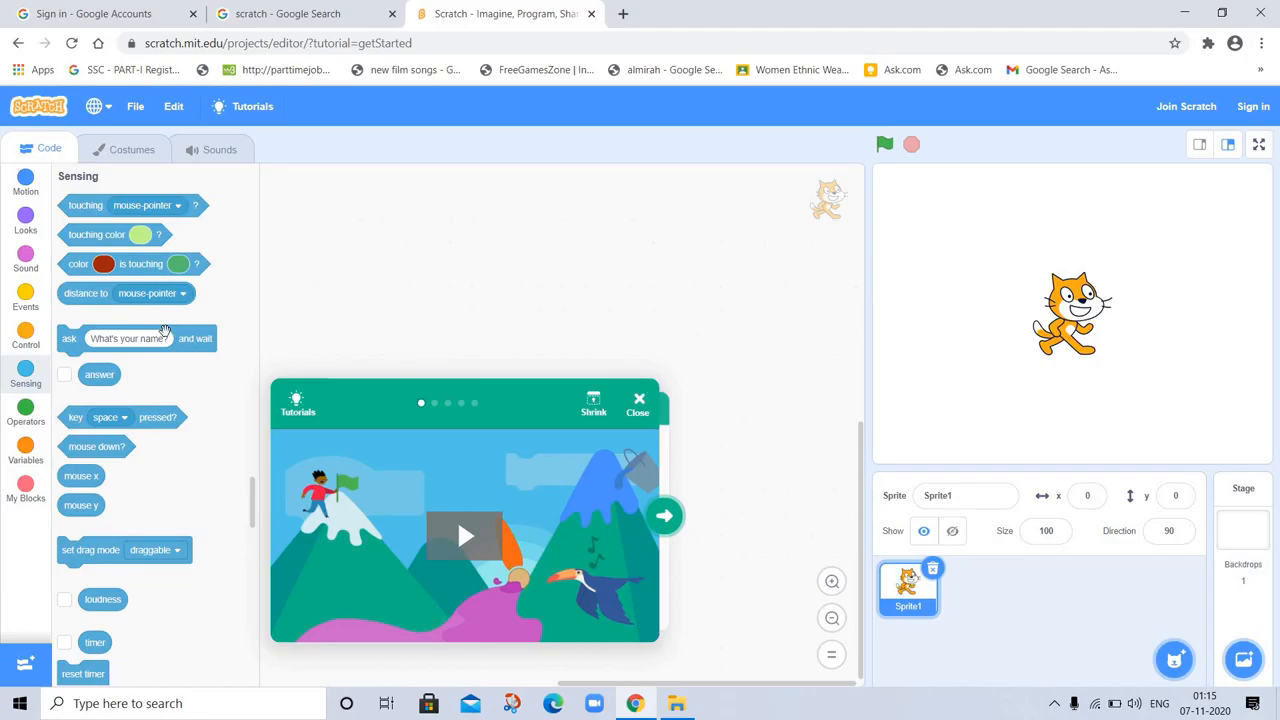
mouse_move(136, 250)
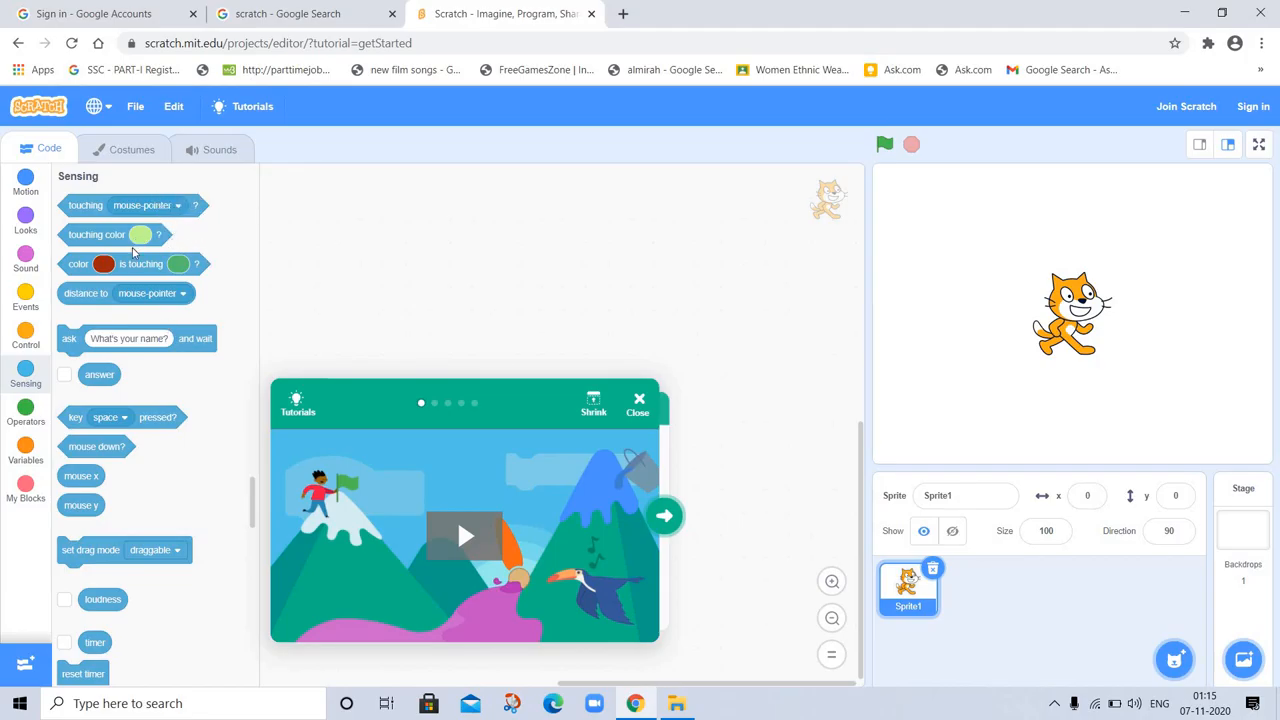
mouse_move(156, 504)
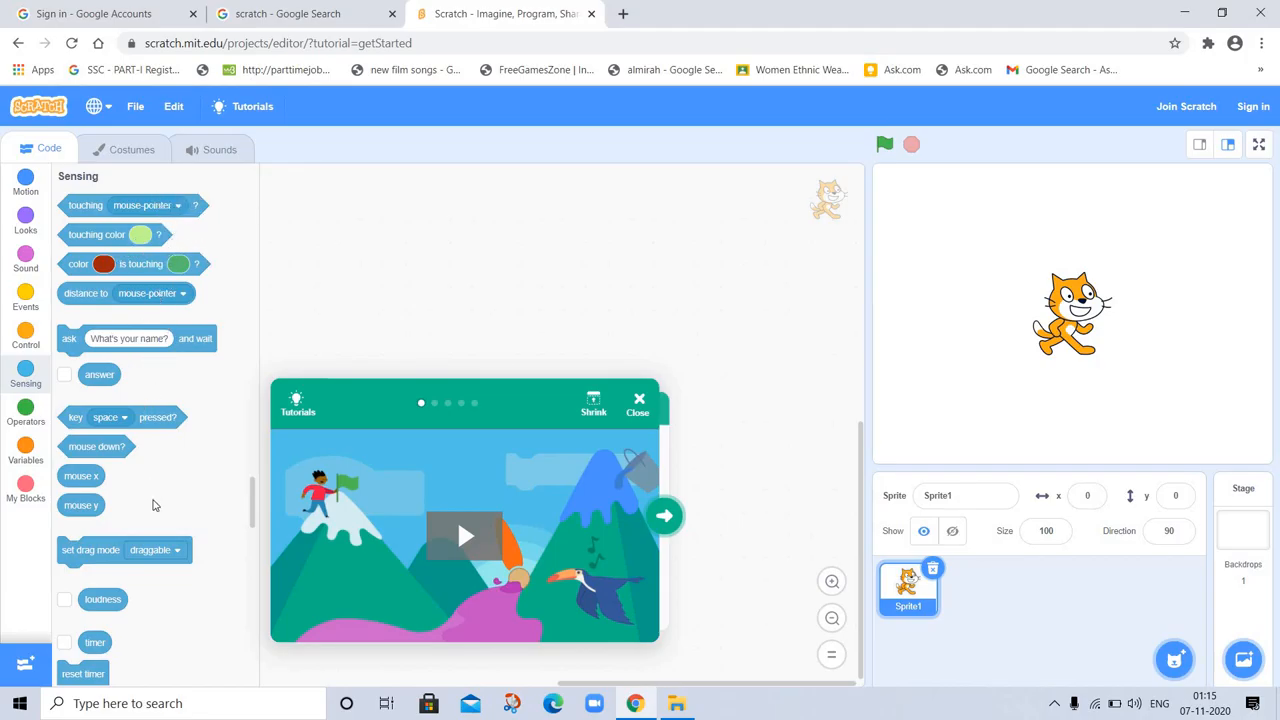
mouse_move(24, 404)
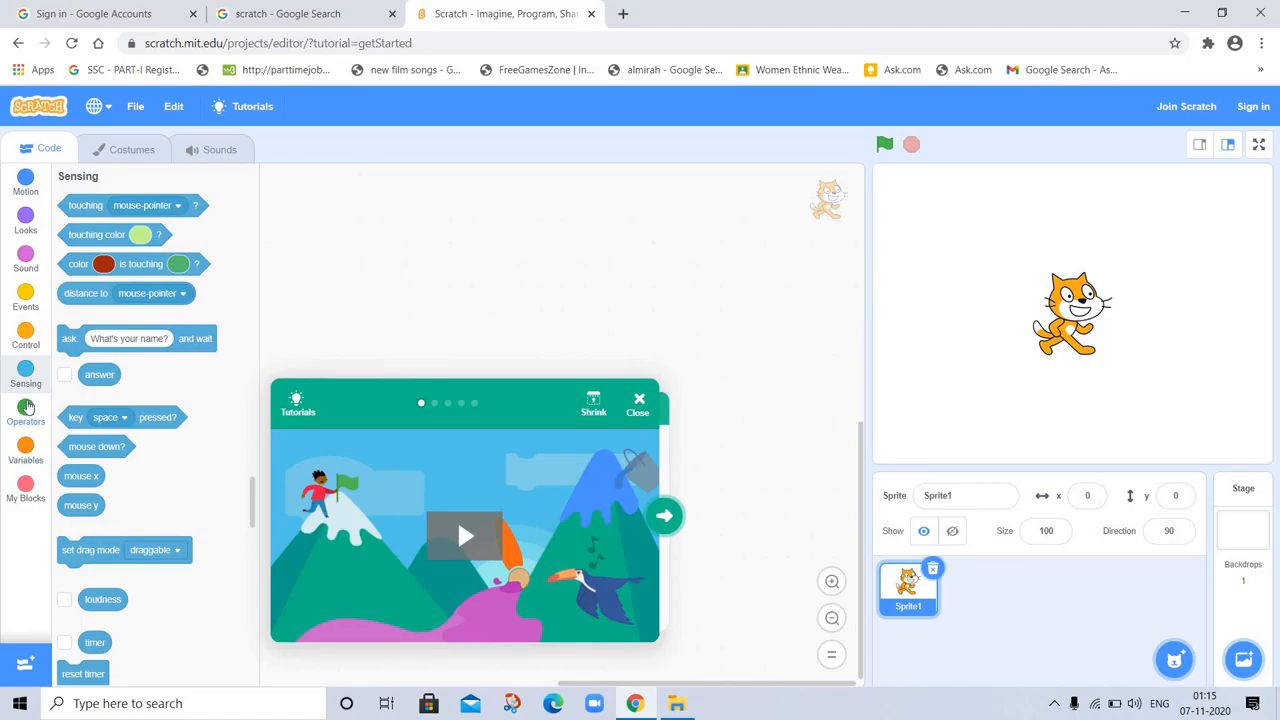
click(24, 410)
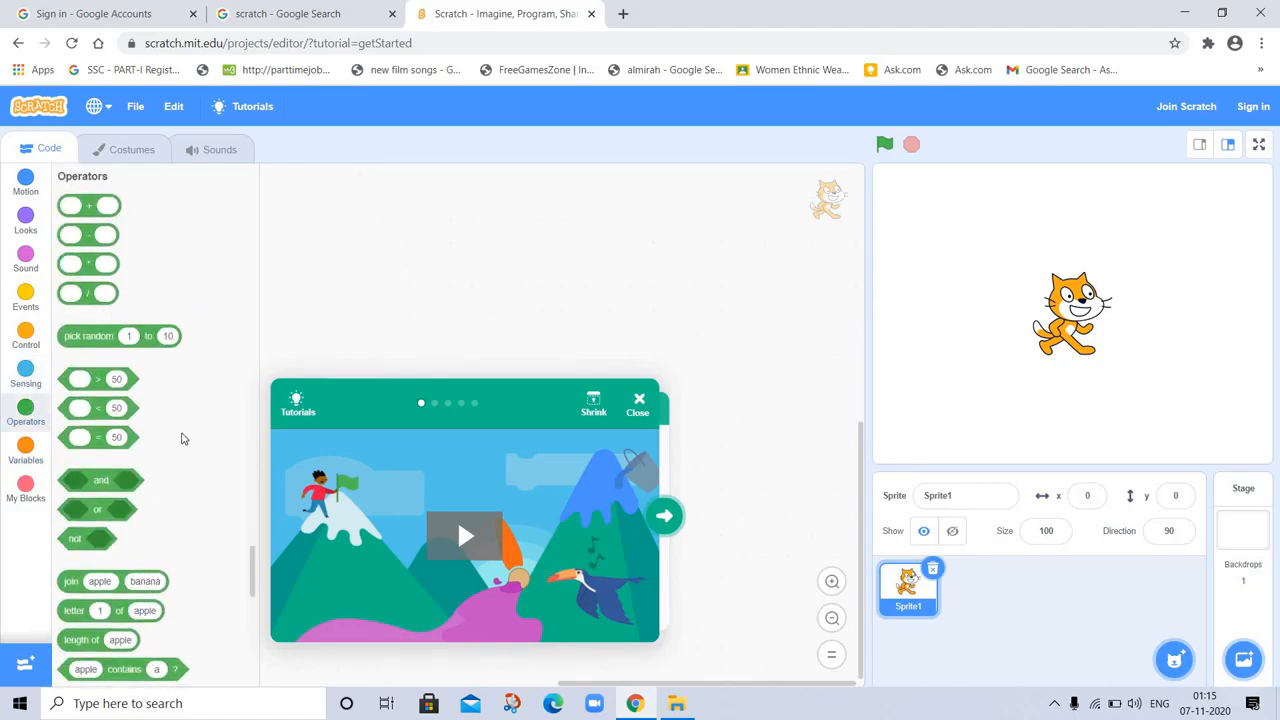
mouse_move(238, 452)
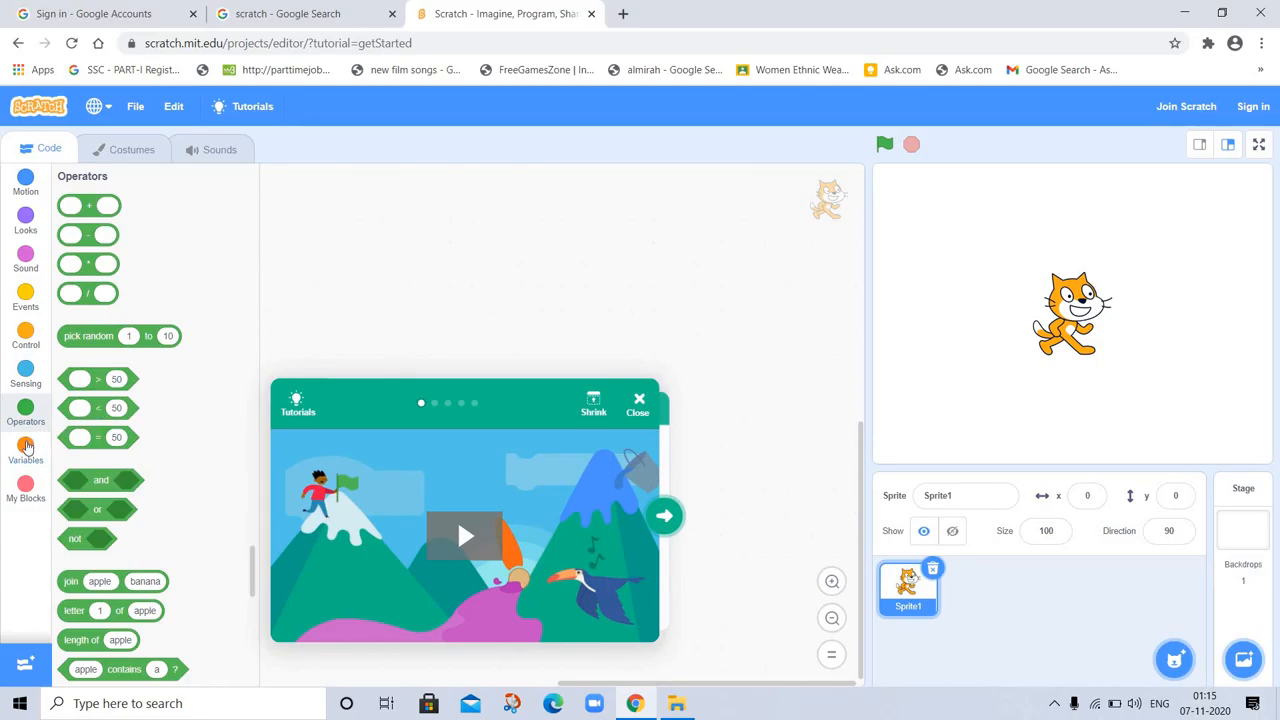
- Look over the Variables and My Blocks categories, then the sprite's Costumes and Sounds editors
click(24, 448)
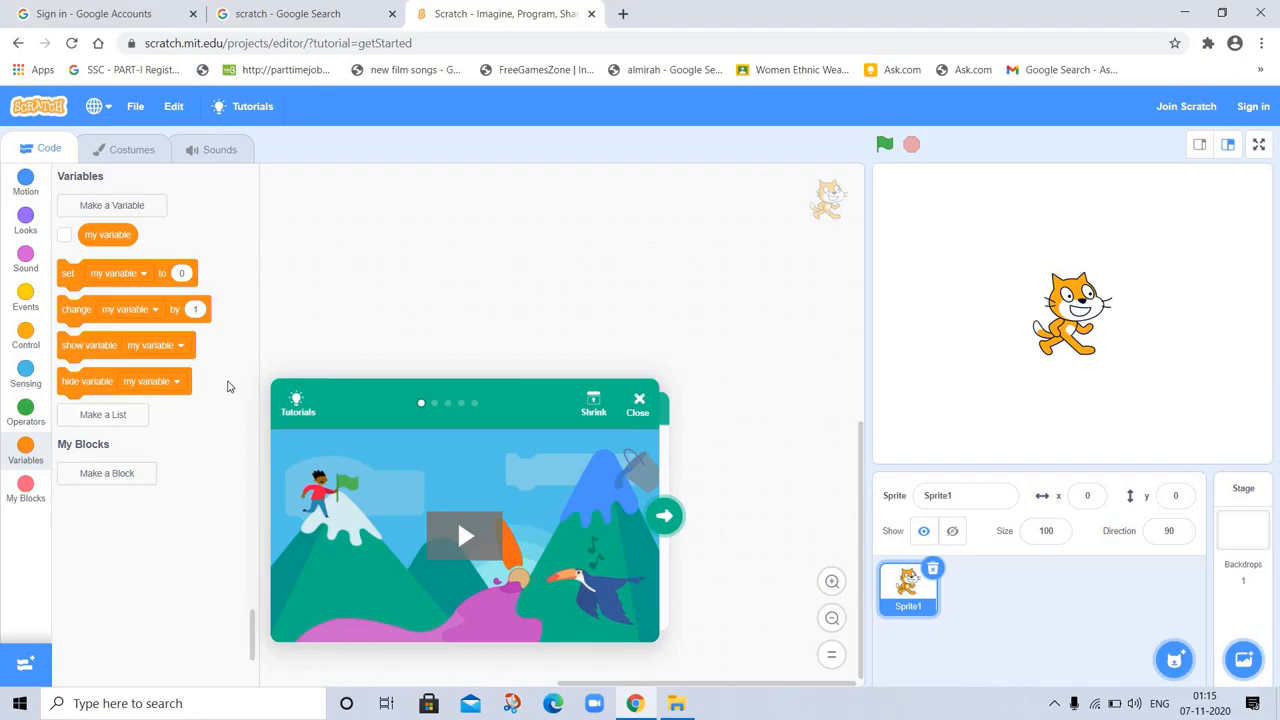
mouse_move(200, 456)
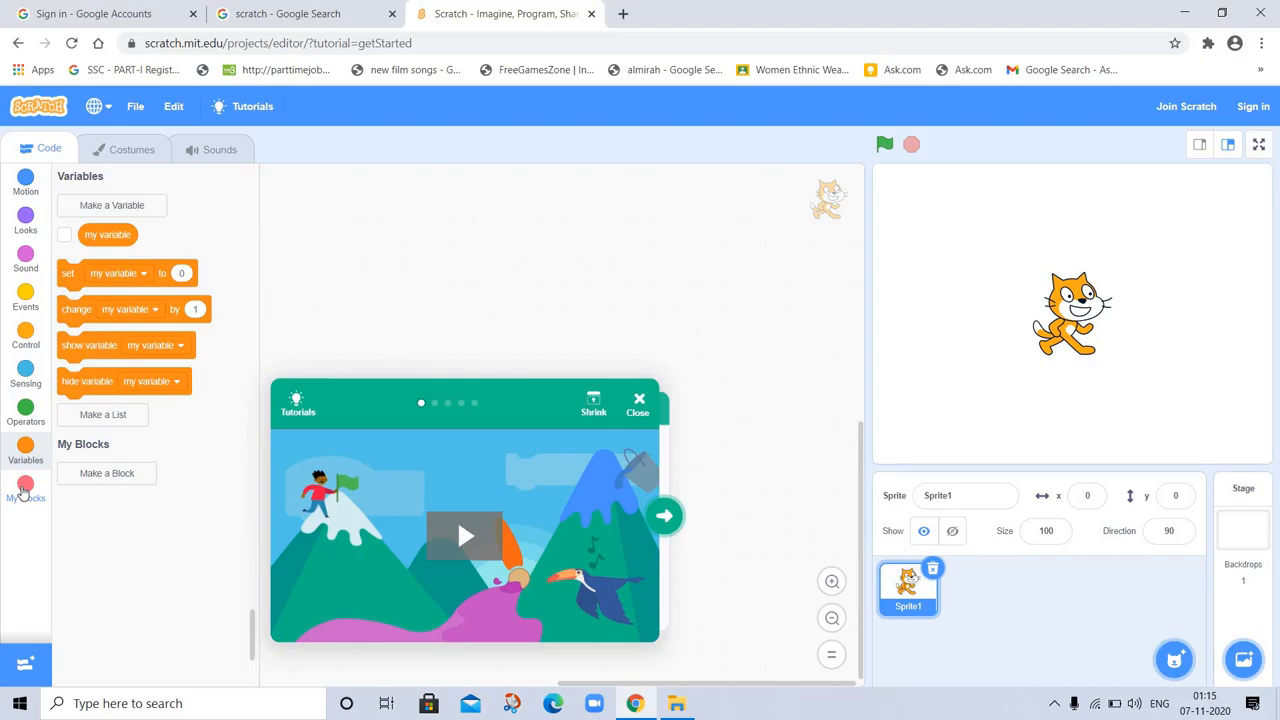
click(24, 490)
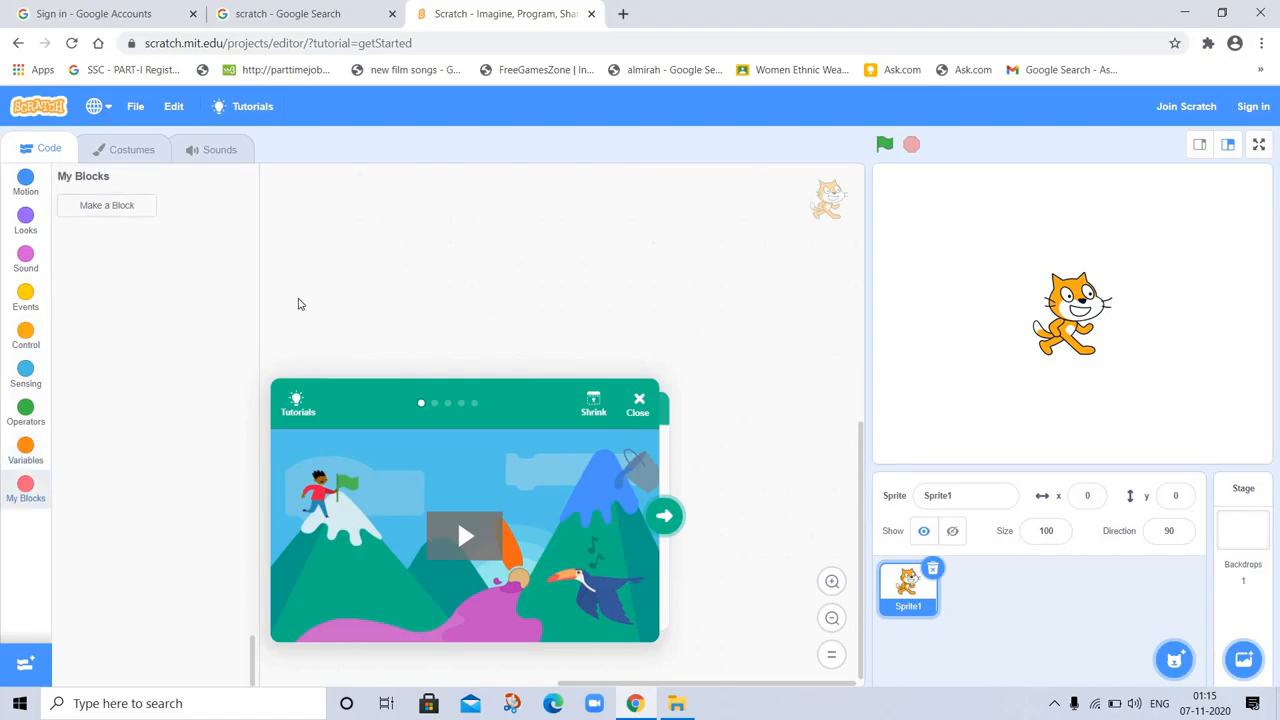
mouse_move(408, 300)
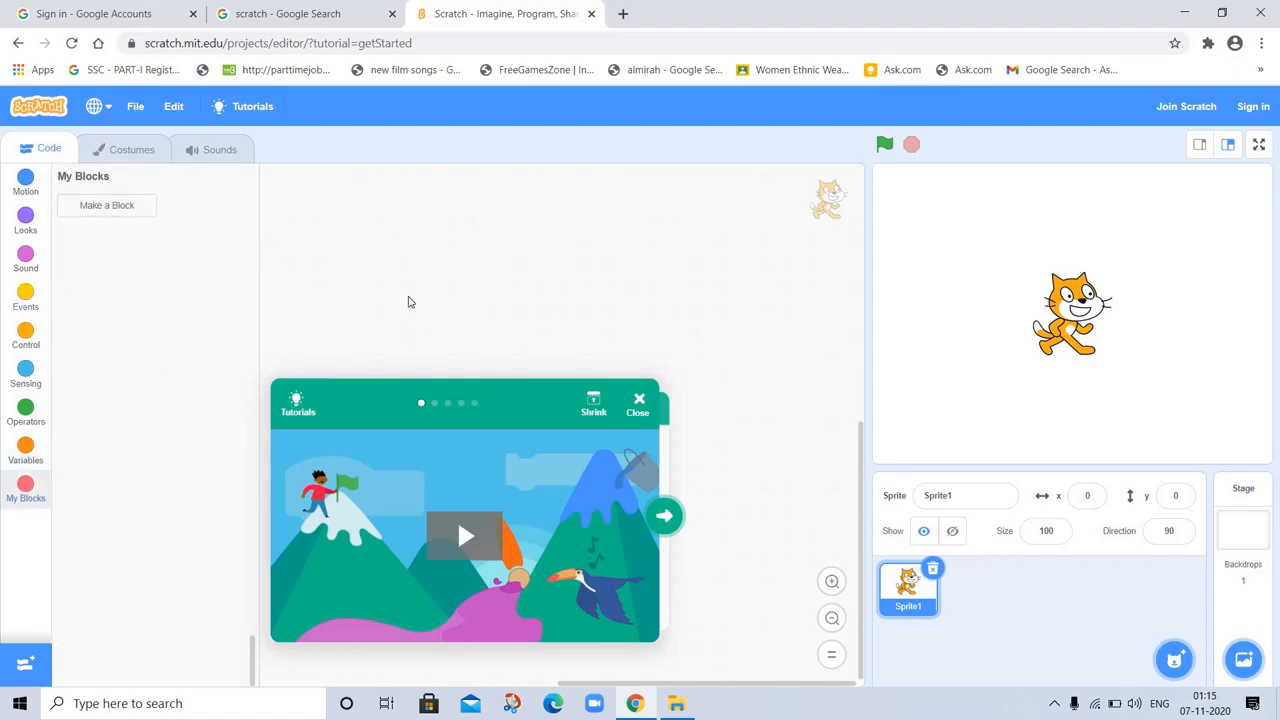
mouse_move(116, 296)
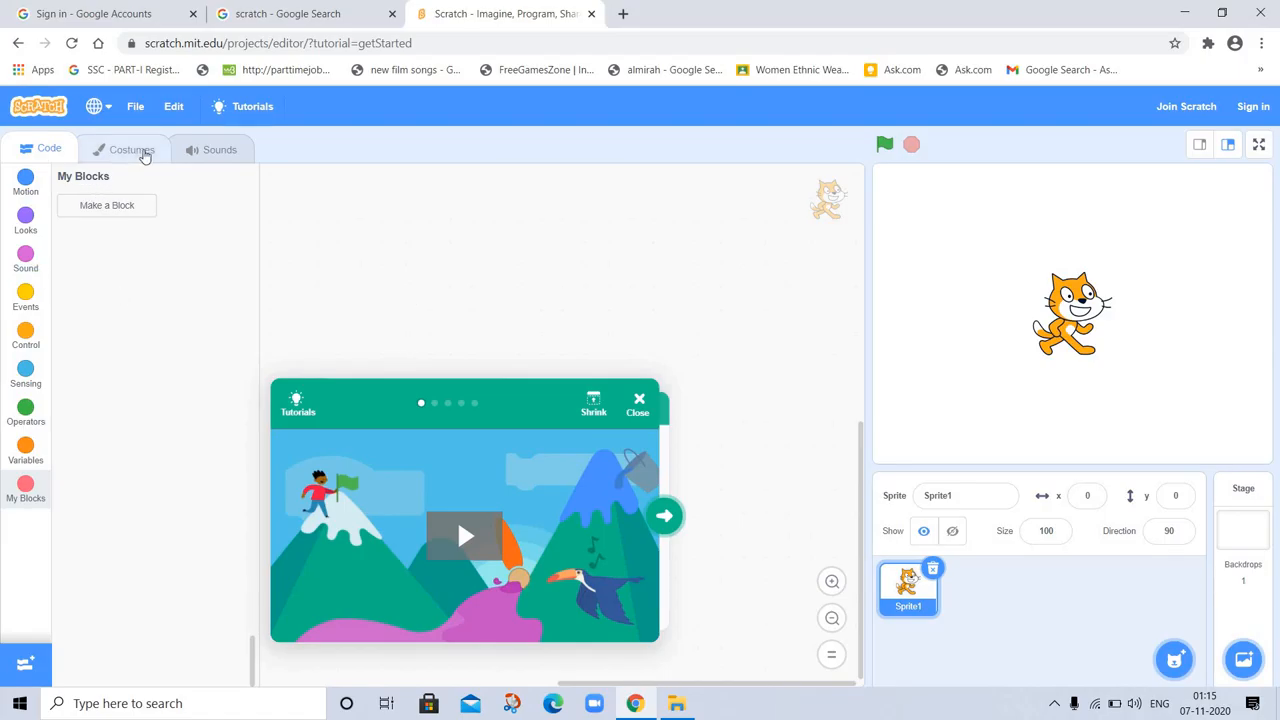
click(132, 148)
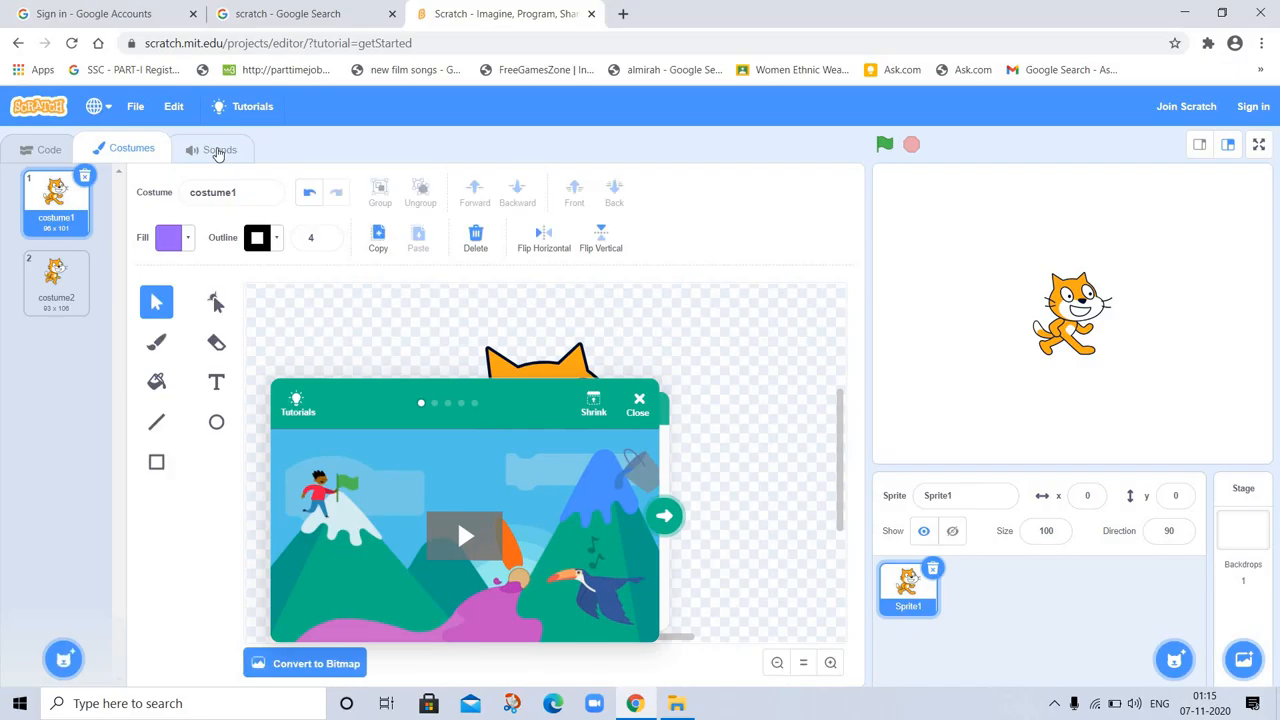
click(218, 148)
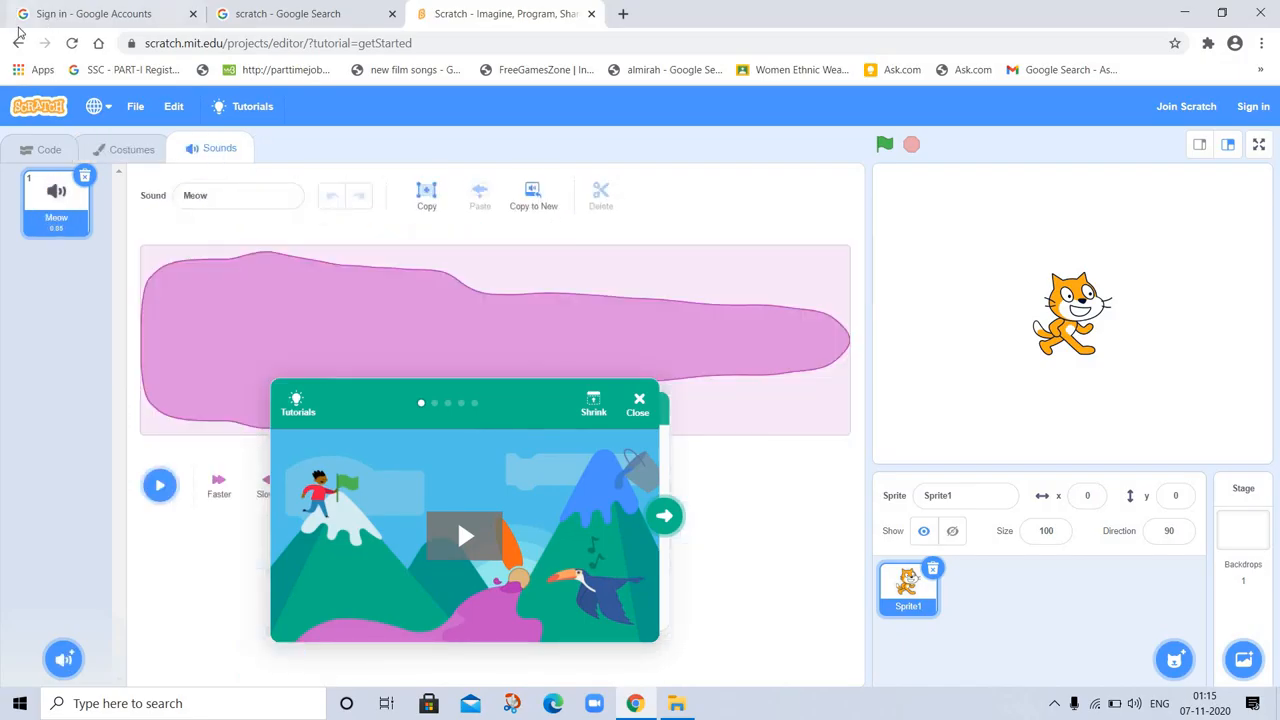
- Navigate back from the editor through the Explore page to the Ideas page
click(18, 44)
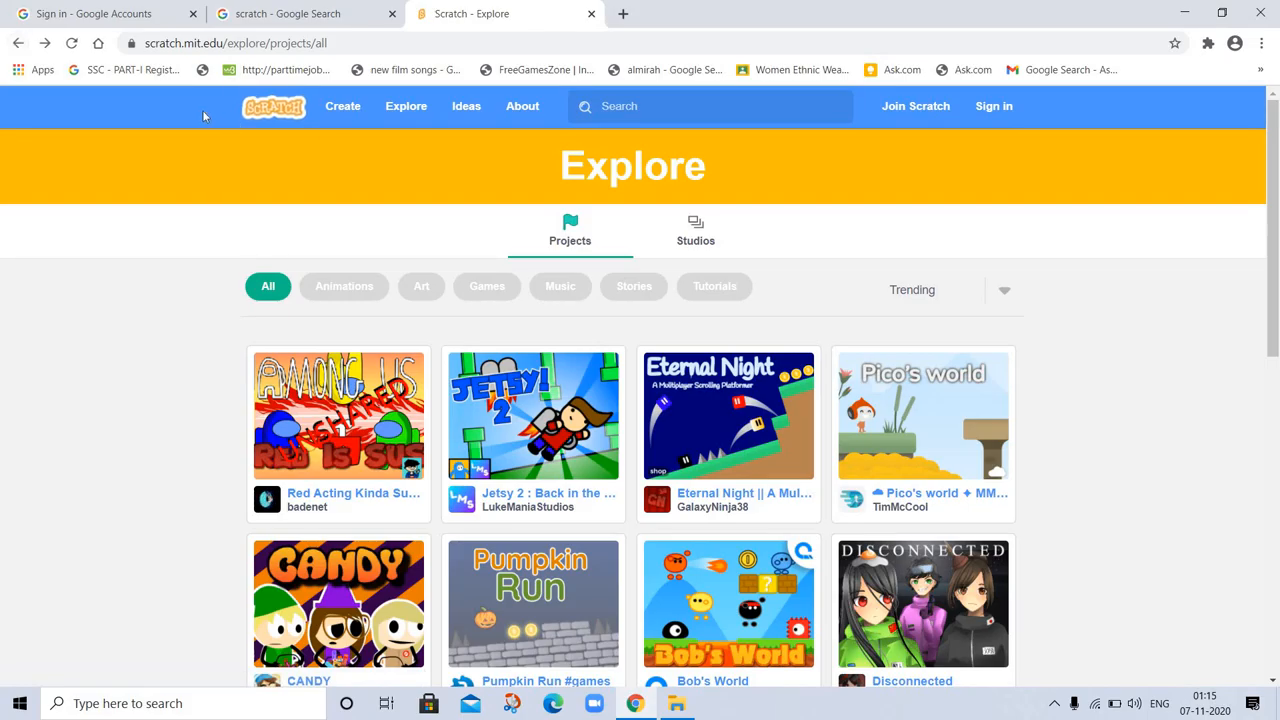
mouse_move(70, 128)
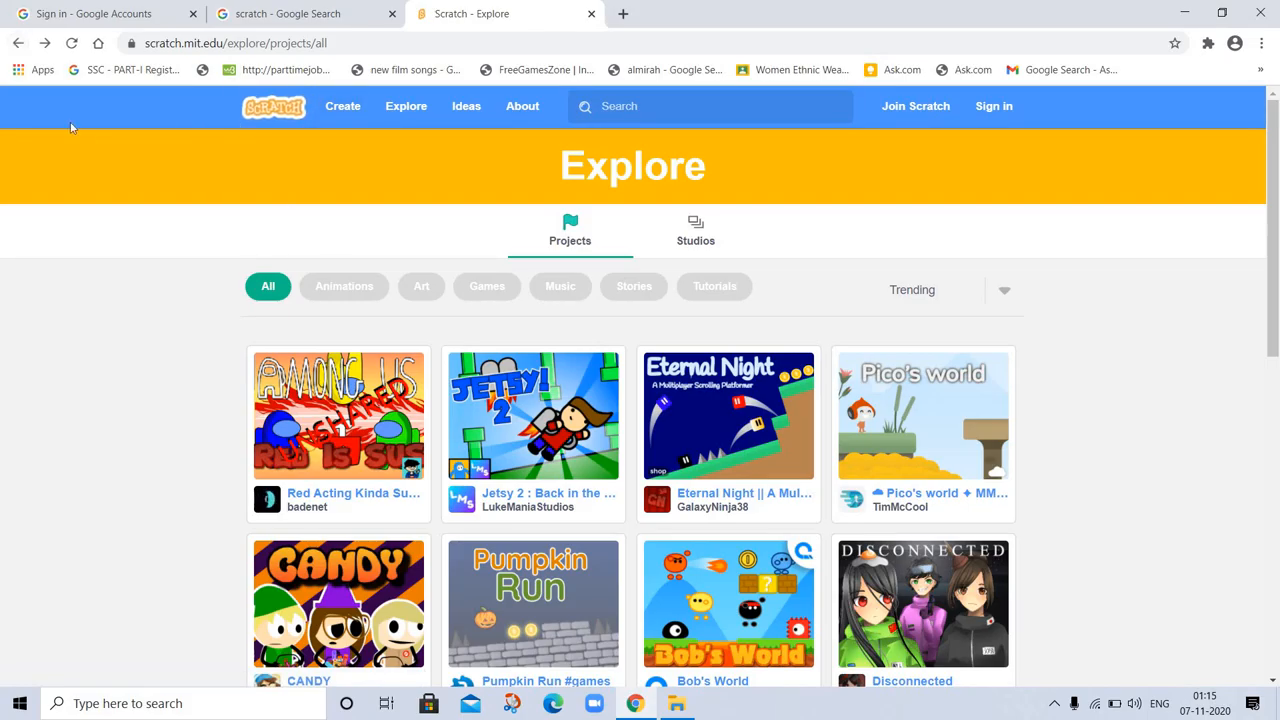
click(16, 44)
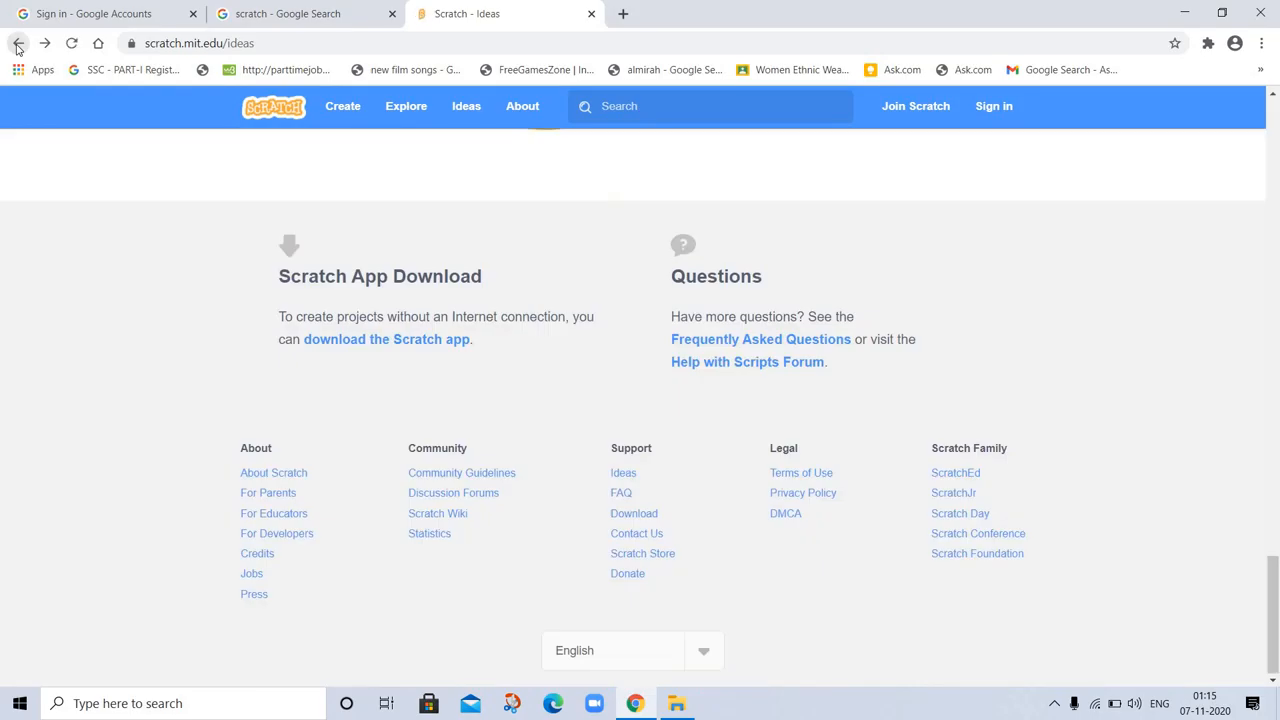
- Navigate back once more to land on the Scratch homepage
click(18, 44)
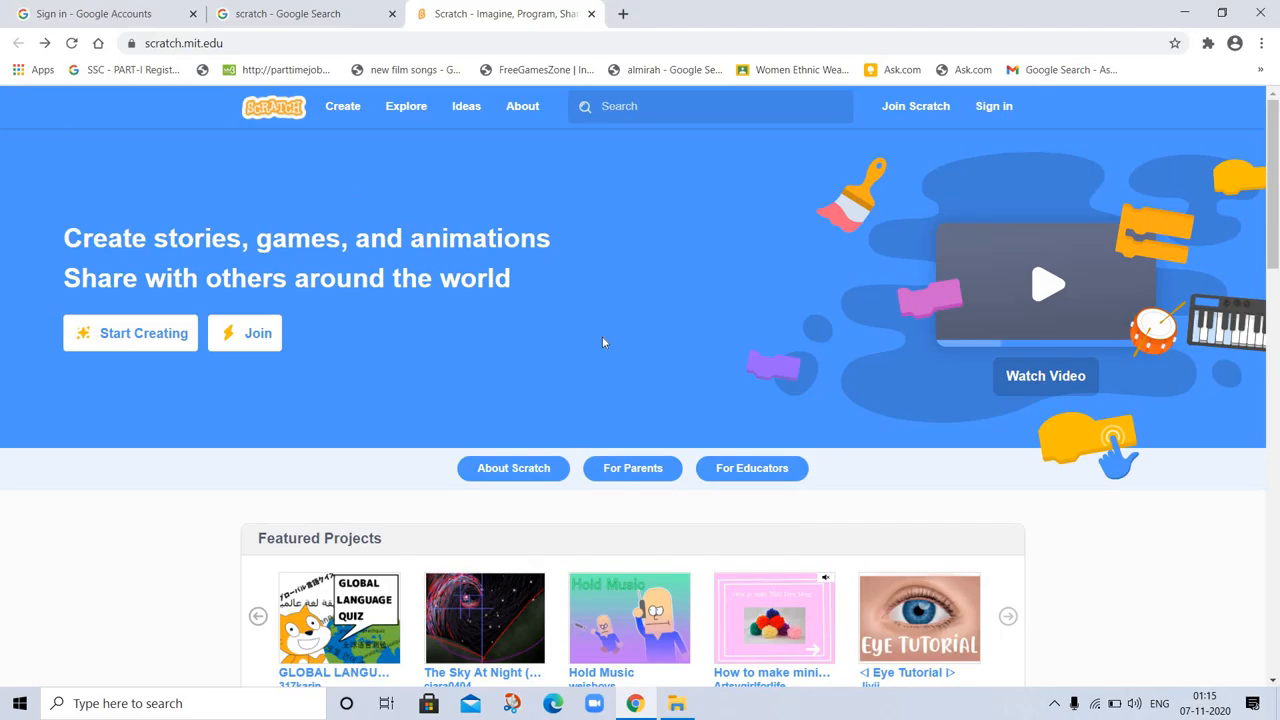
mouse_move(560, 528)
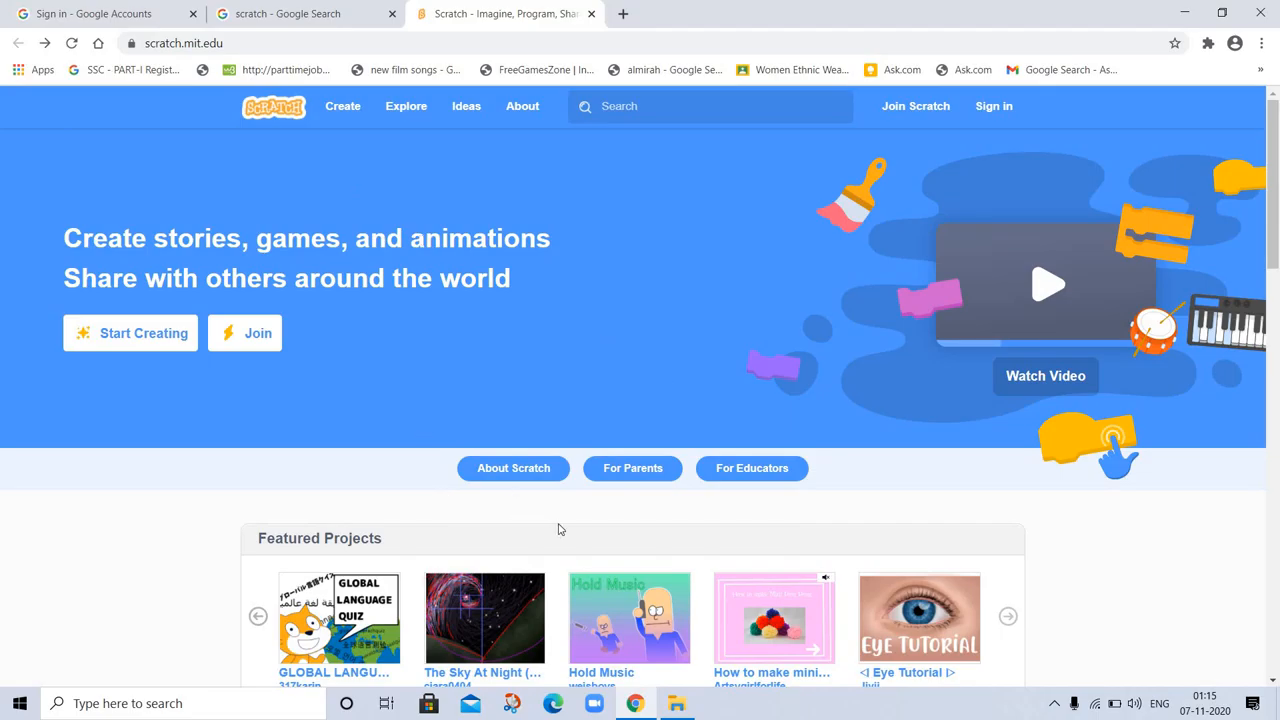
mouse_move(754, 504)
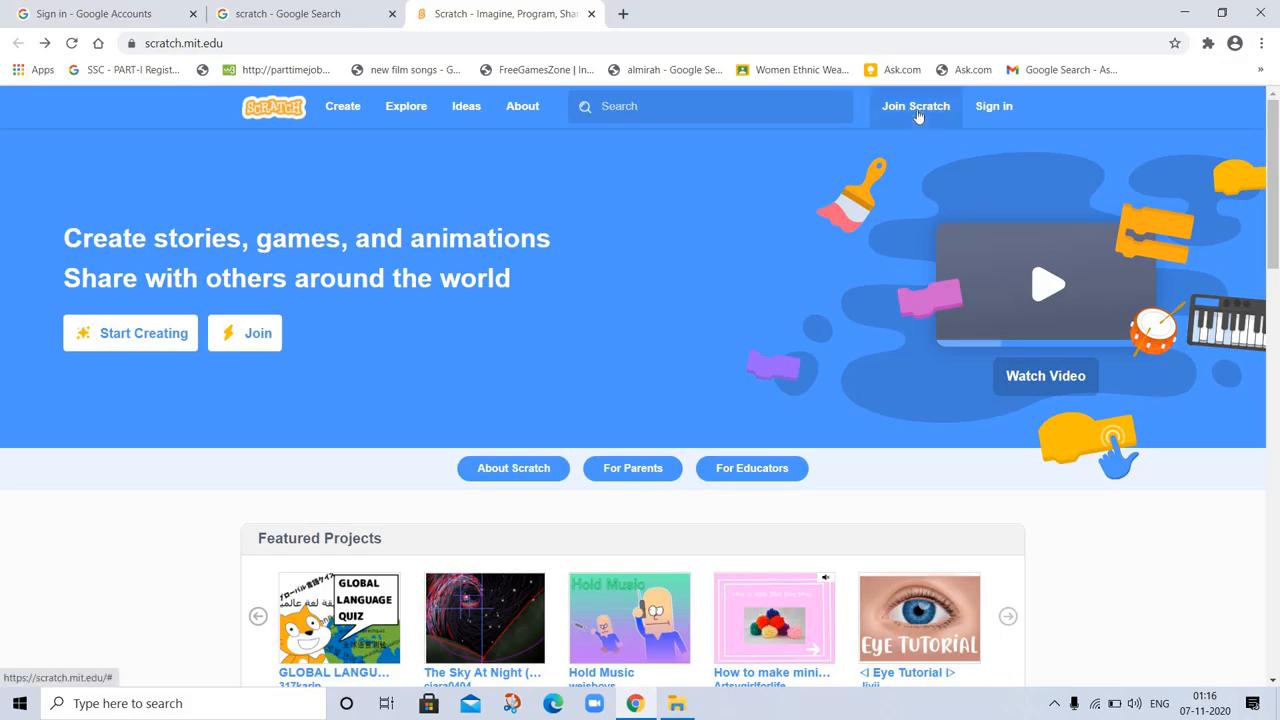
mouse_move(994, 106)
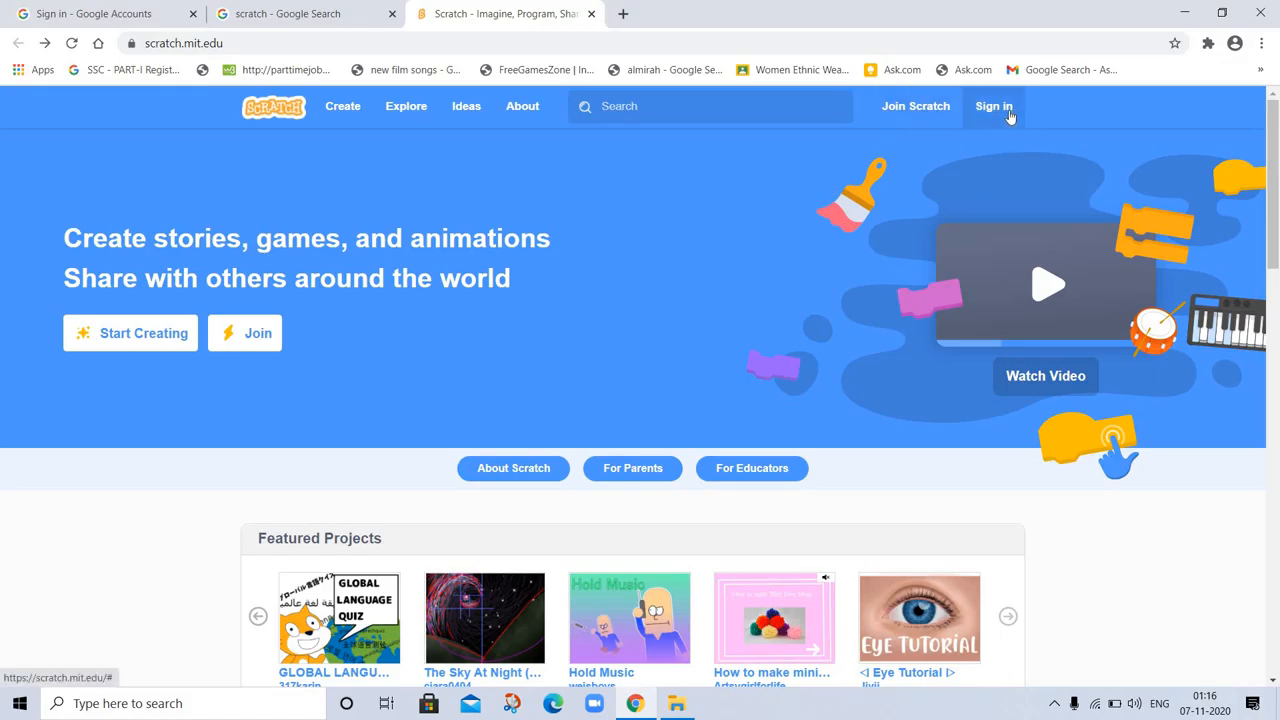
mouse_move(1258, 680)
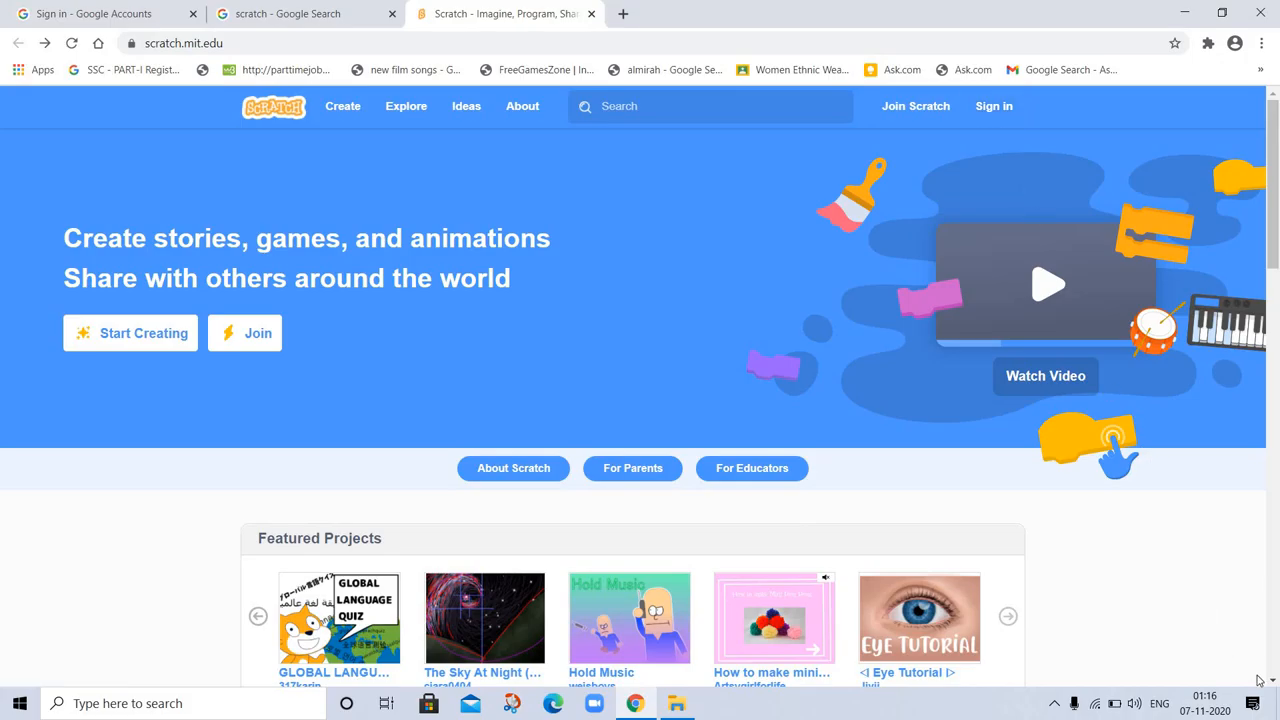
- Scroll past the banner to the Featured Projects, Featured Studios and curated projects rows
scroll(down, 3)
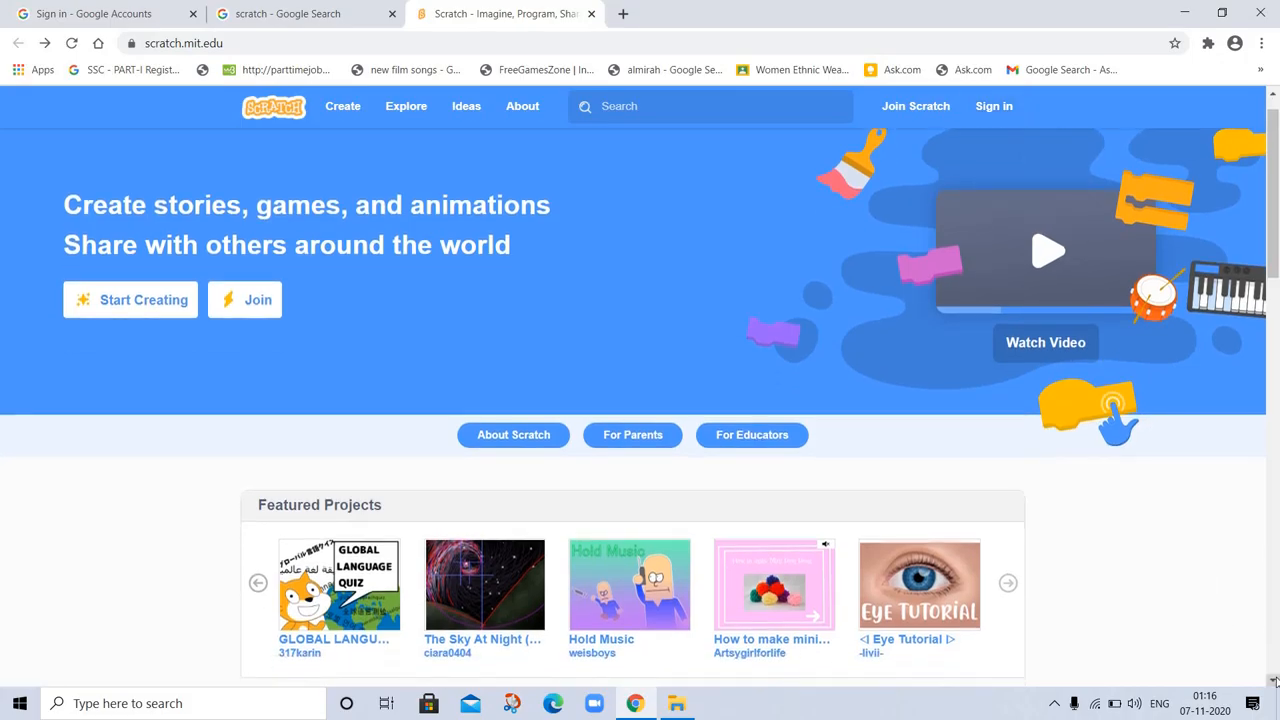
scroll(down, 3)
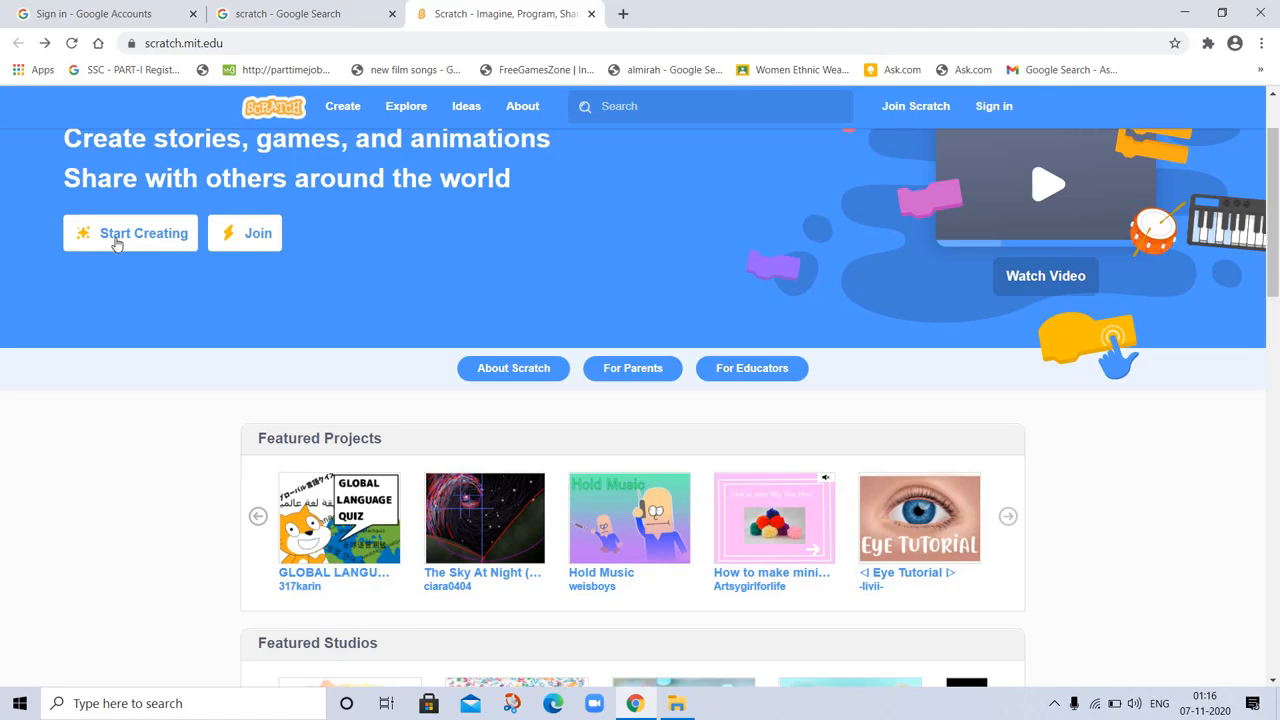
mouse_move(1192, 580)
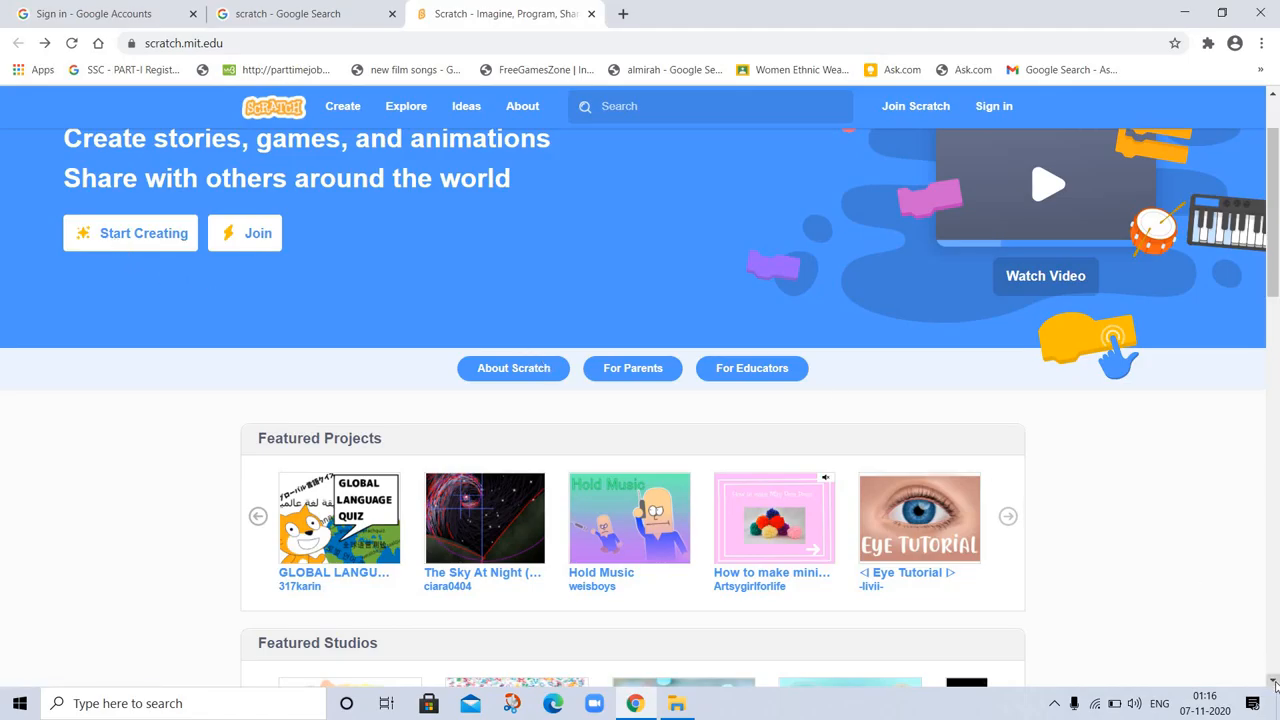
scroll(down, 3)
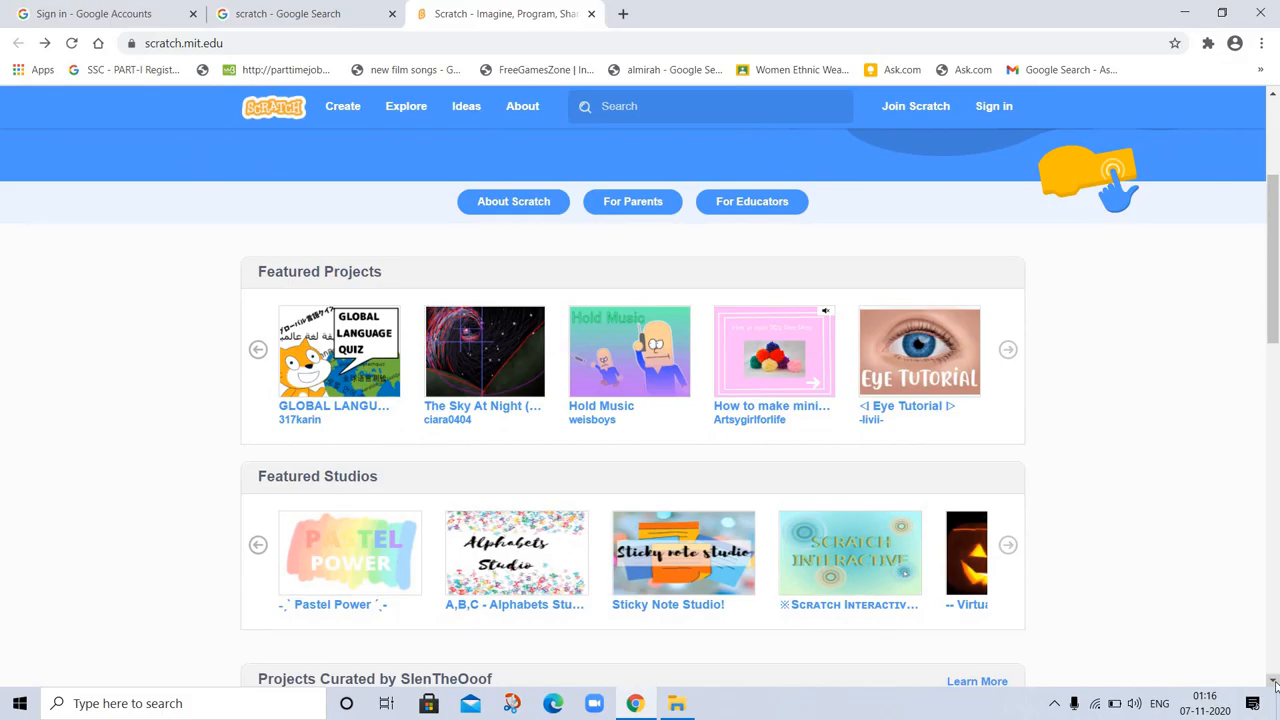
scroll(down, 3)
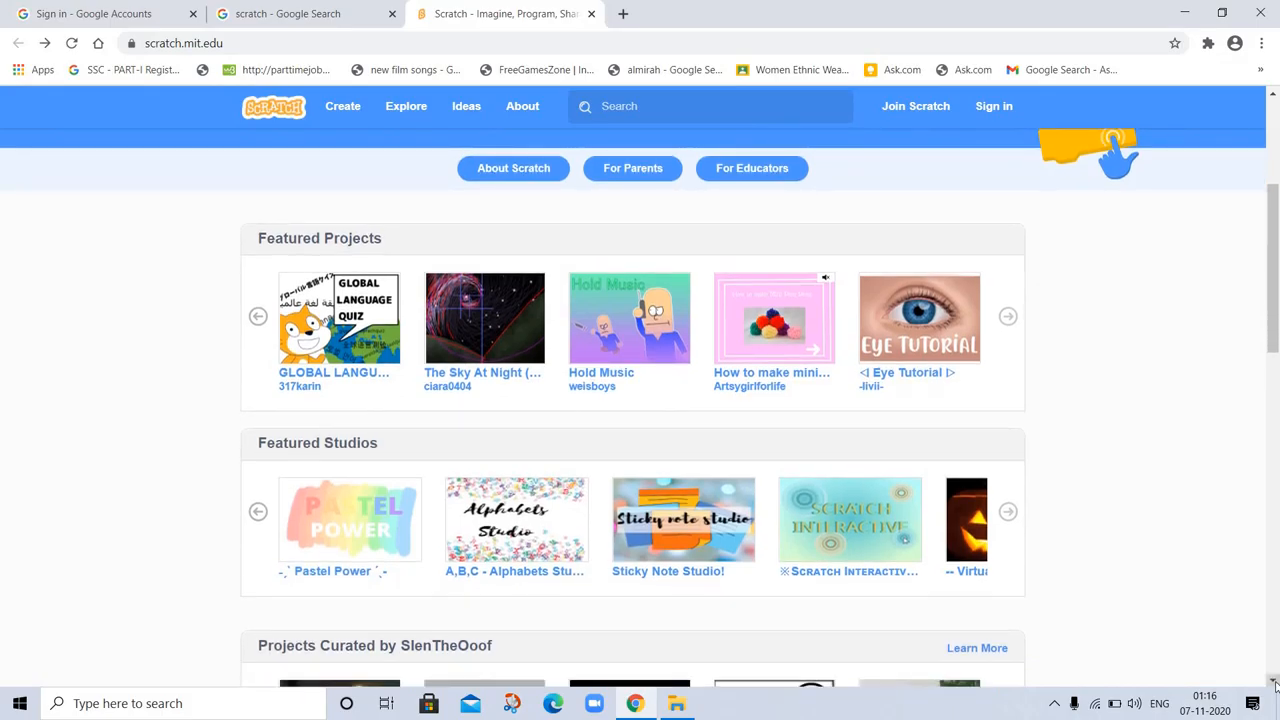
scroll(down, 3)
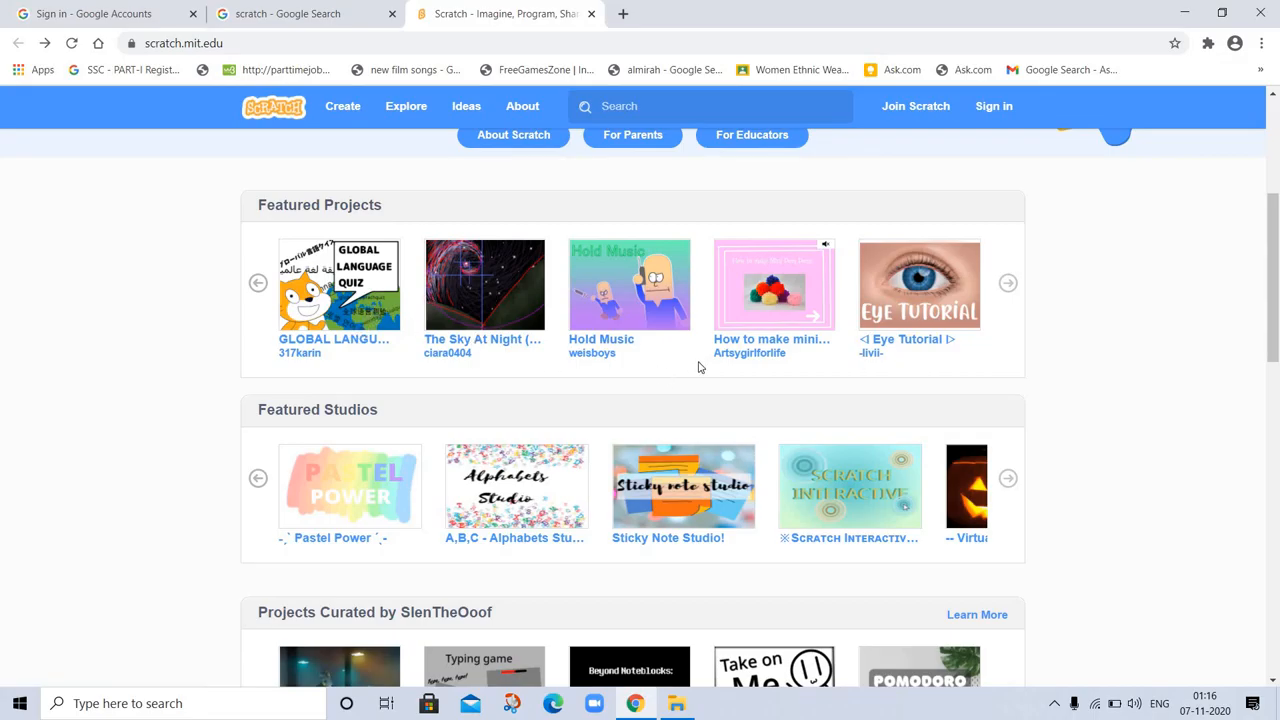
mouse_move(1096, 422)
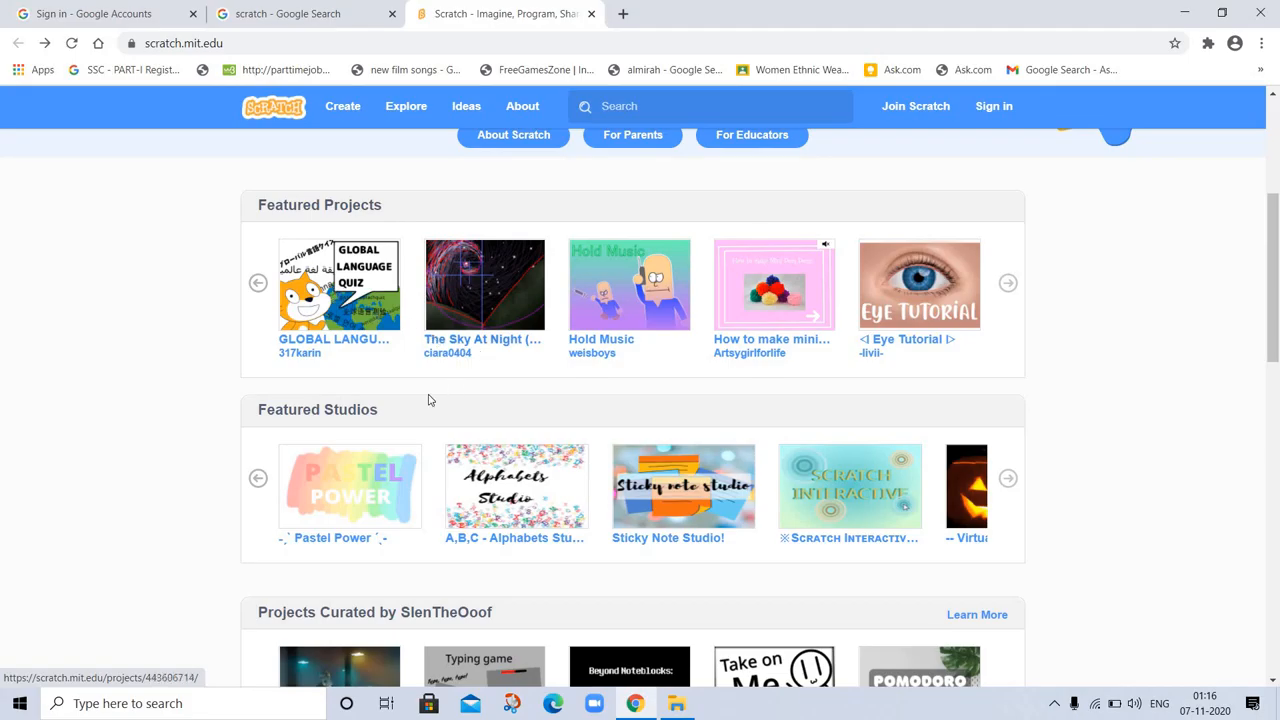
mouse_move(996, 540)
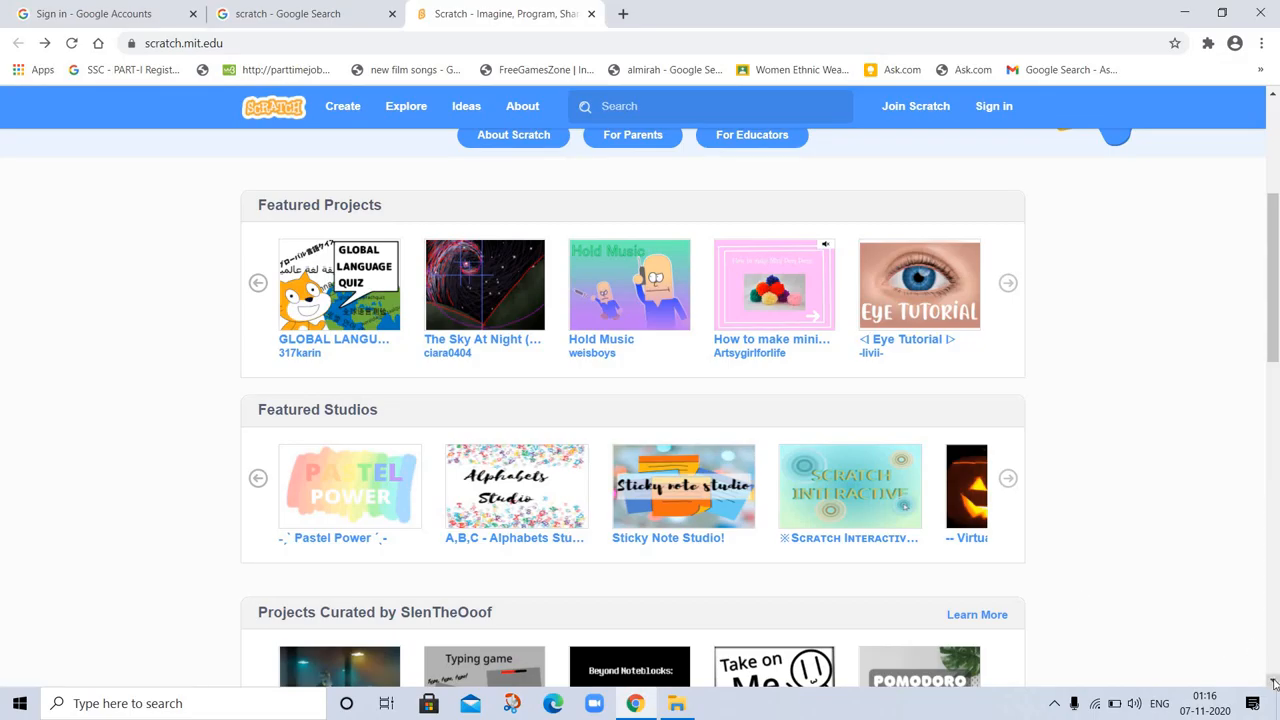
- Scroll past Design Studio Patterns to the What the Community is Remixing and Loving rows
scroll(down, 3)
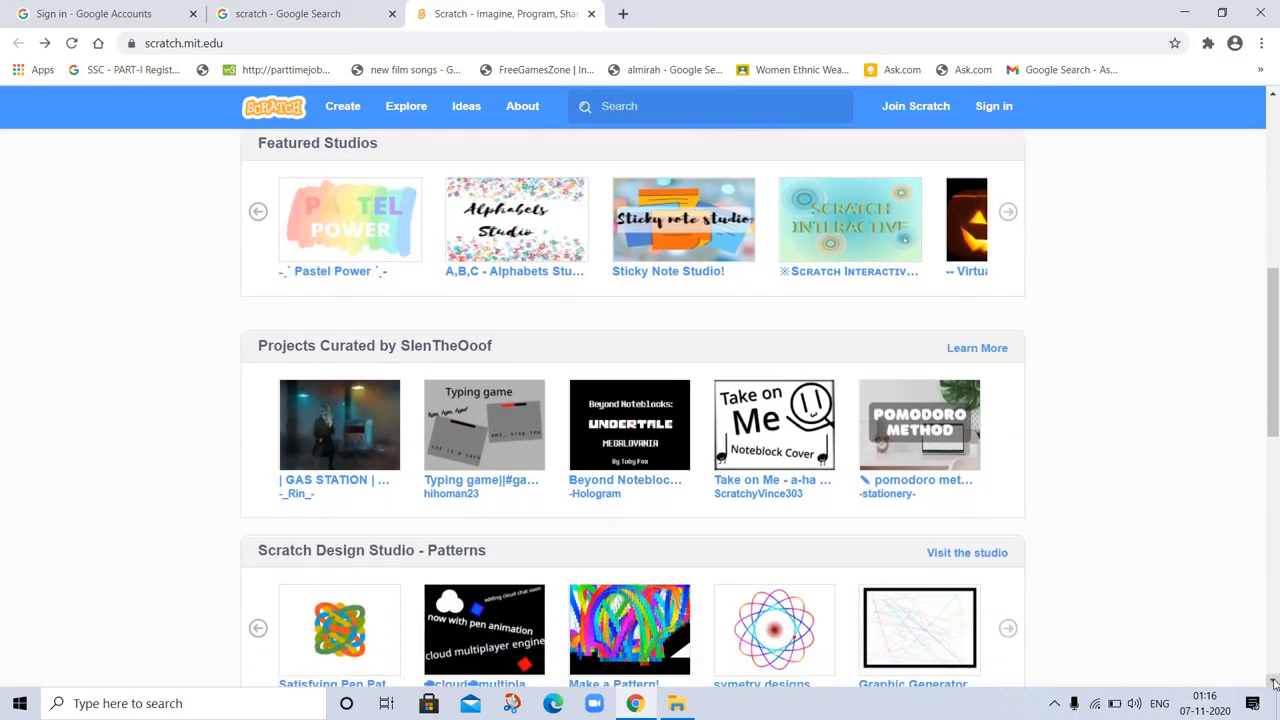
scroll(down, 3)
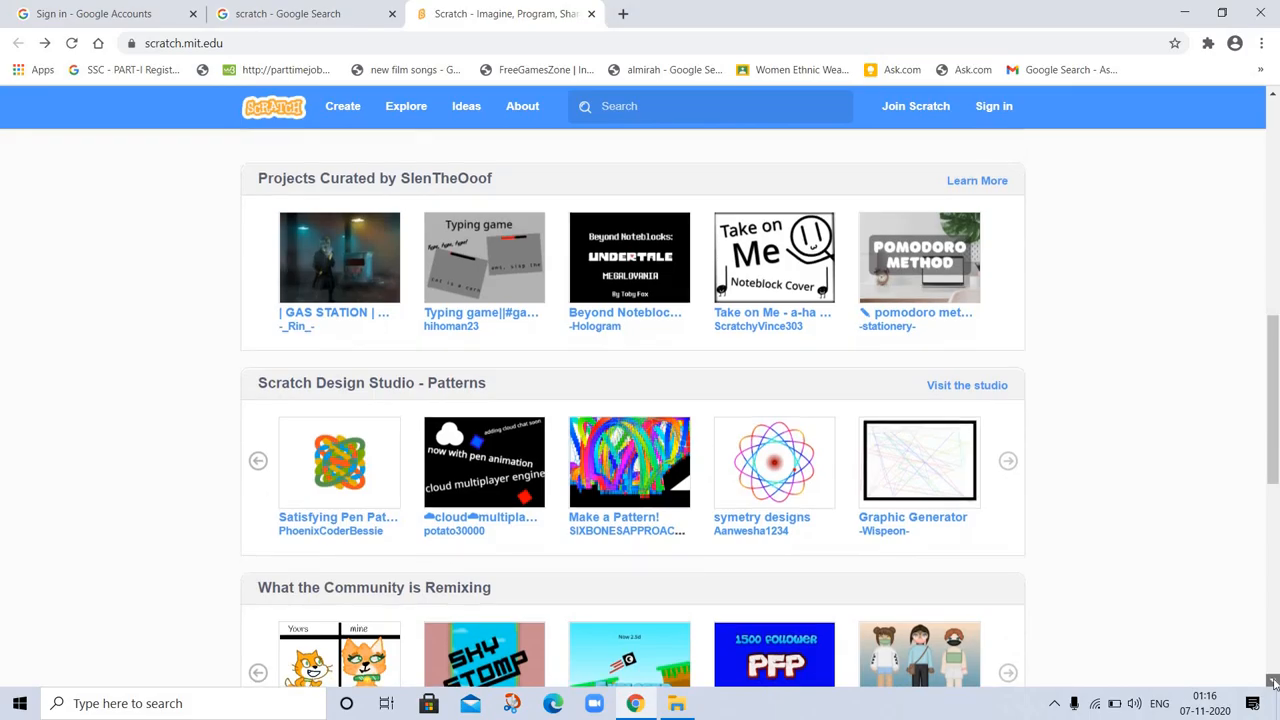
scroll(down, 3)
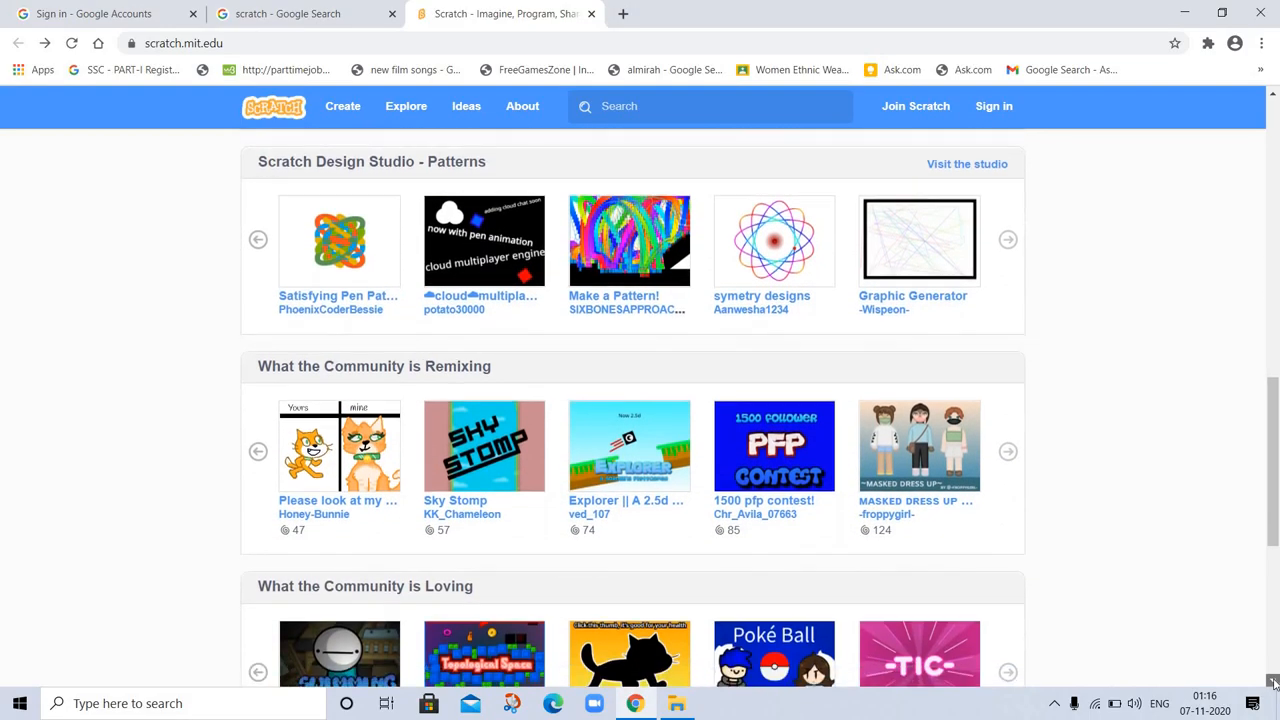
scroll(down, 3)
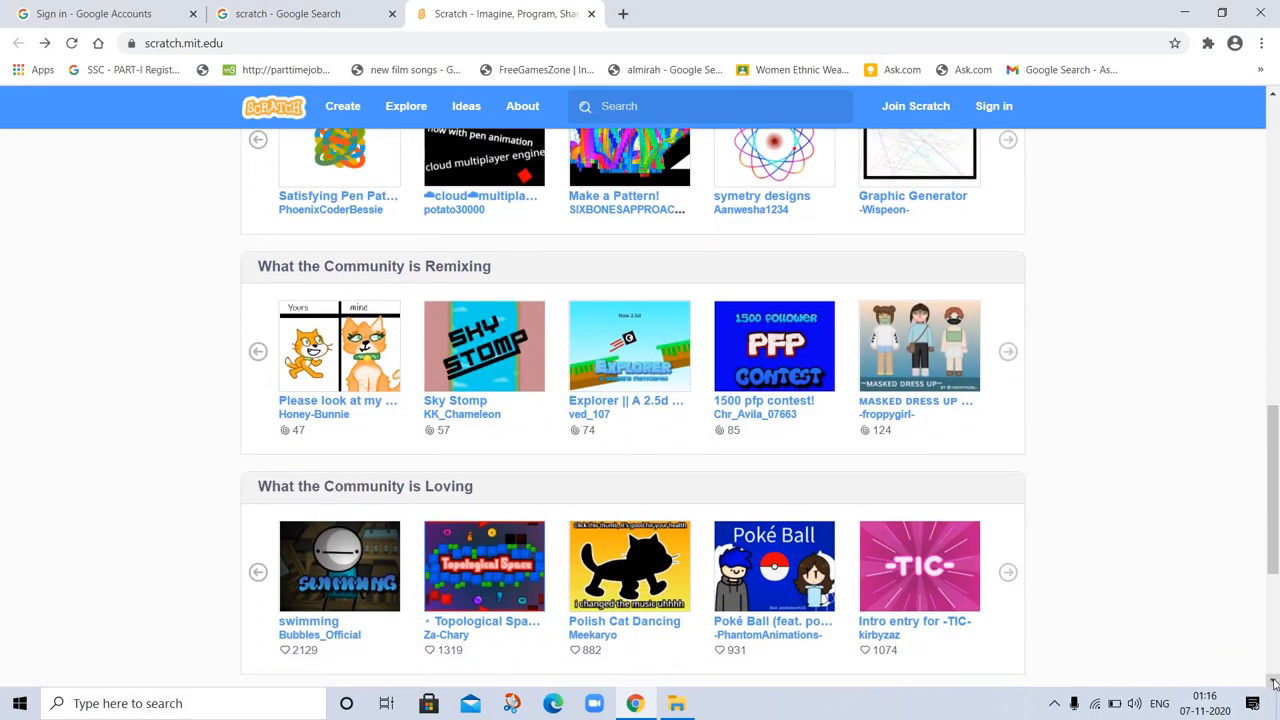
mouse_move(896, 88)
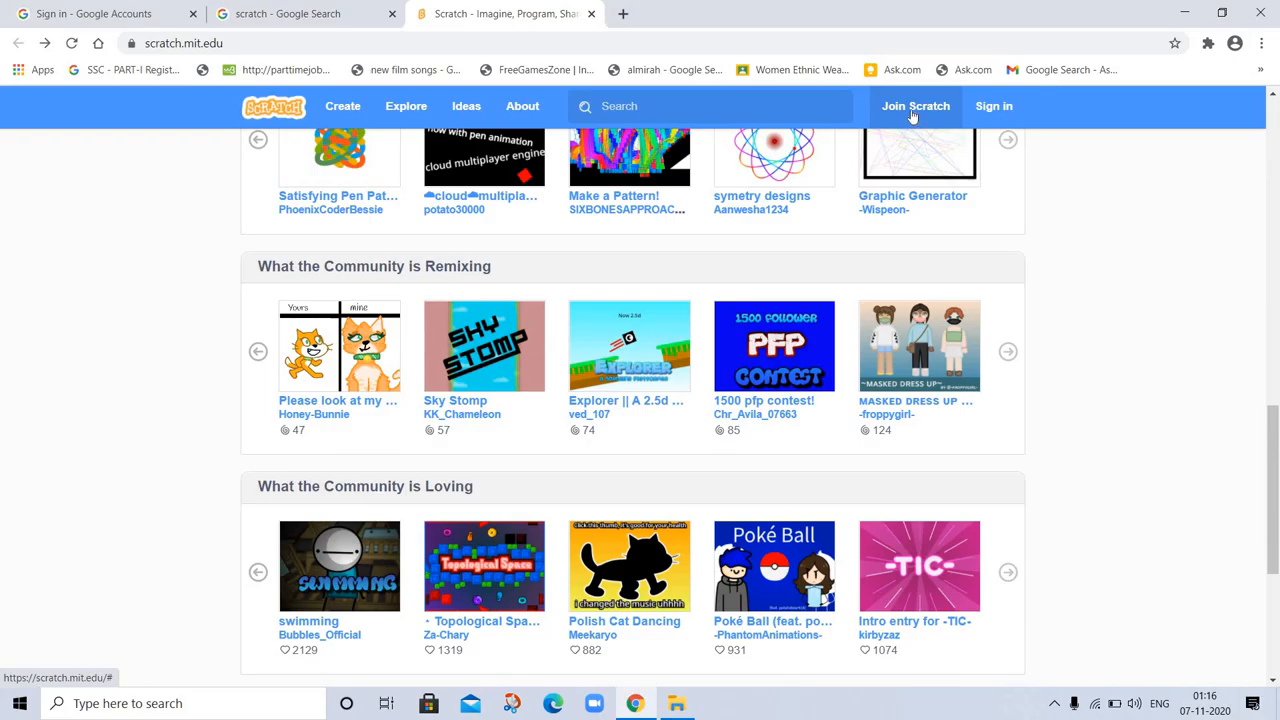
mouse_move(912, 116)
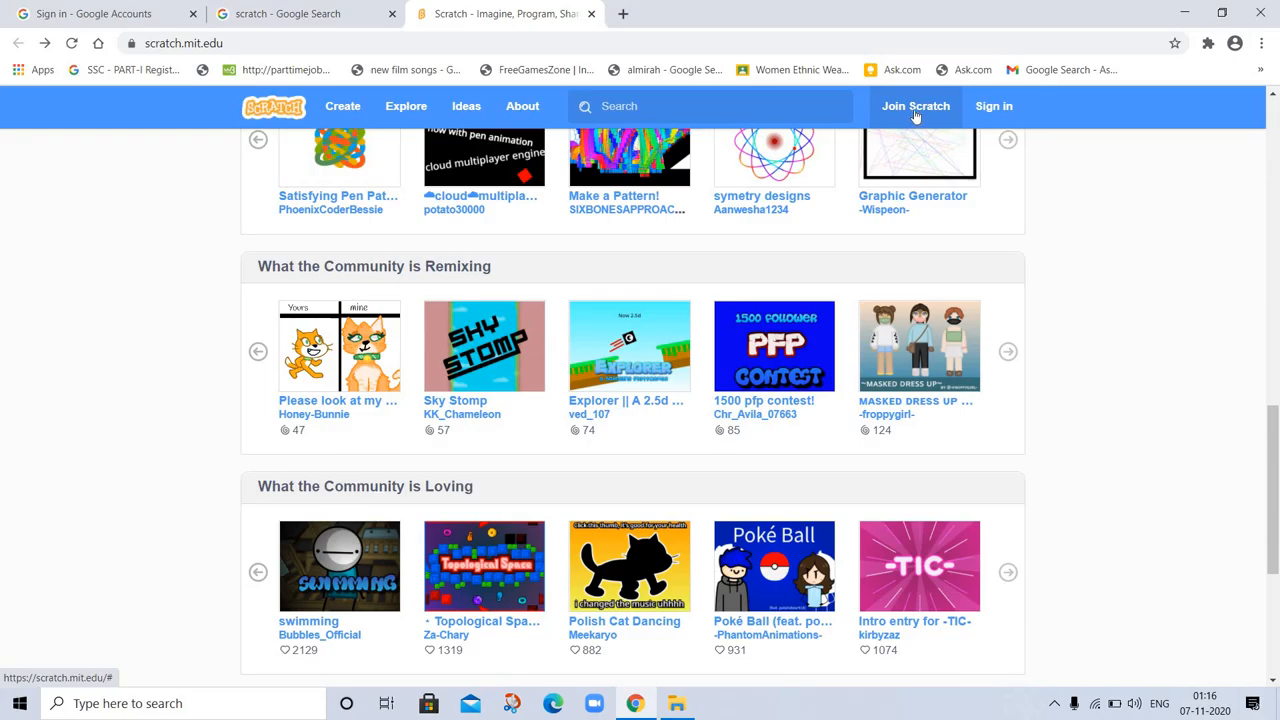
mouse_move(1256, 556)
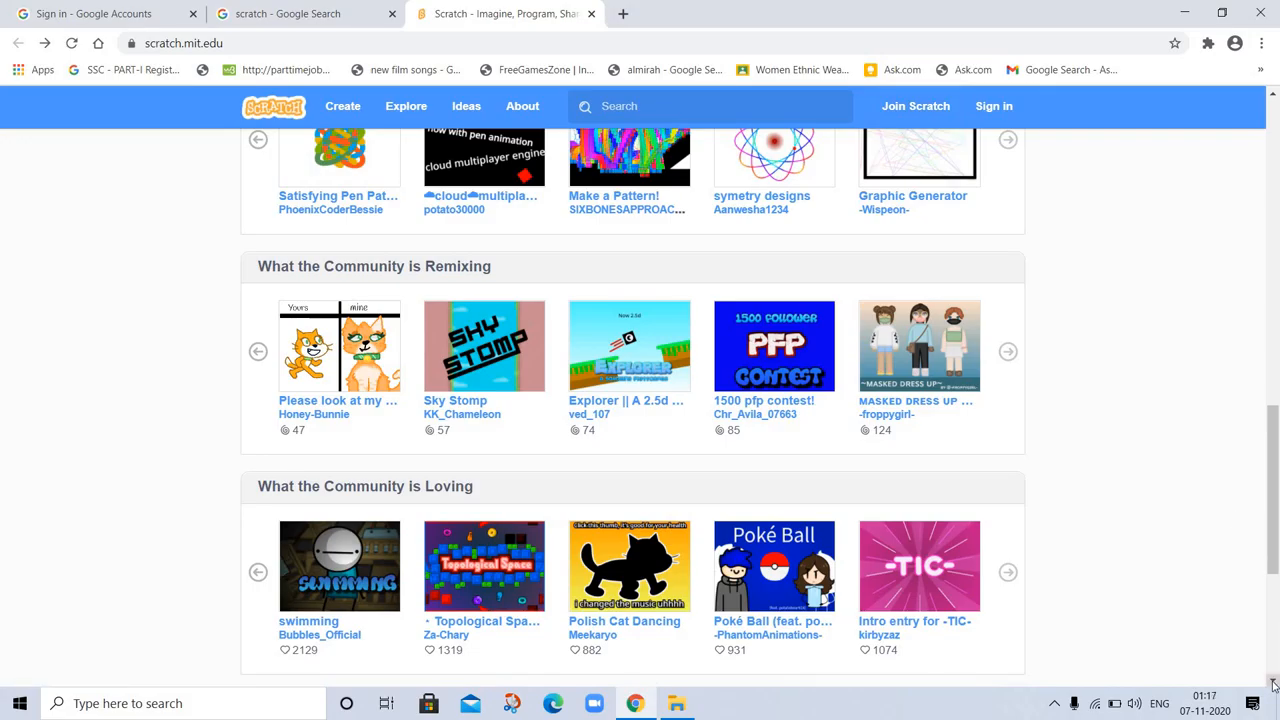
- Scroll to the homepage footer with its About, Community, Support, Legal and Scratch Family links
scroll(down, 3)
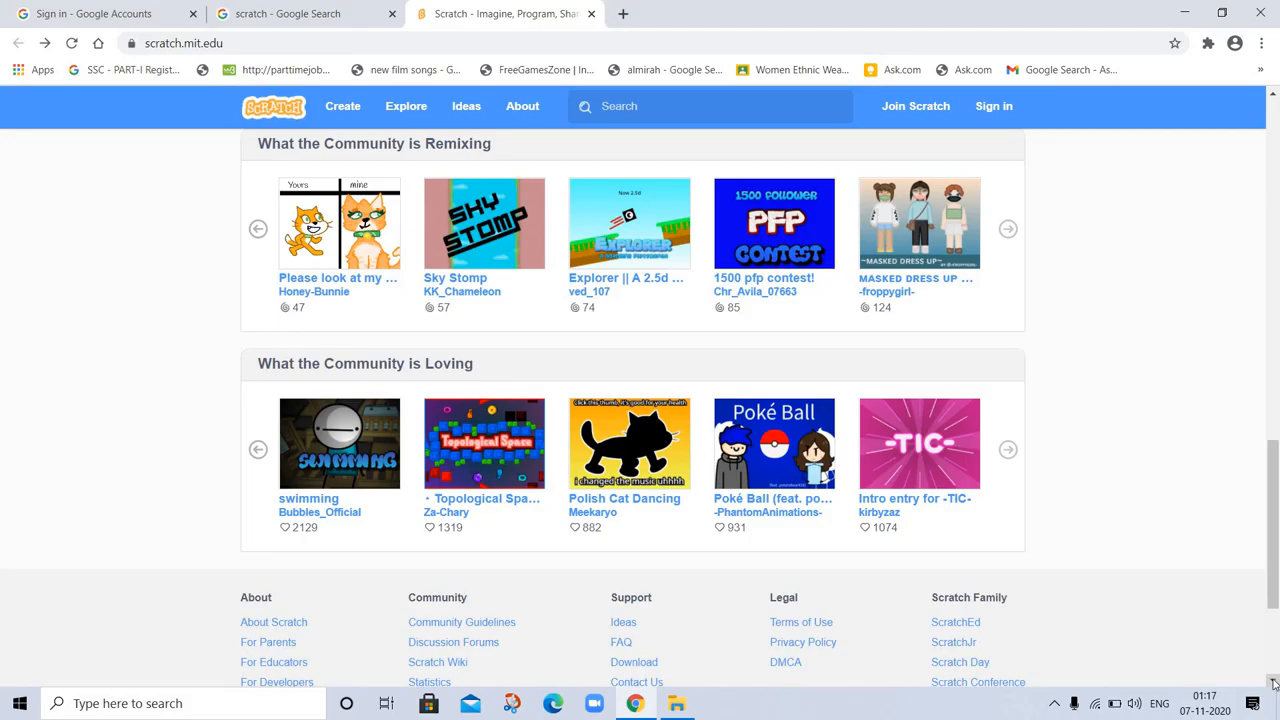
mouse_move(680, 232)
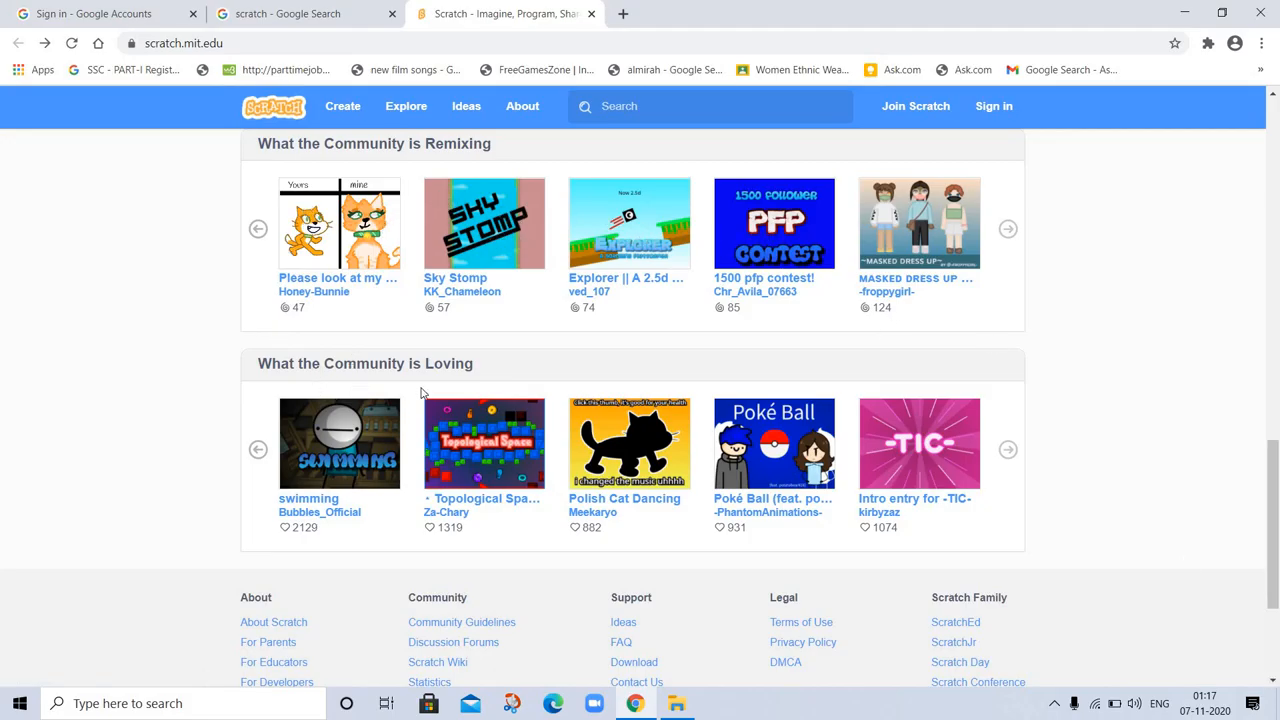
mouse_move(1246, 288)
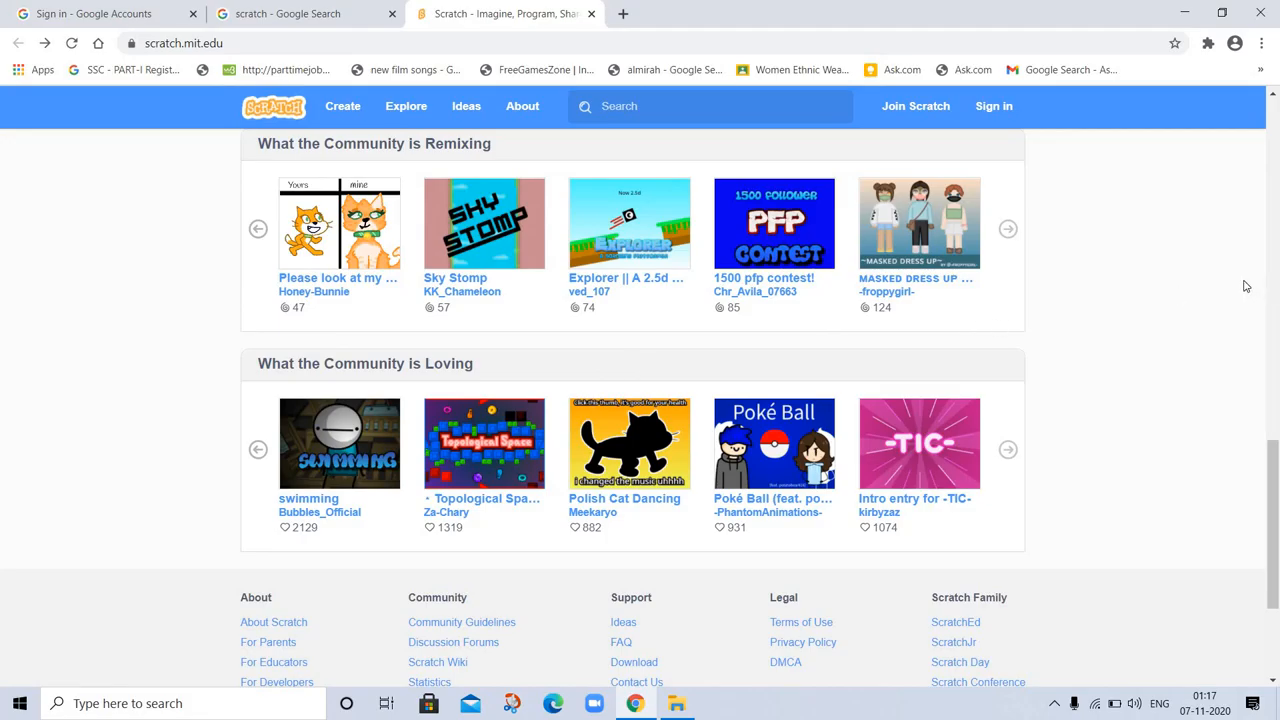
mouse_move(308, 640)
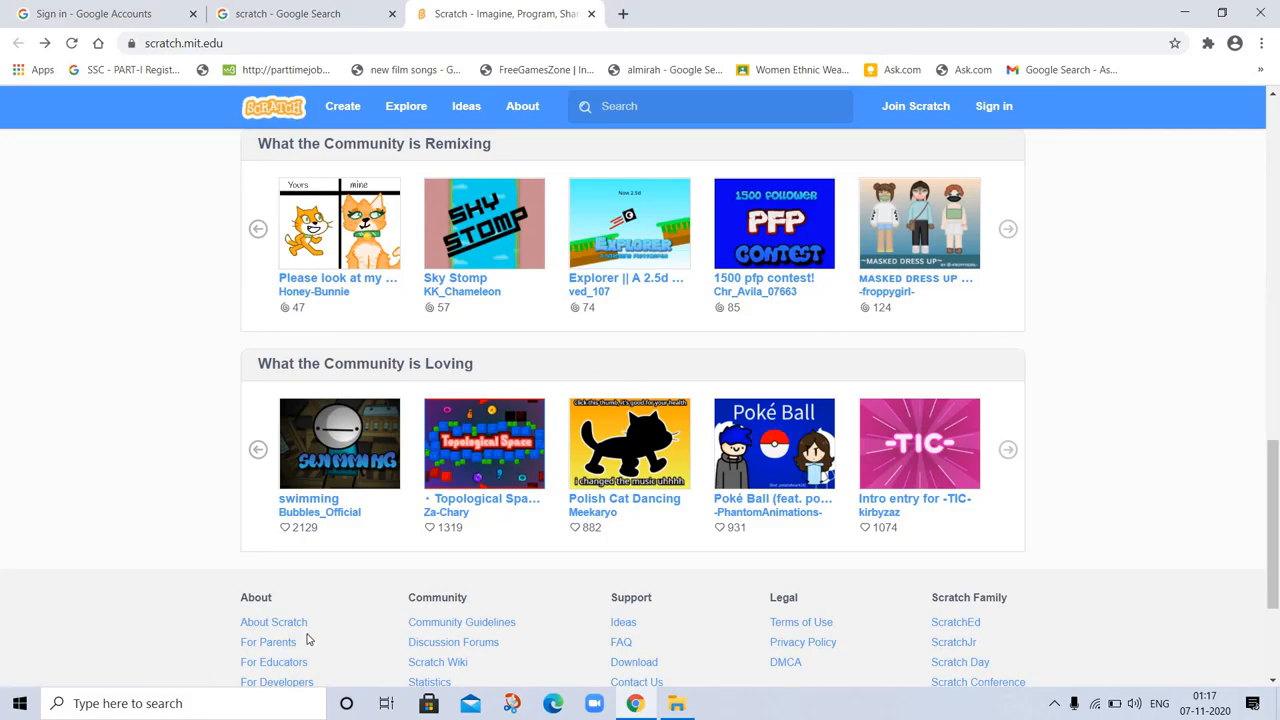
mouse_move(272, 622)
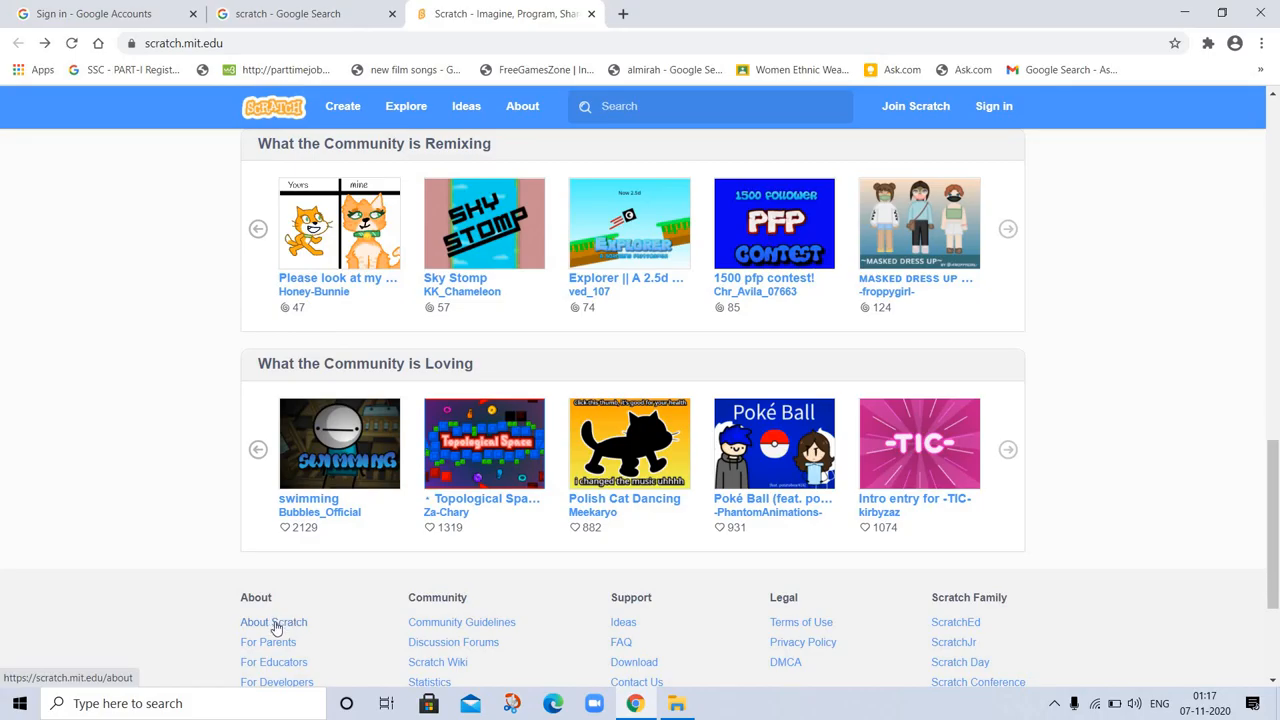
mouse_move(284, 628)
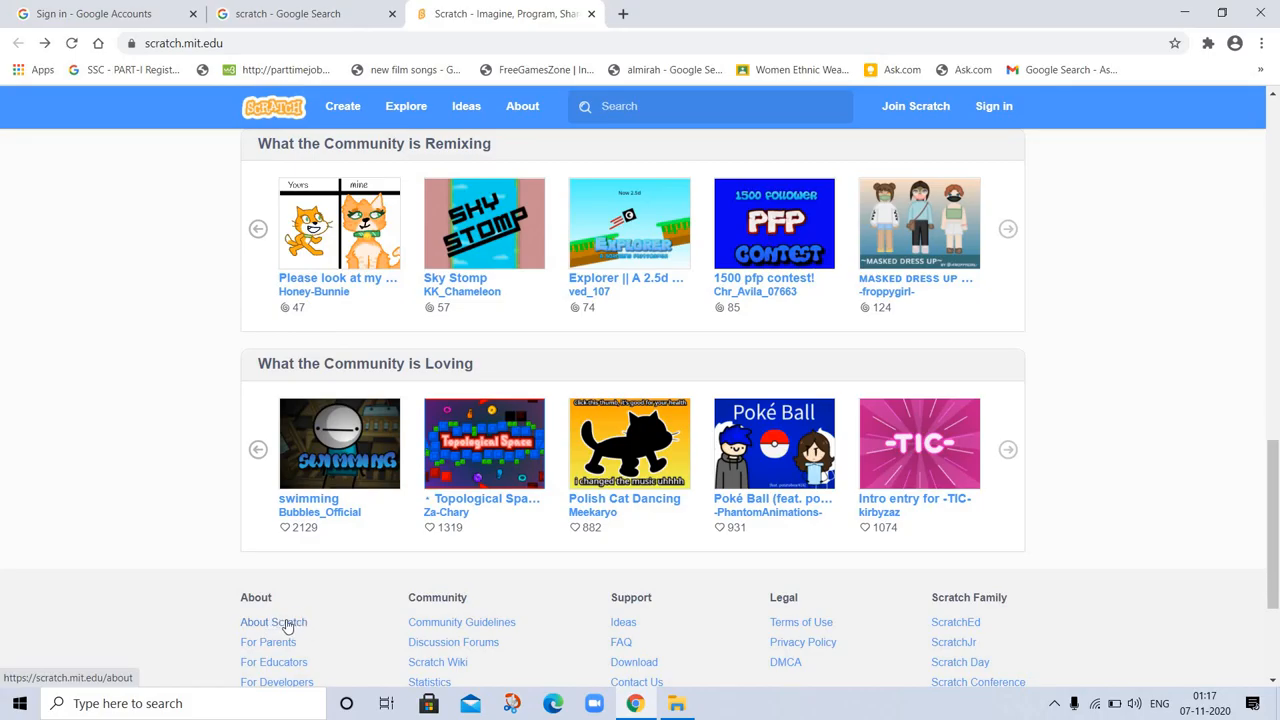
mouse_move(824, 552)
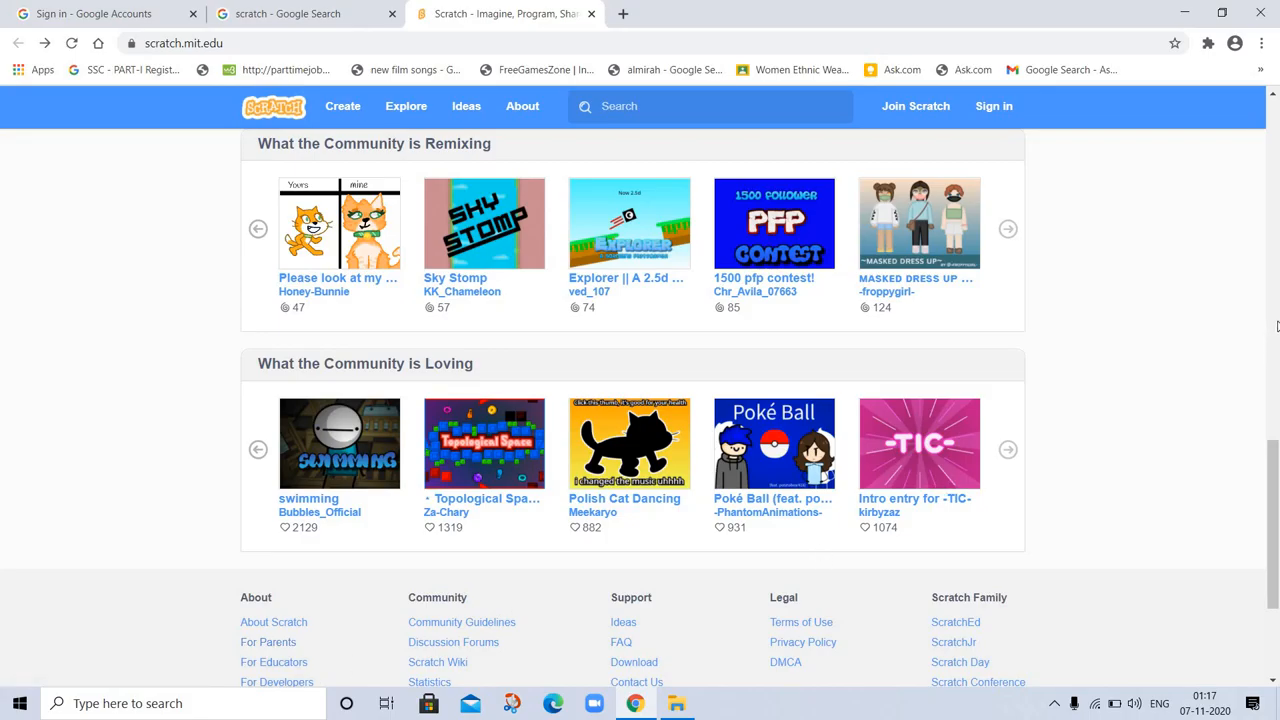
- Scroll back up to the hero banner at the top of the homepage
scroll(up, 3)
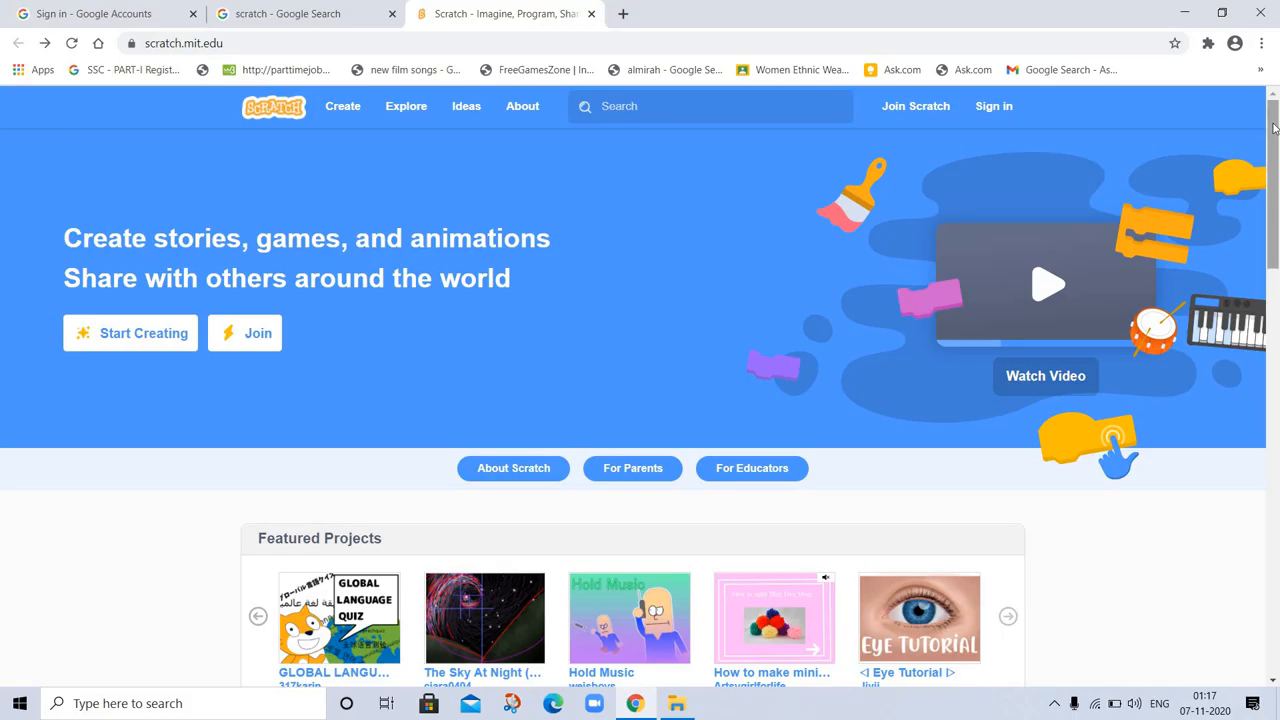
mouse_move(856, 60)
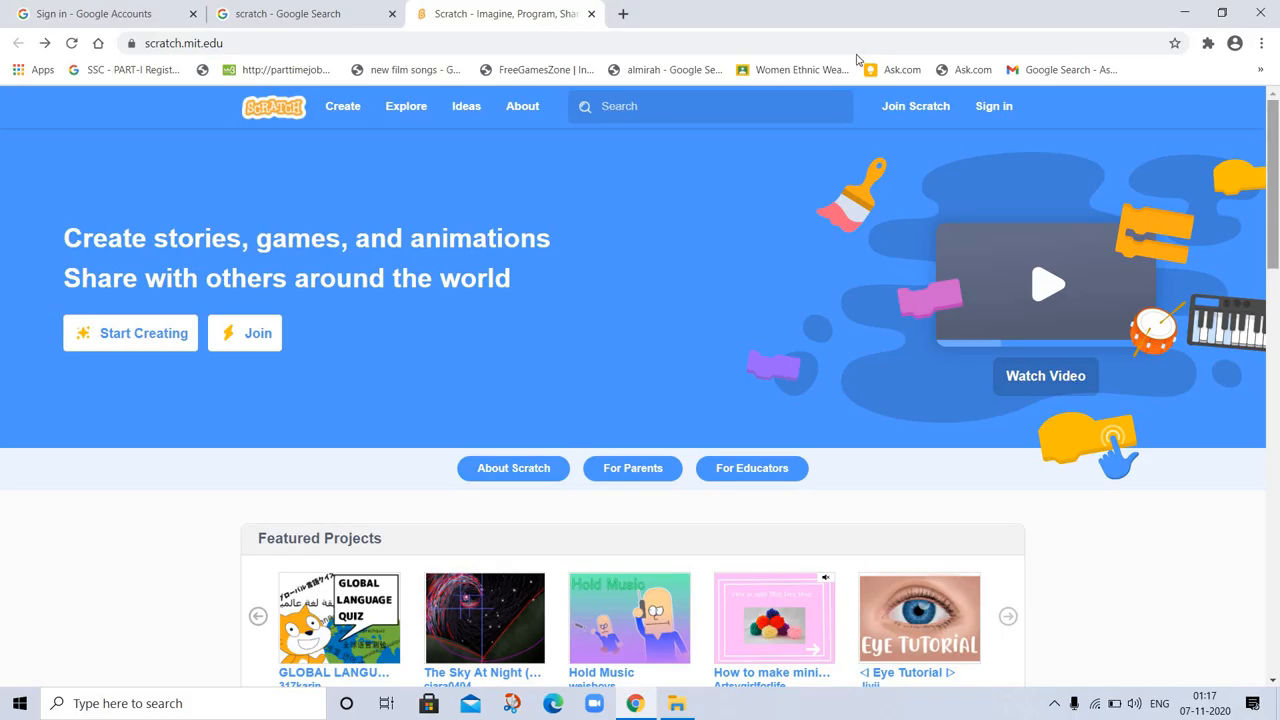
mouse_move(644, 272)
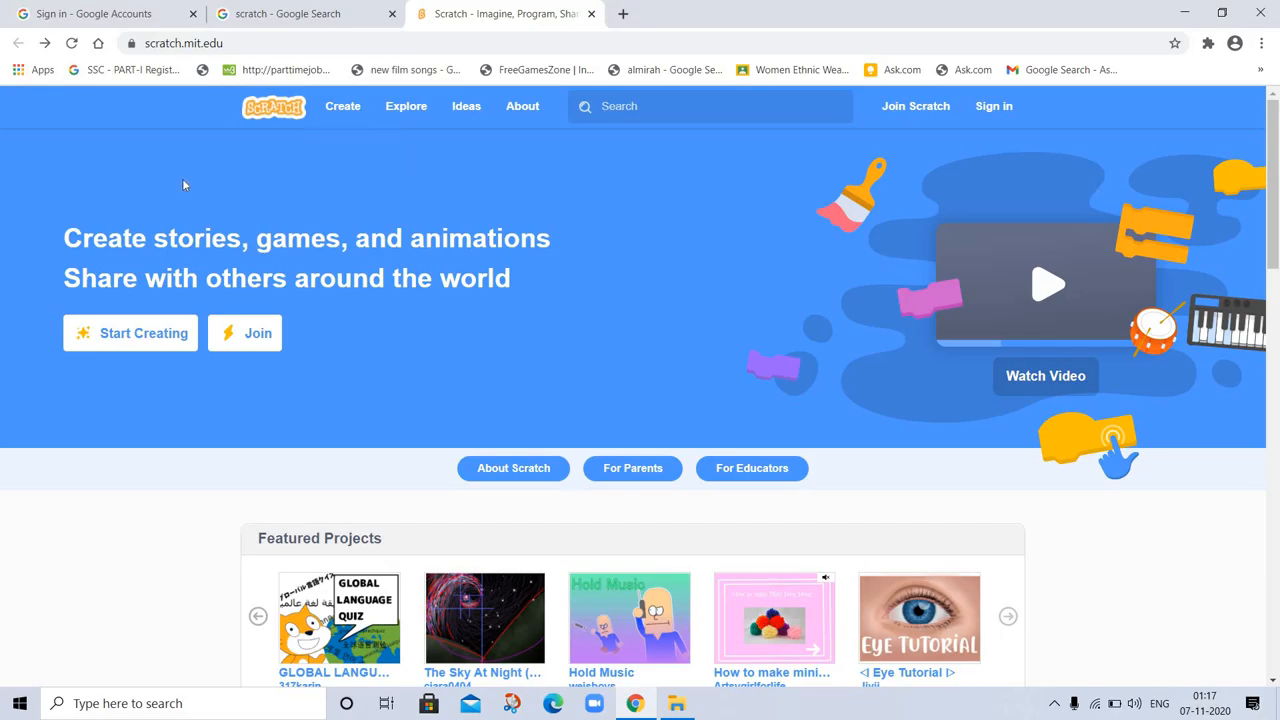
mouse_move(252, 148)
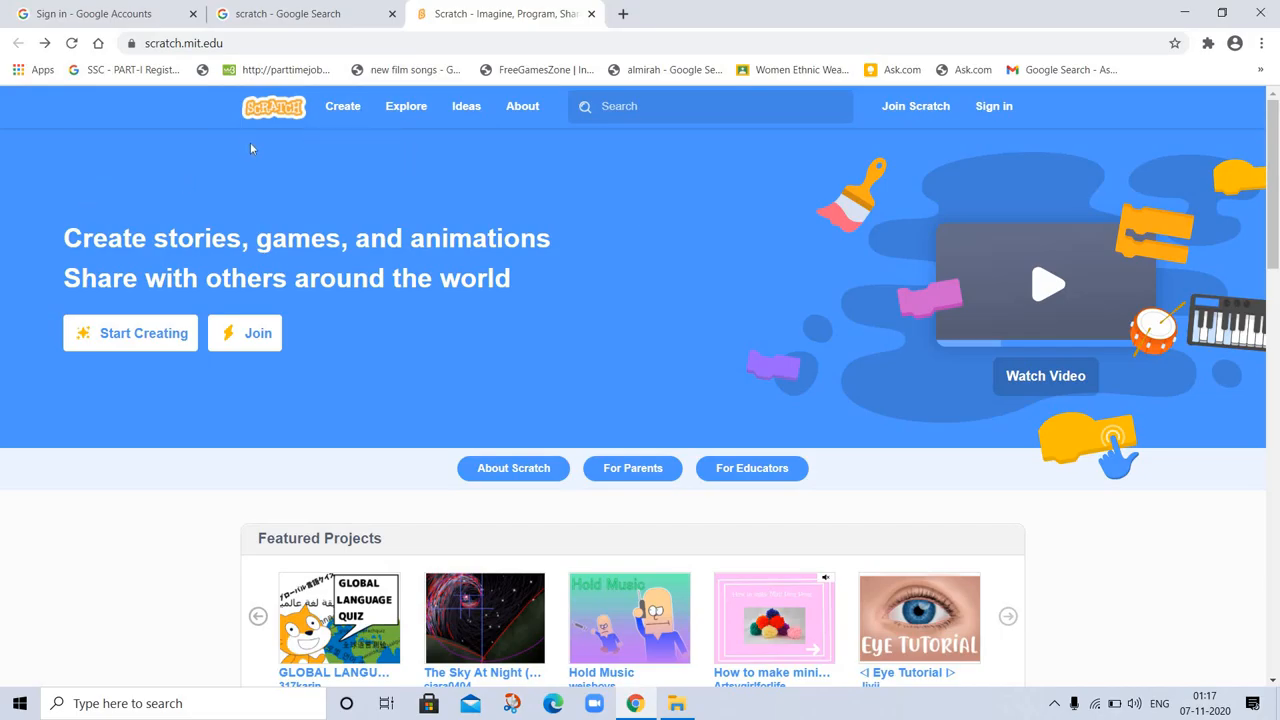
mouse_move(600, 266)
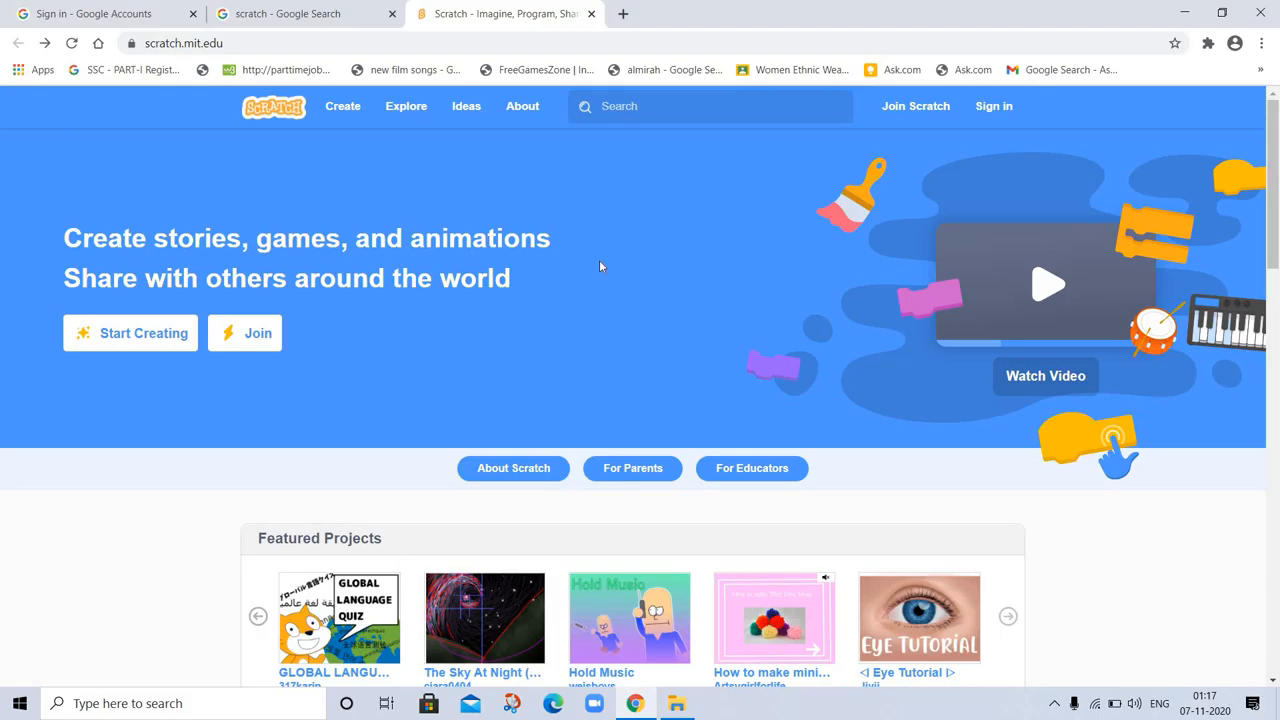
mouse_move(588, 324)
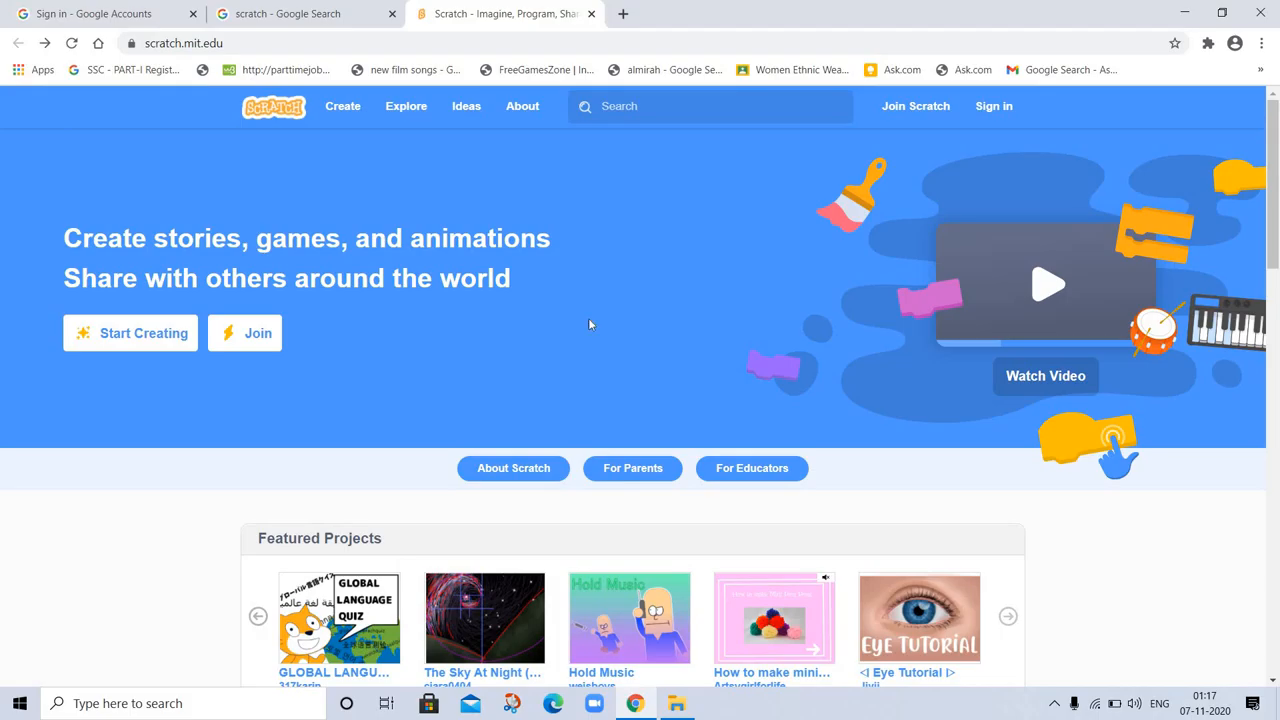
mouse_move(690, 280)
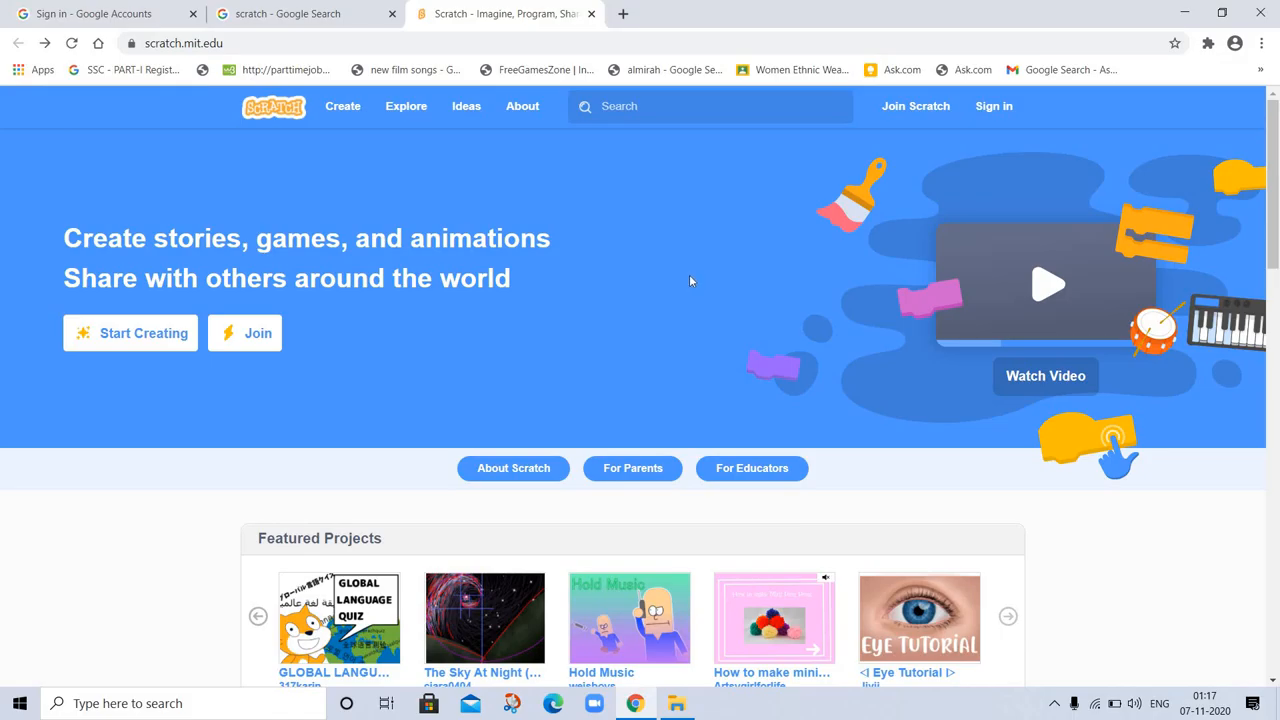
mouse_move(344, 140)
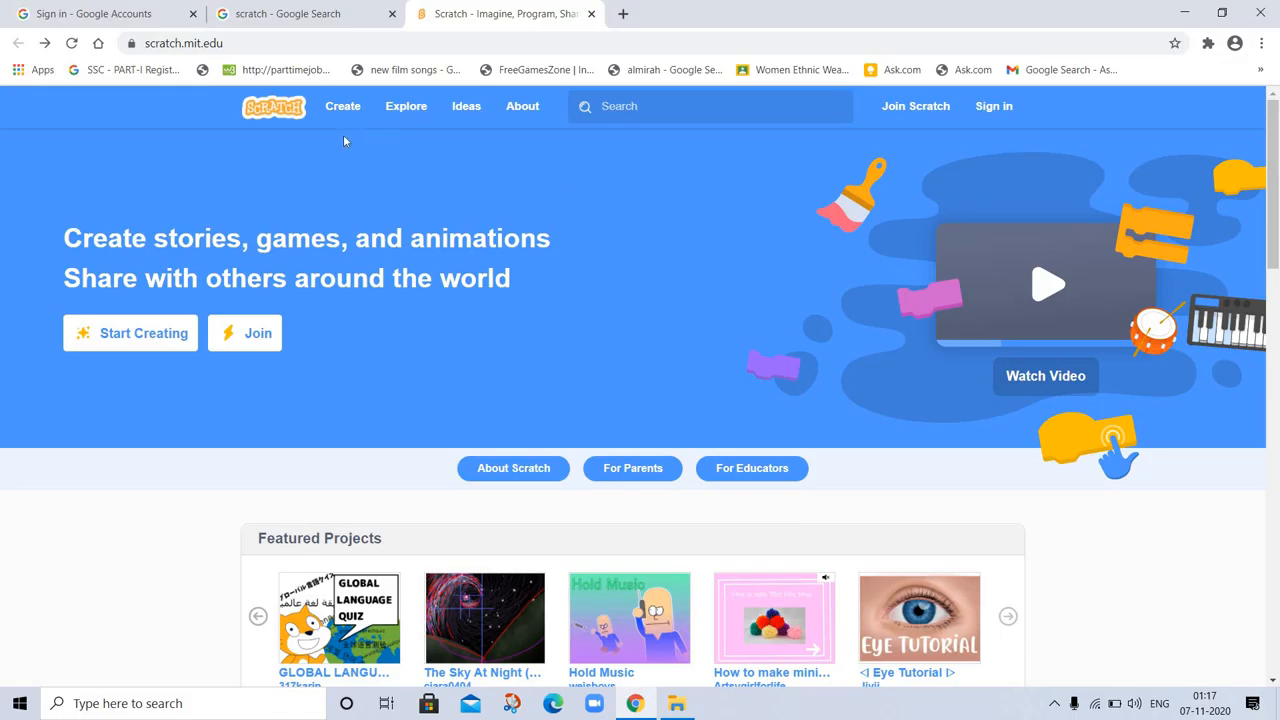
mouse_move(416, 188)
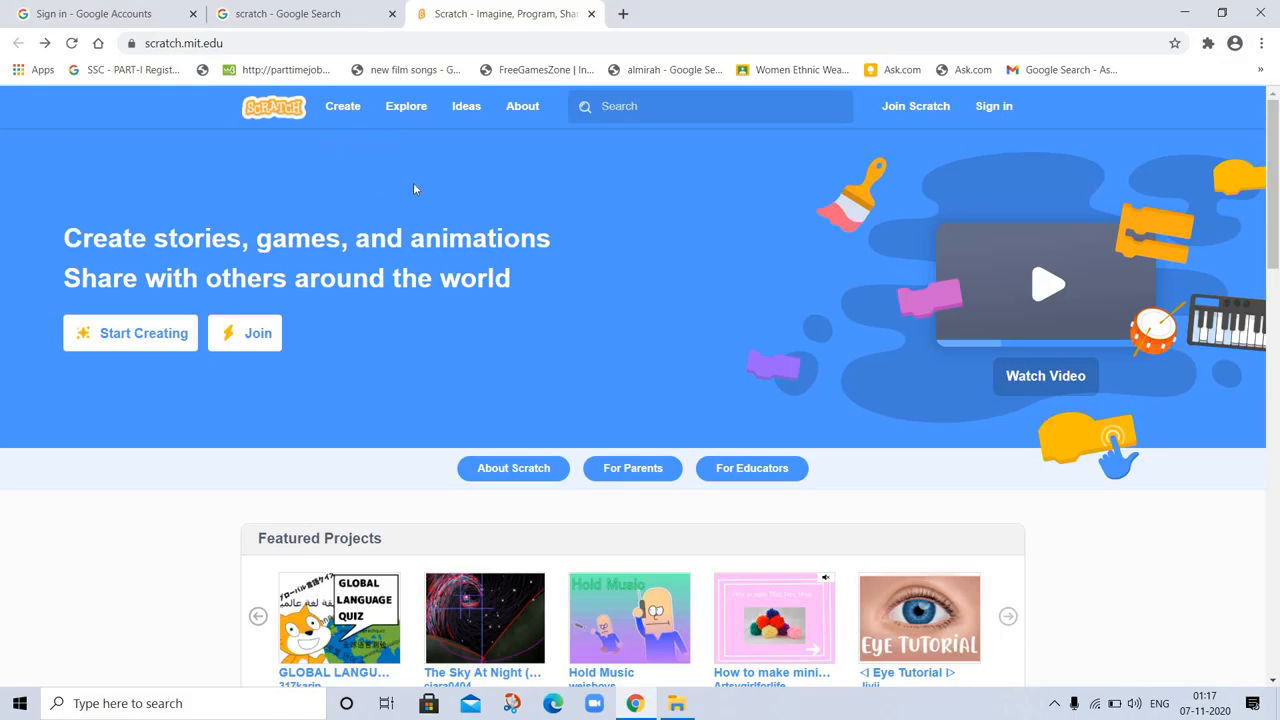